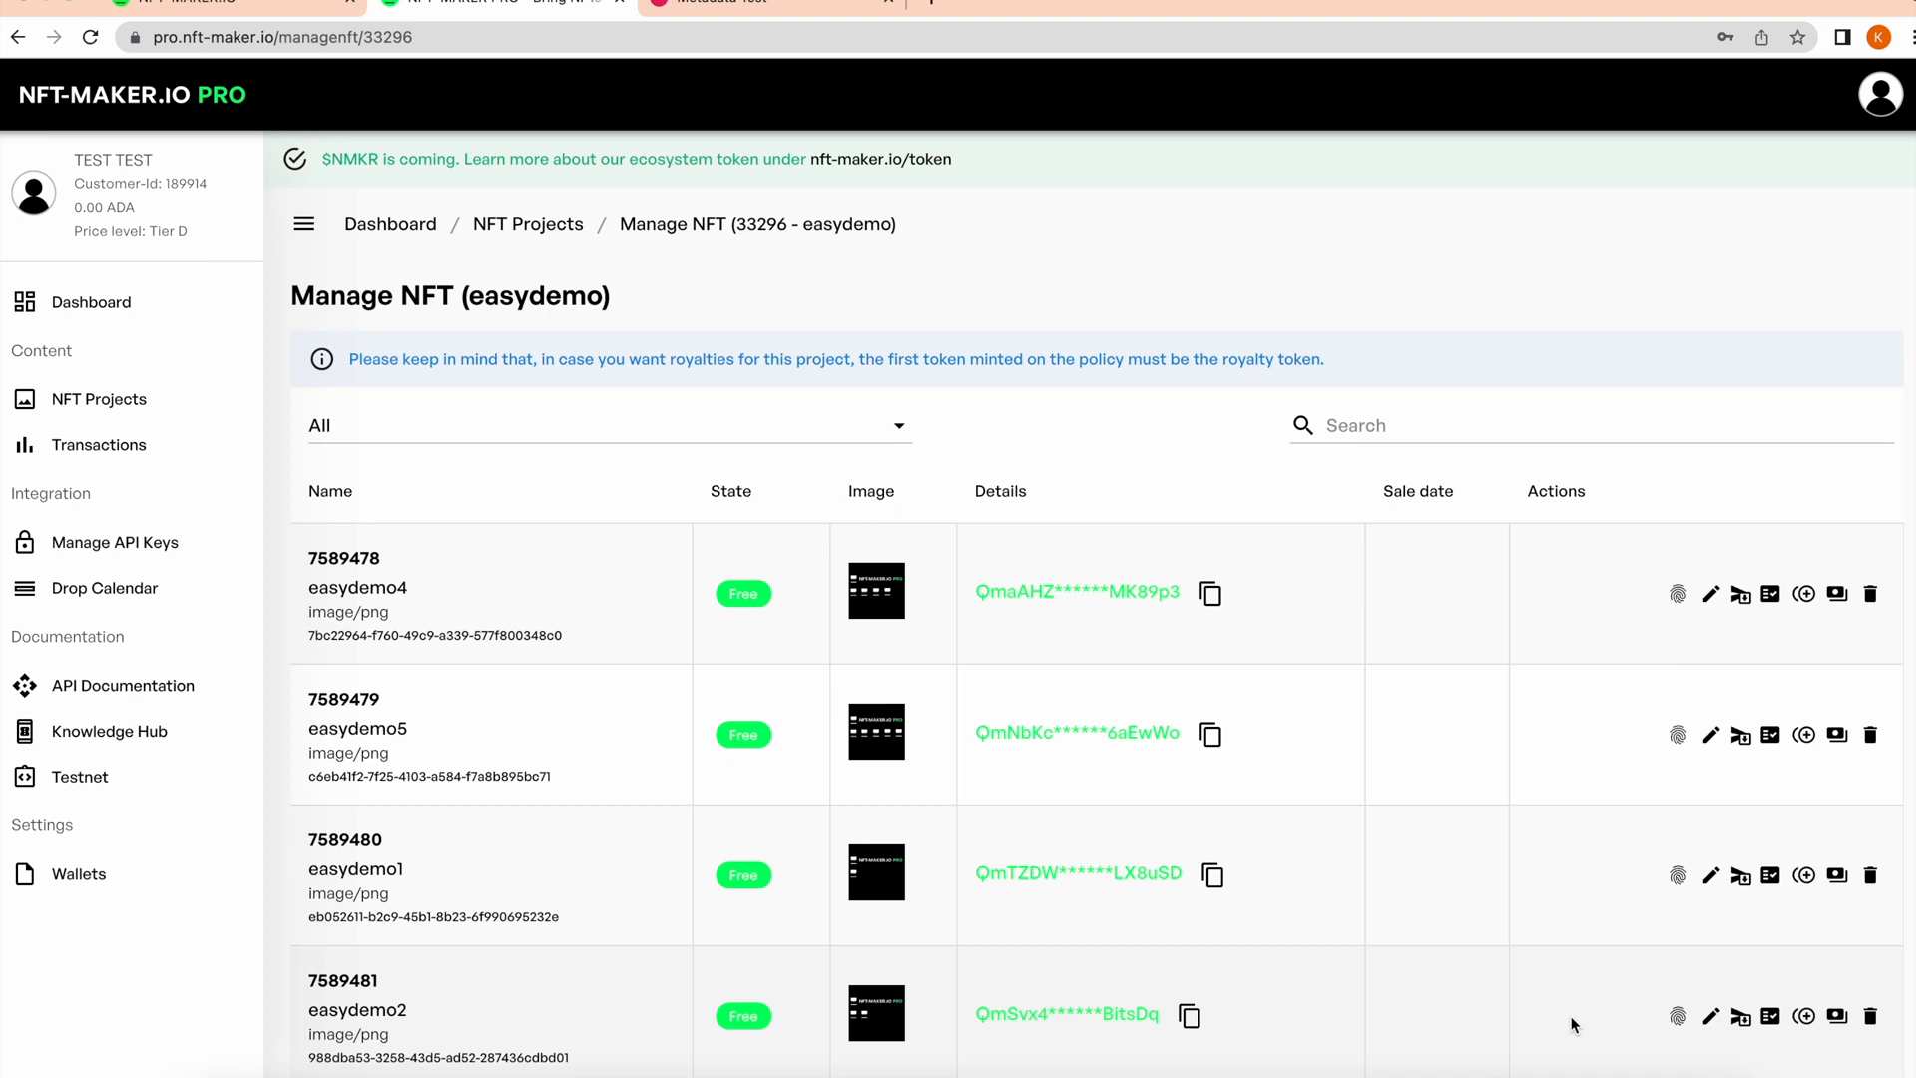
{"action": "mouse_move", "coordinate": [80, 541]}
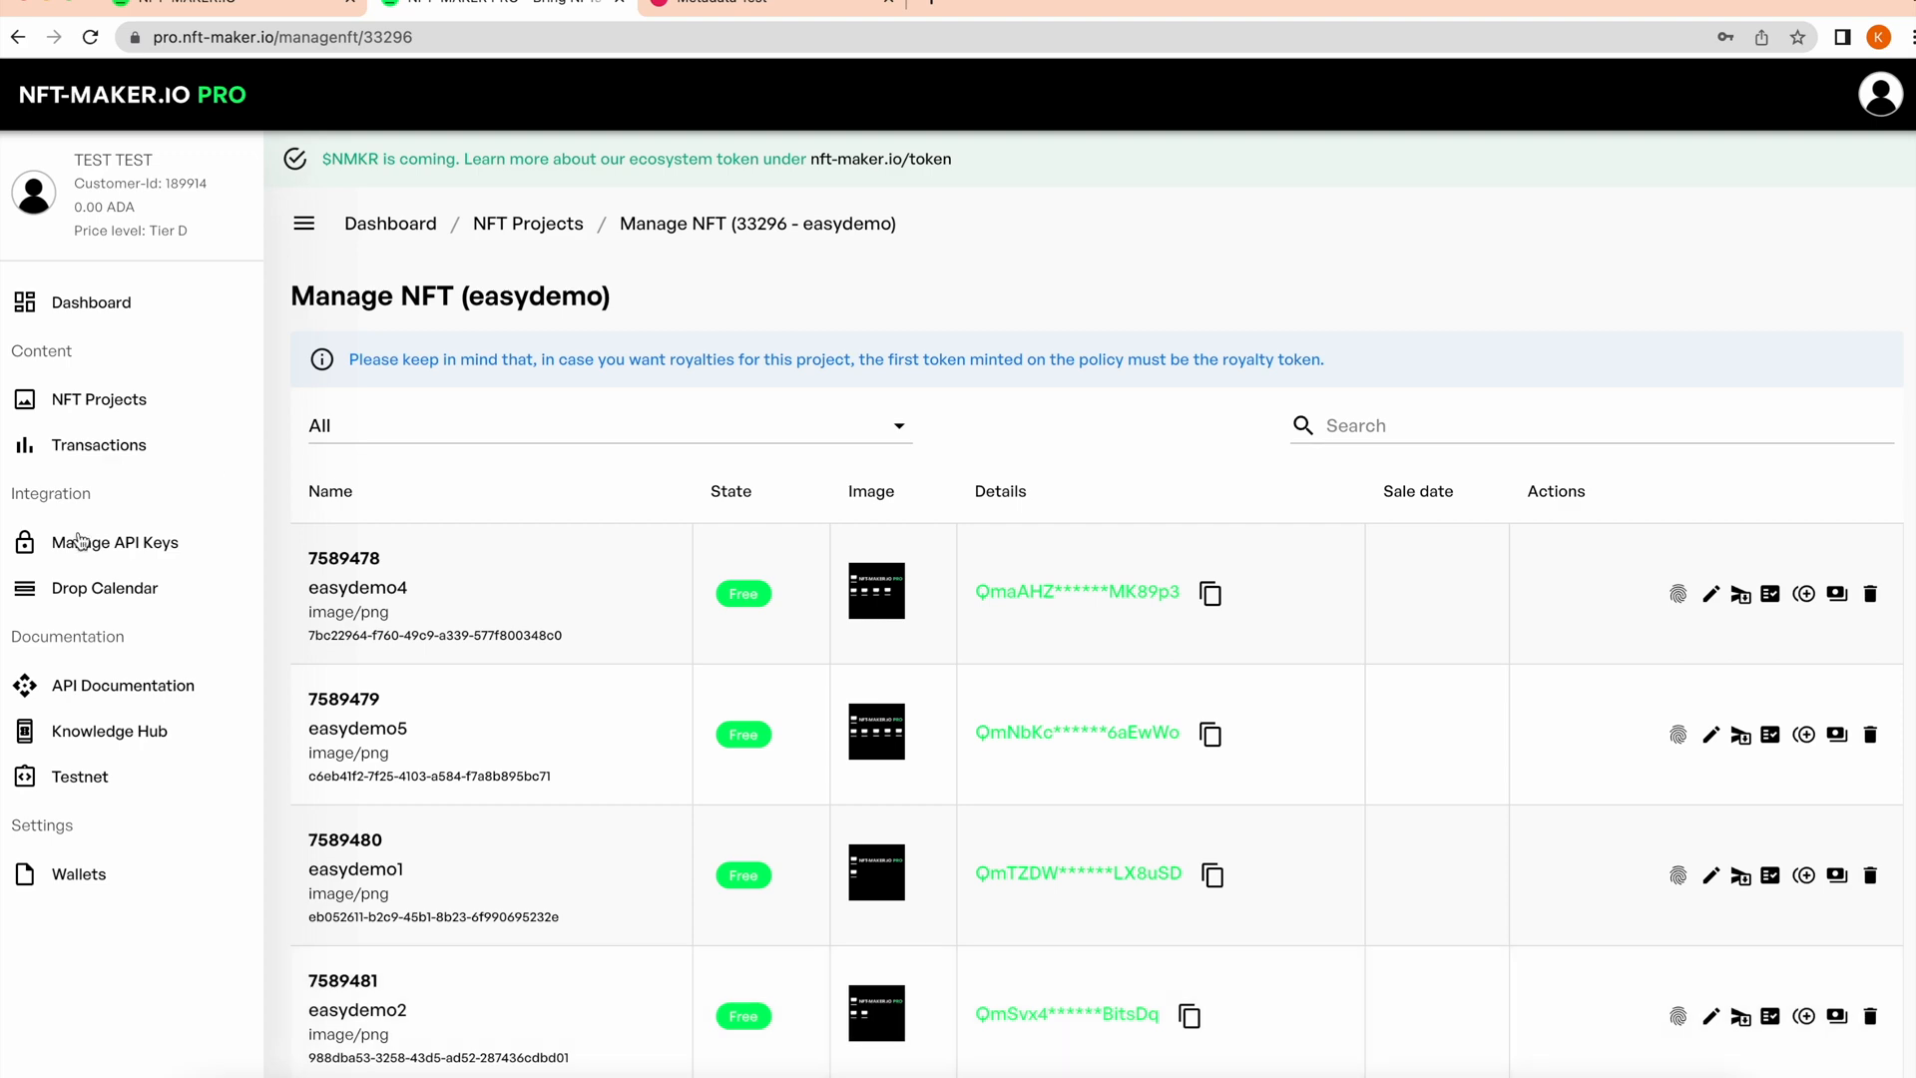
Open the easydemo project's metadata template with its serial number, colour, website and Twitter fields
{"action": "left_click", "coordinate": [98, 398]}
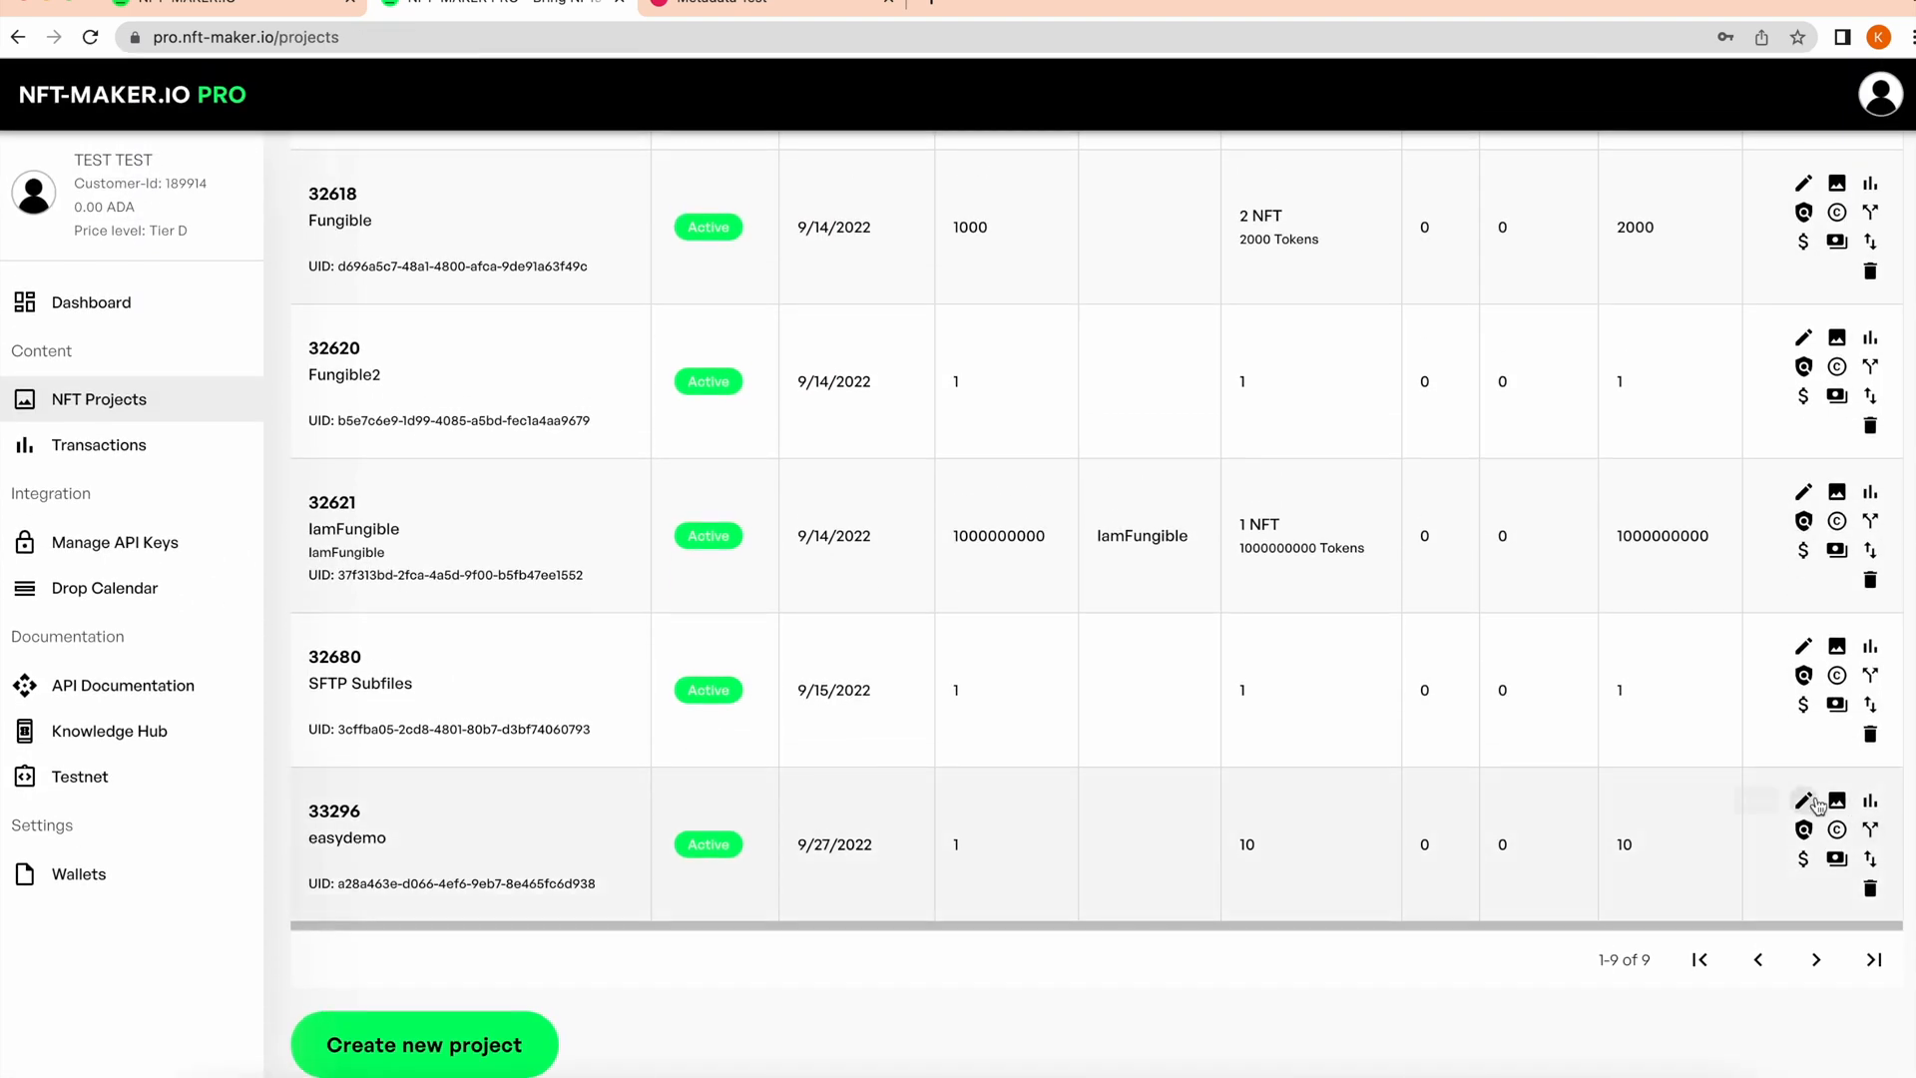
{"action": "left_click", "coordinate": [1803, 801]}
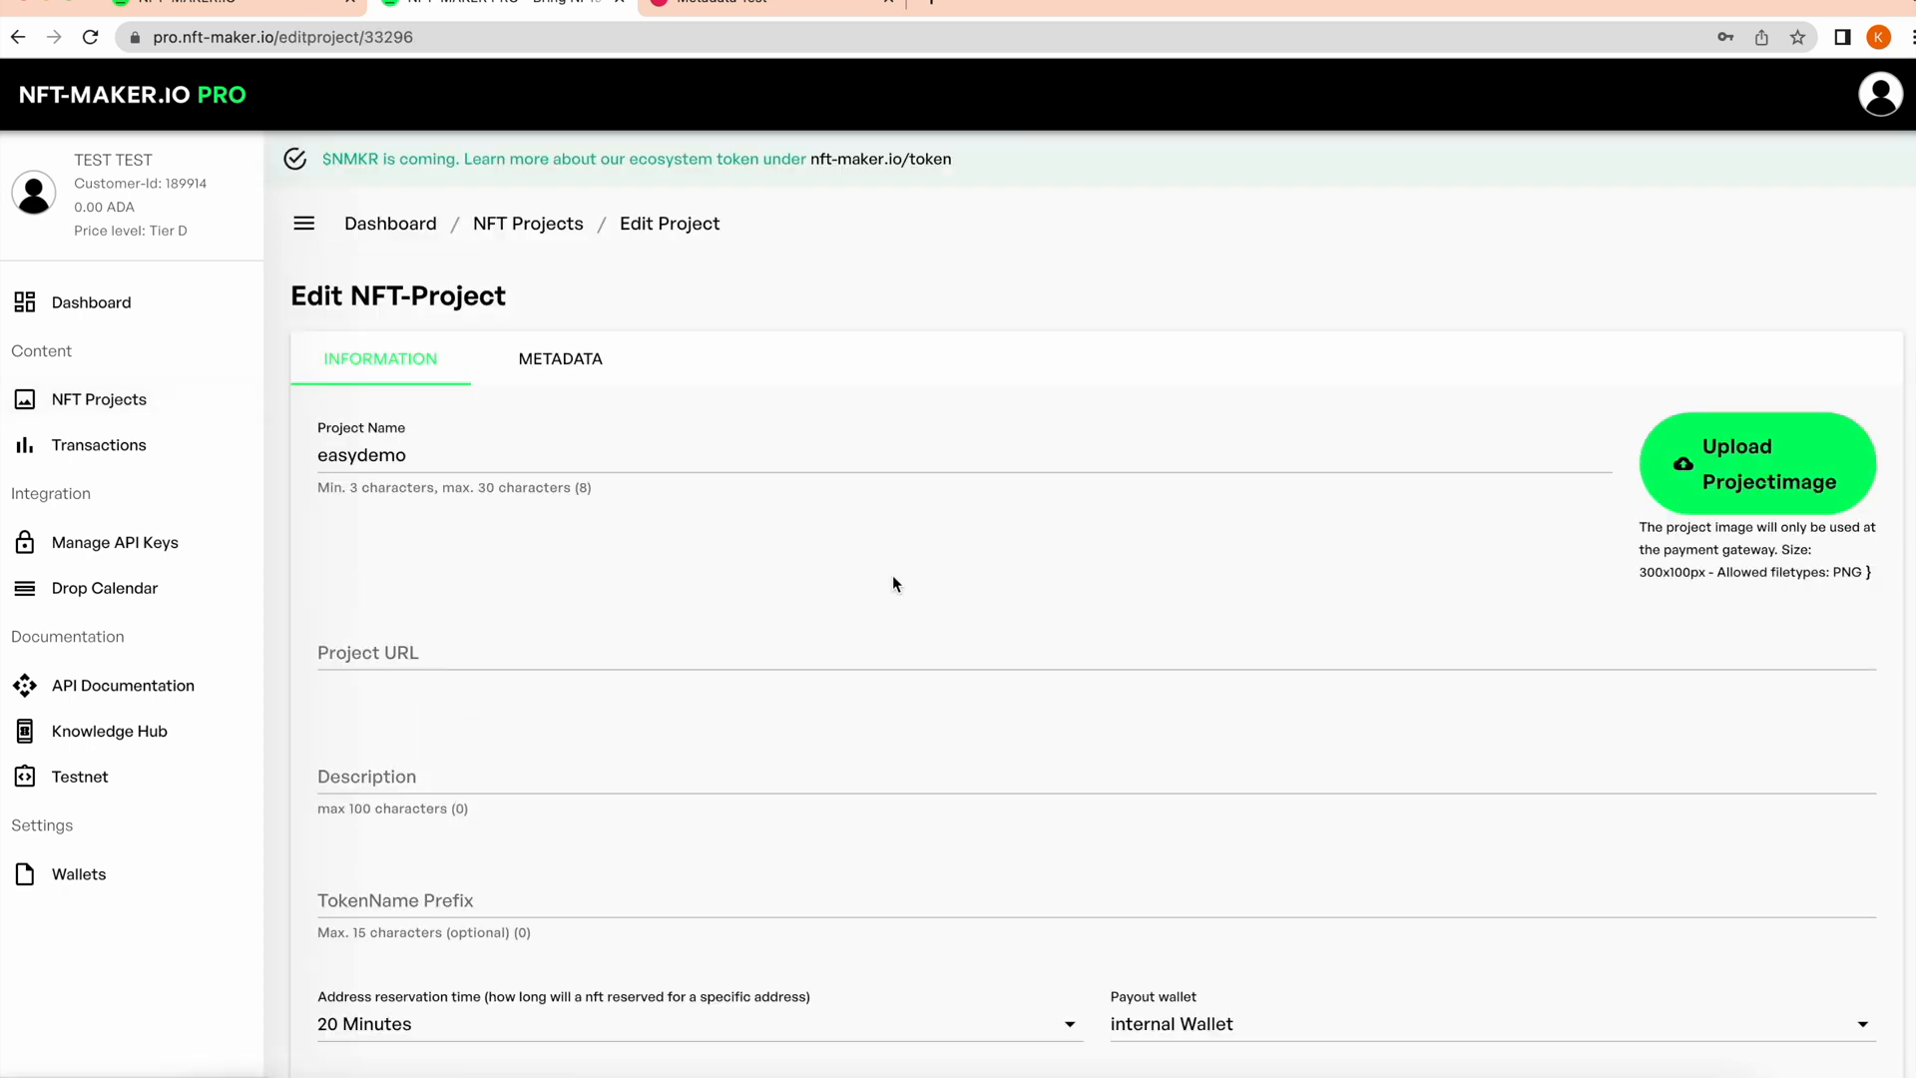
{"action": "left_click", "coordinate": [559, 359]}
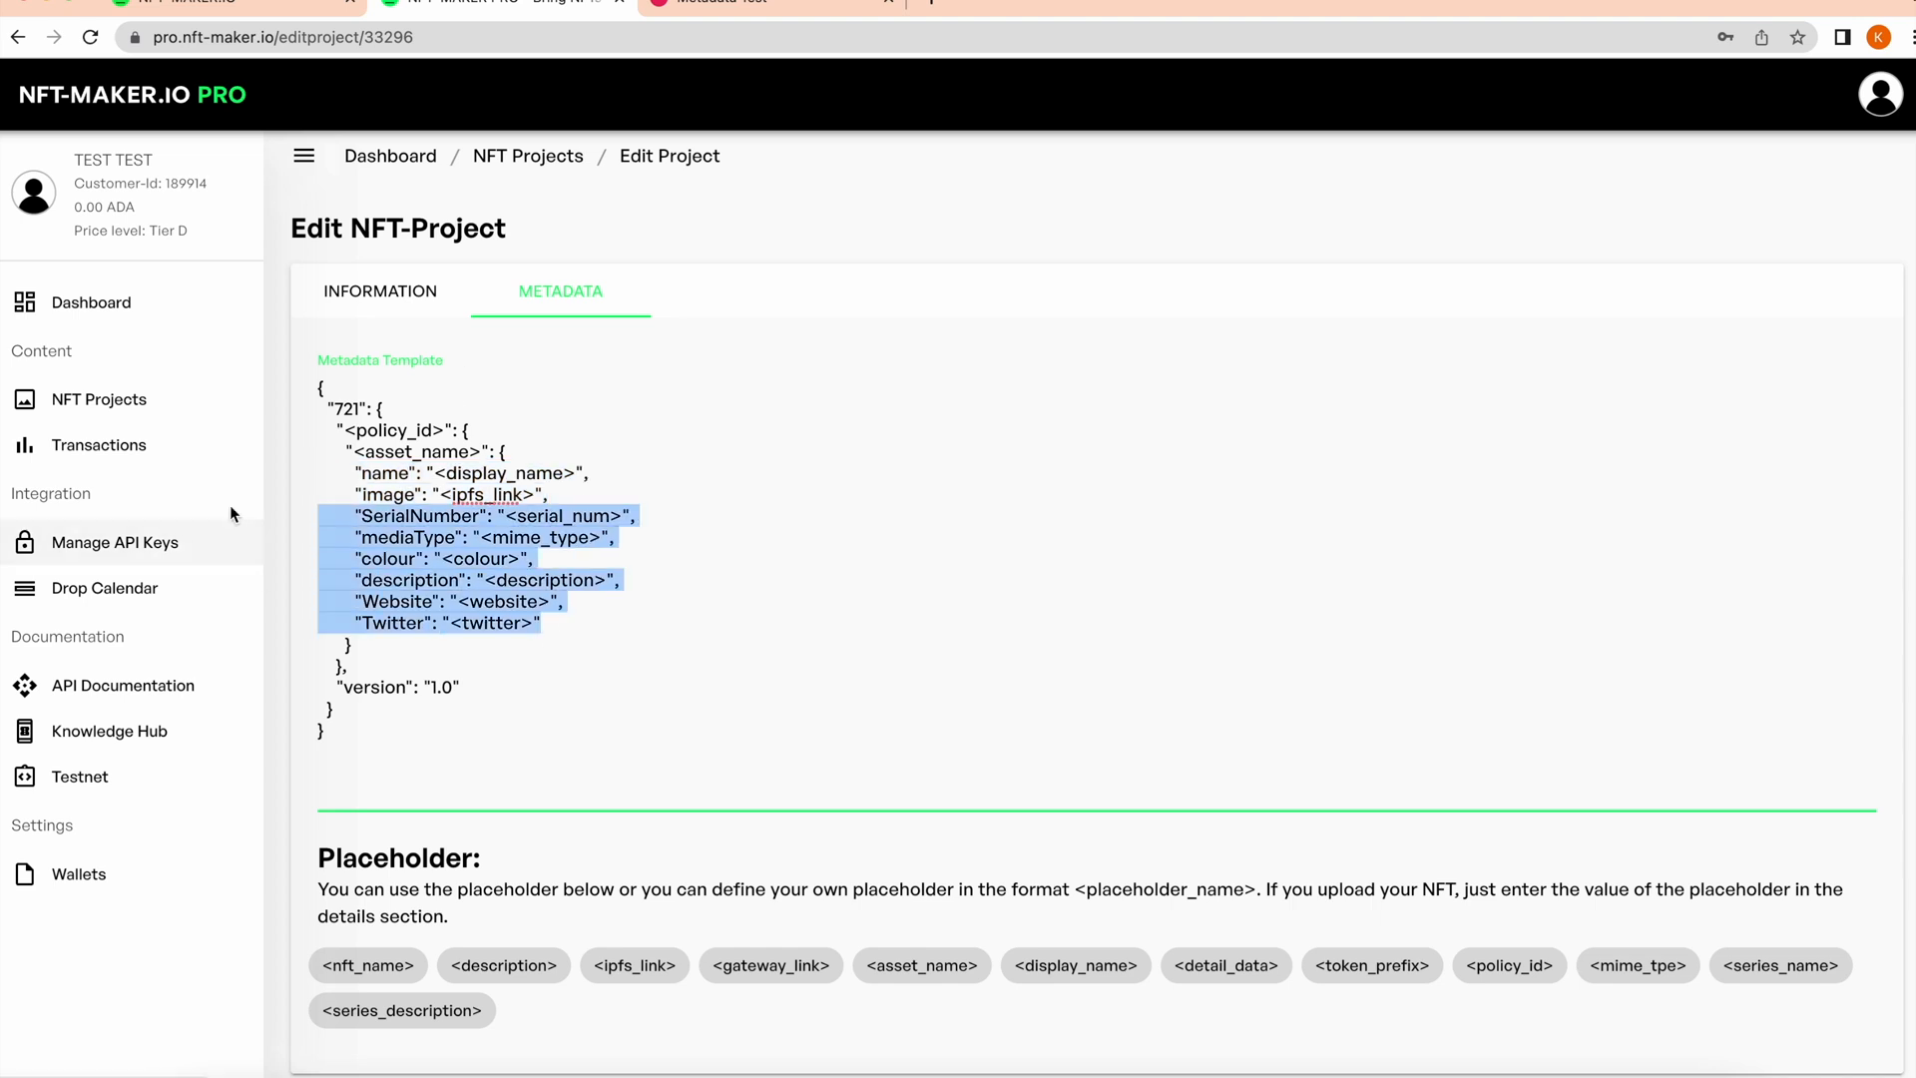
Show easydemo's Manage NFT list down to easydemo10, with all ten demo NFTs free
{"action": "left_click", "coordinate": [99, 398]}
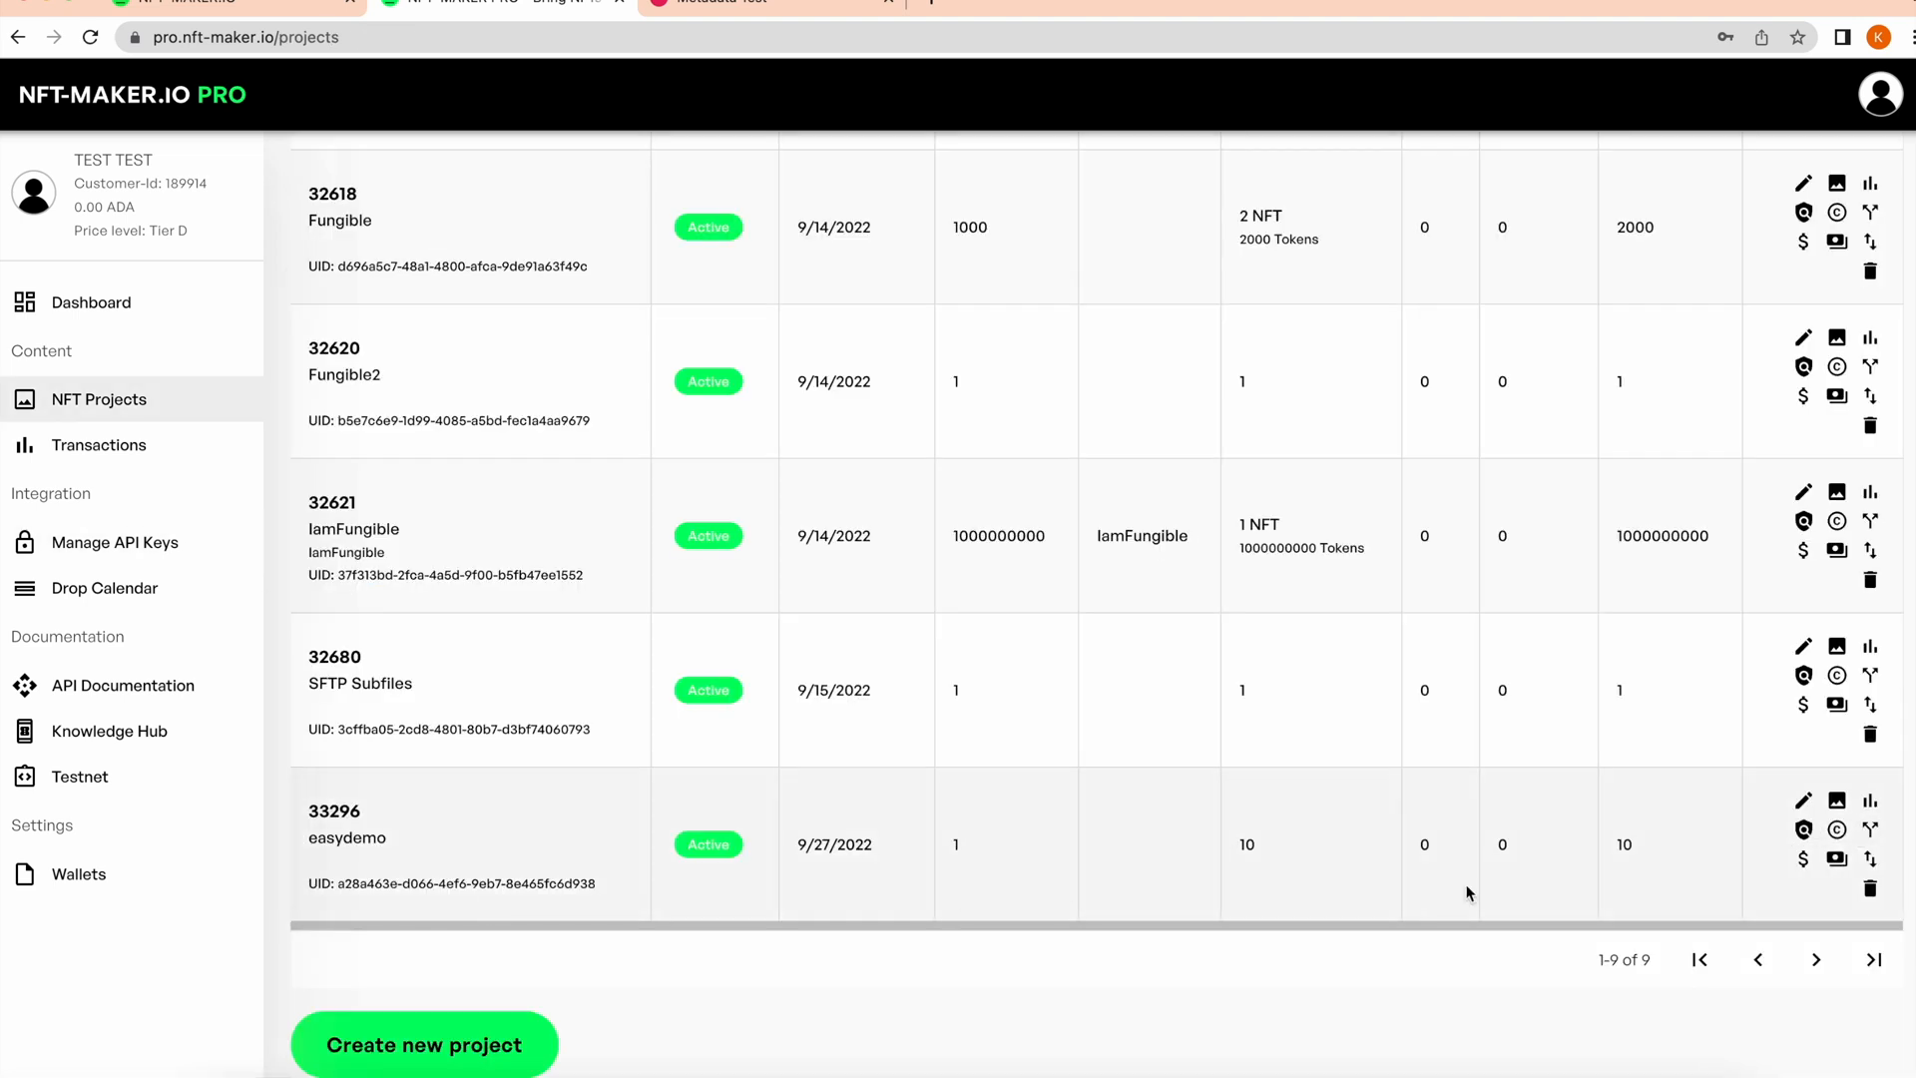
{"action": "mouse_move", "coordinate": [1803, 858]}
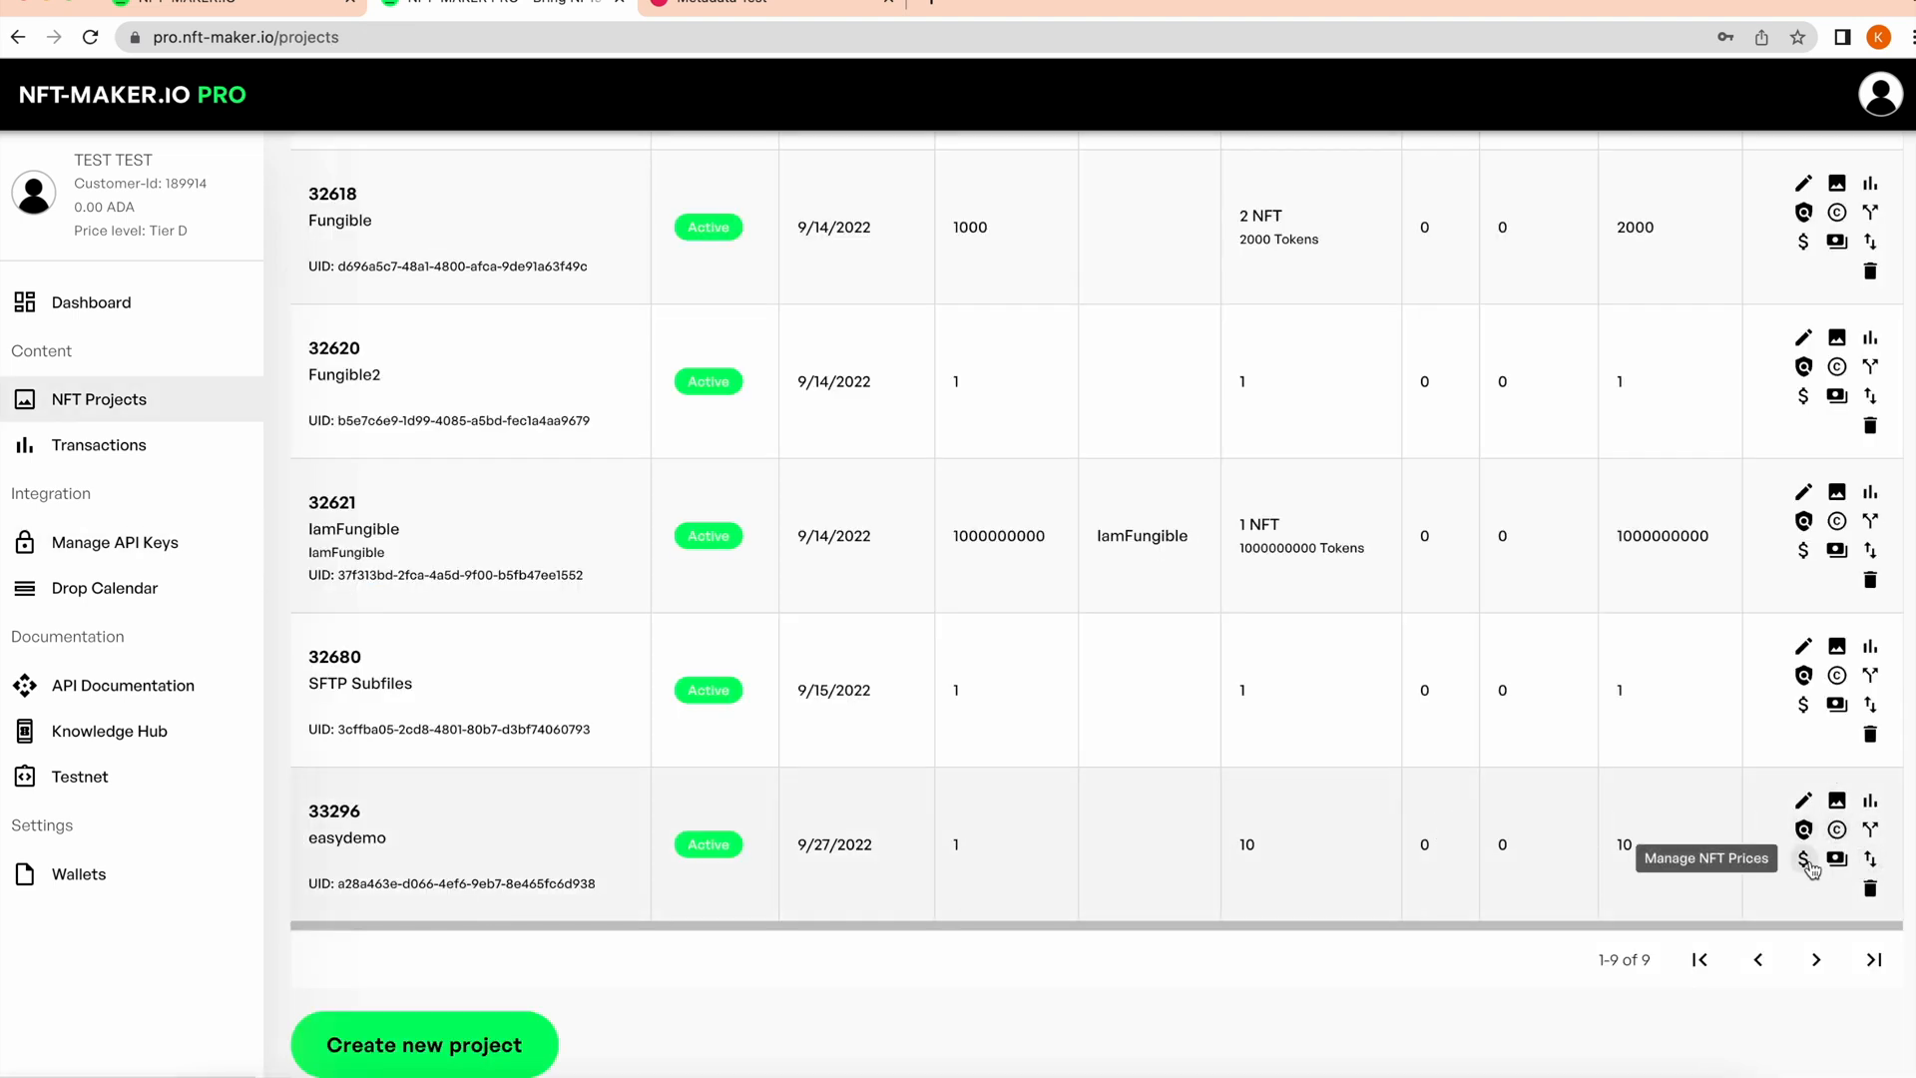
{"action": "left_click", "coordinate": [1804, 860]}
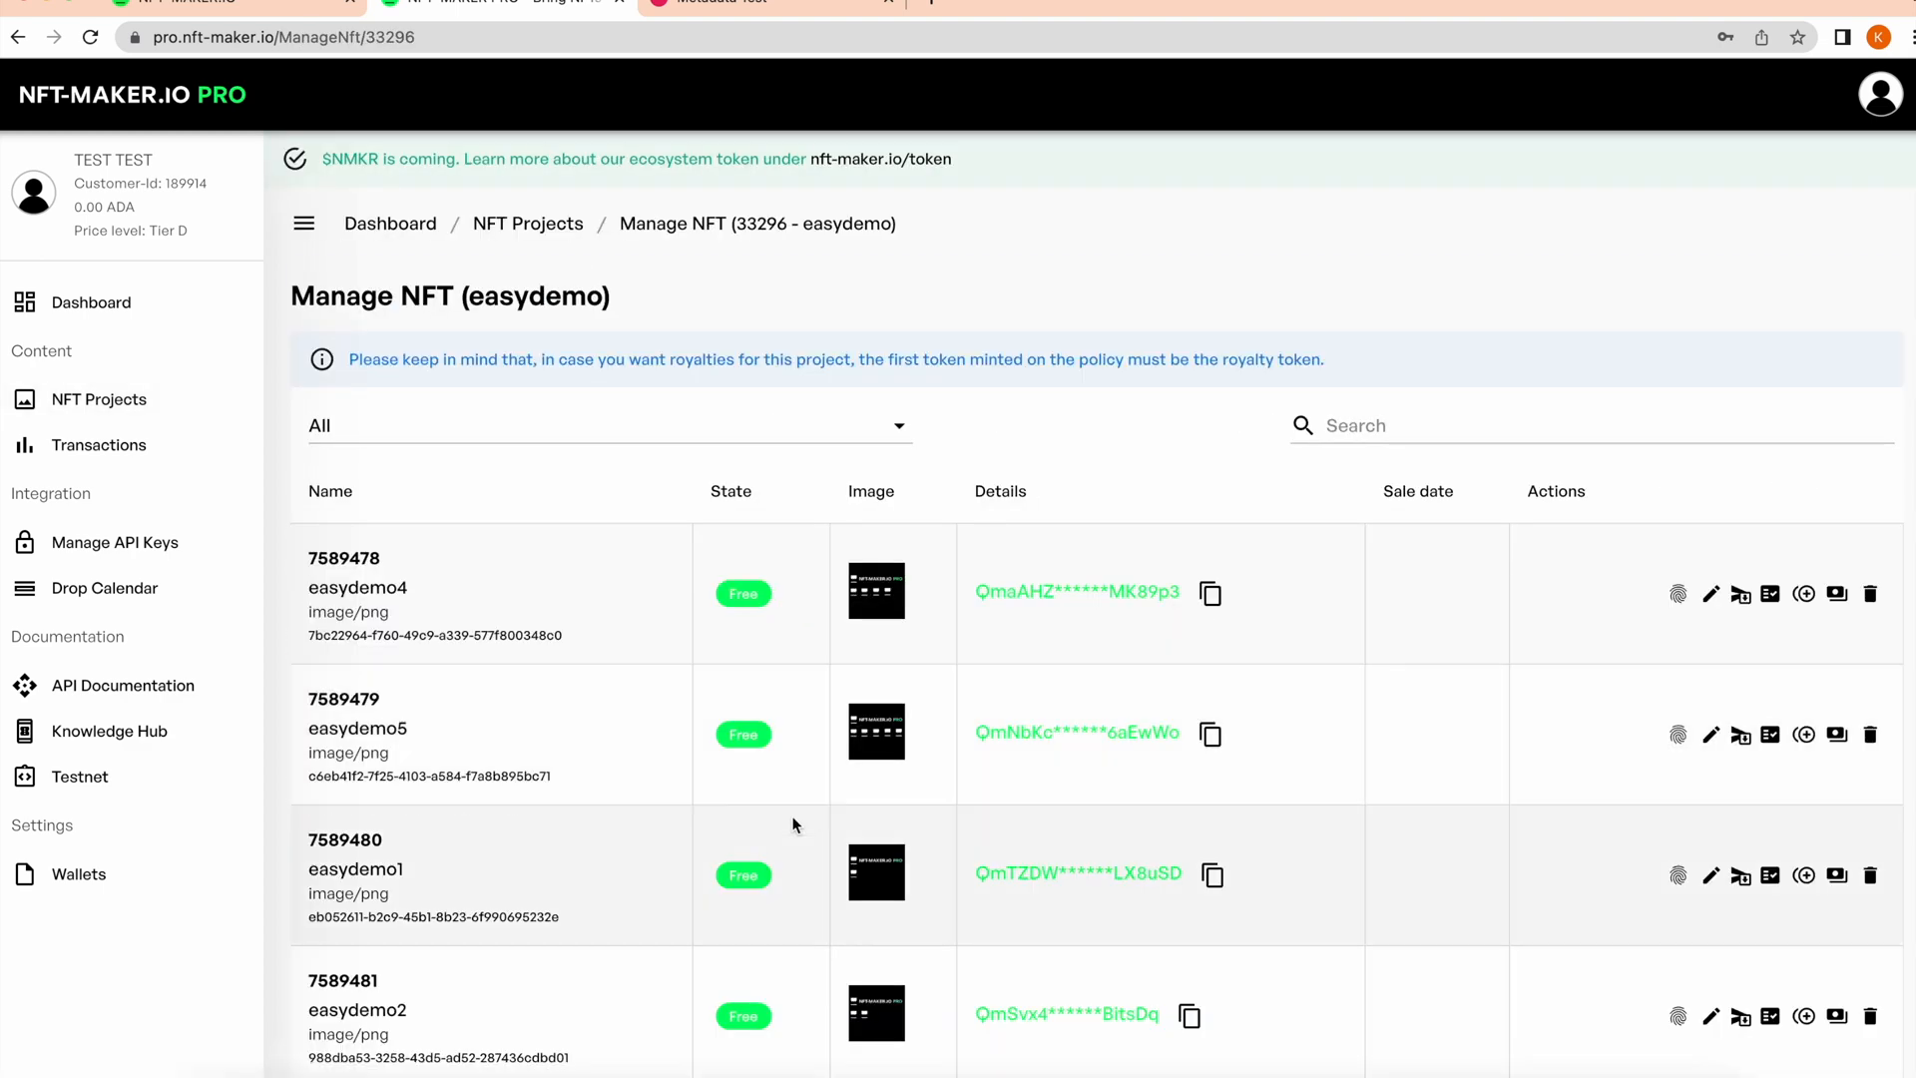
{"action": "scroll", "scroll_direction": "down", "scroll_amount": 3}
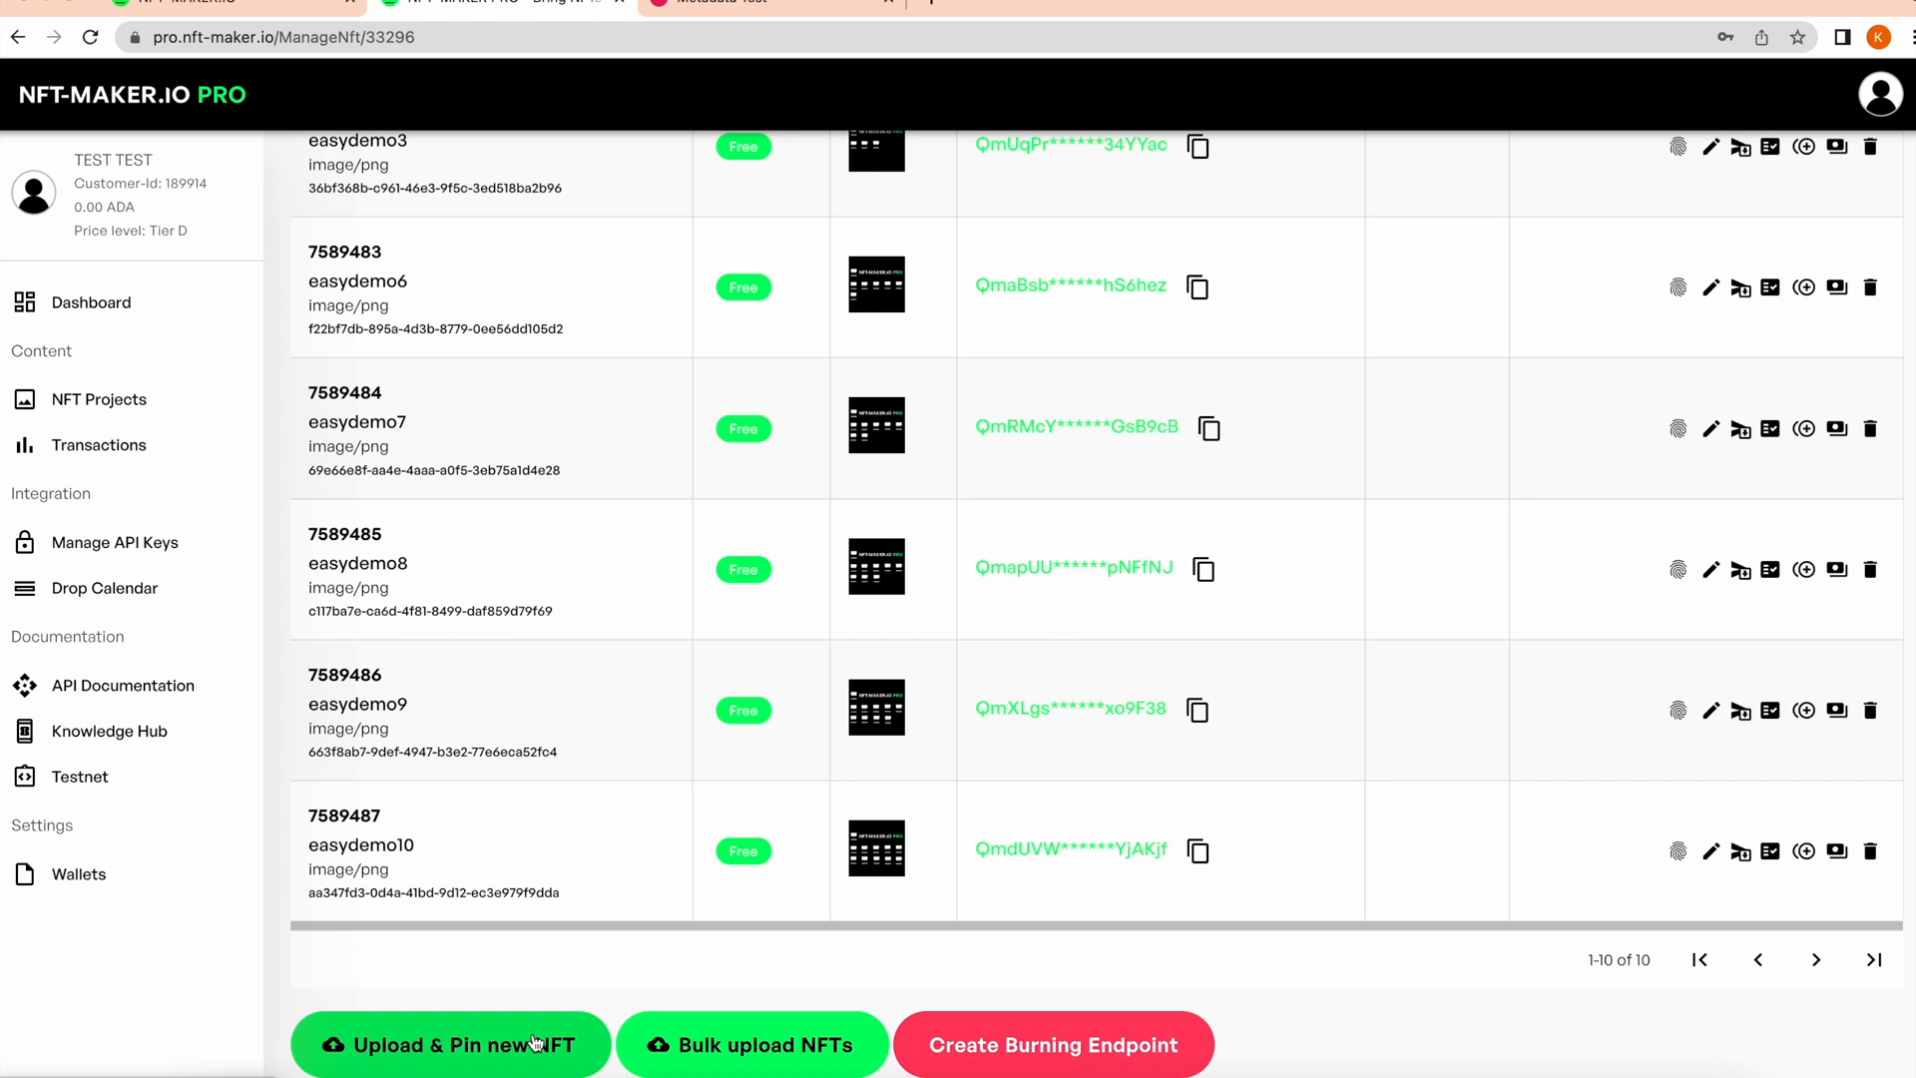
Start a new NFT named easyDemo11 (token and display name), described 'Demo for a tutorial'
{"action": "left_click", "coordinate": [450, 1045]}
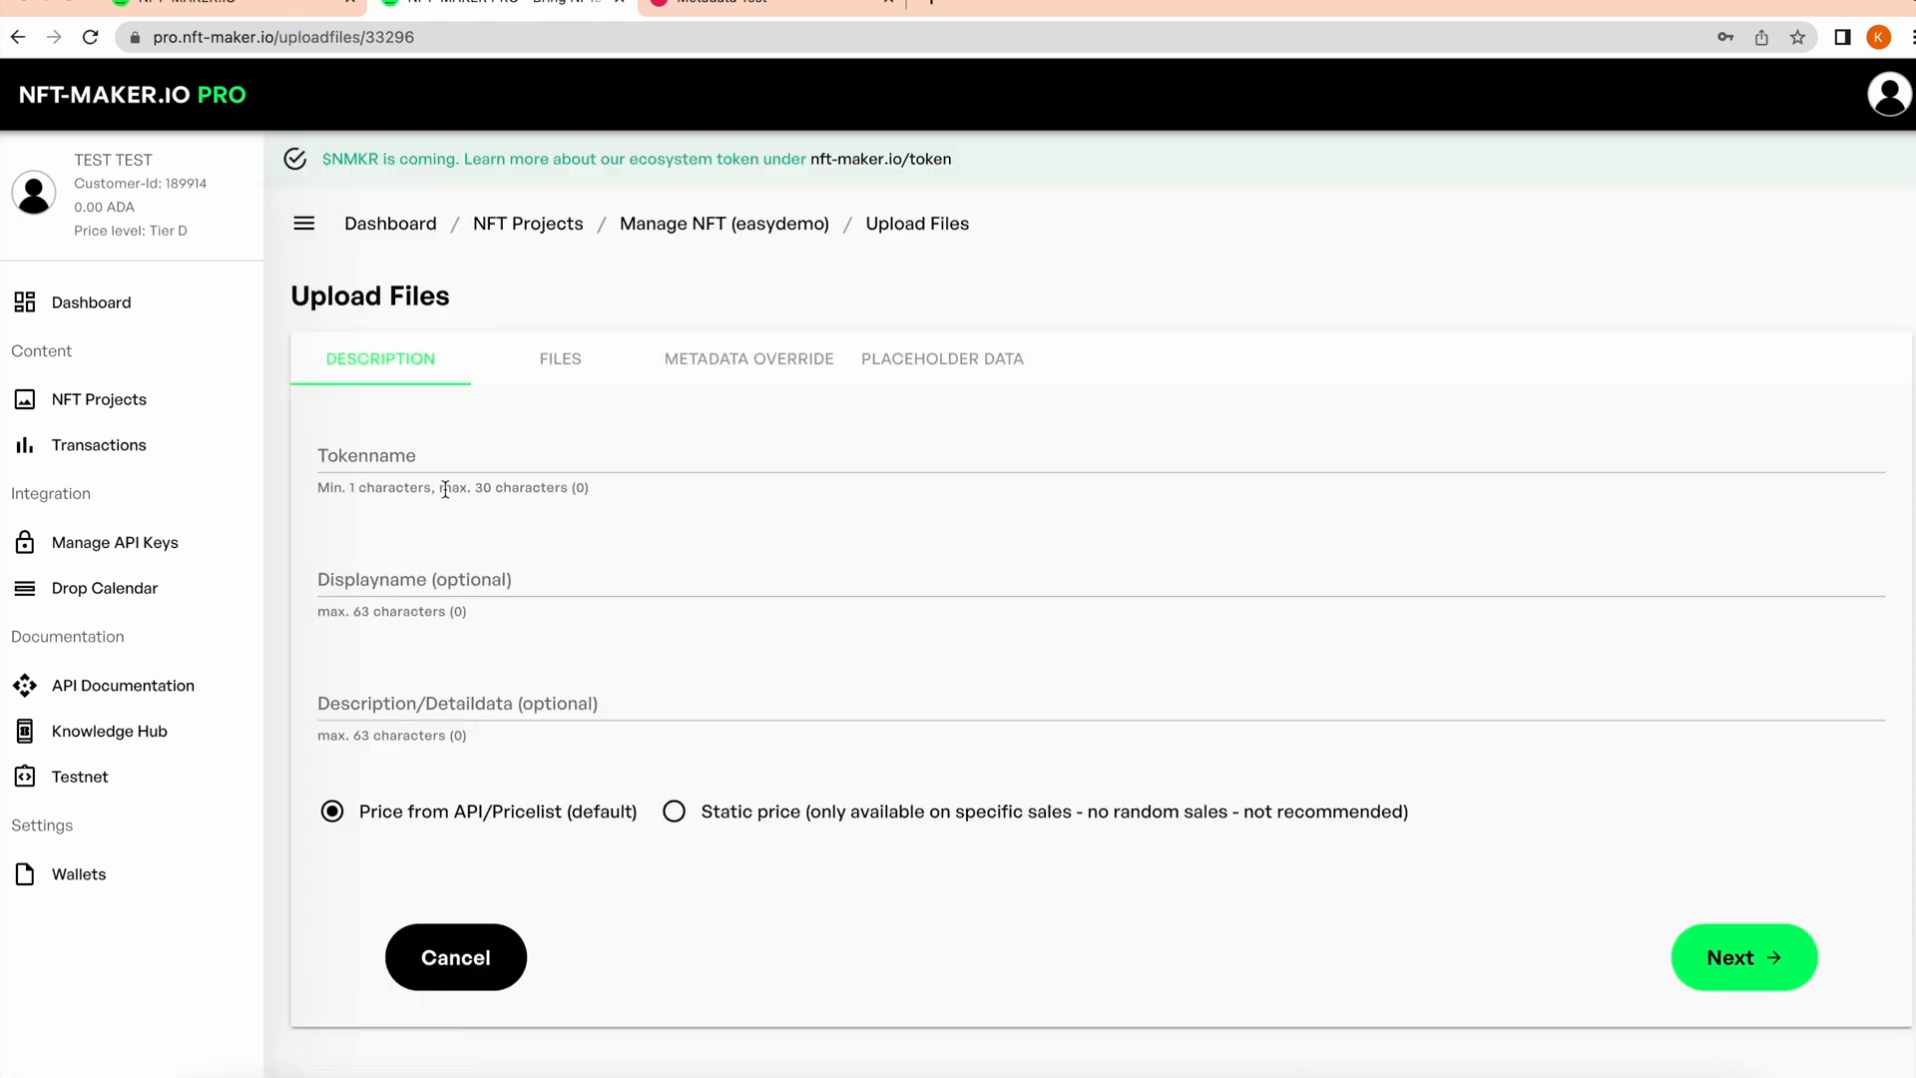
{"action": "type", "text": "easyDemo11"}
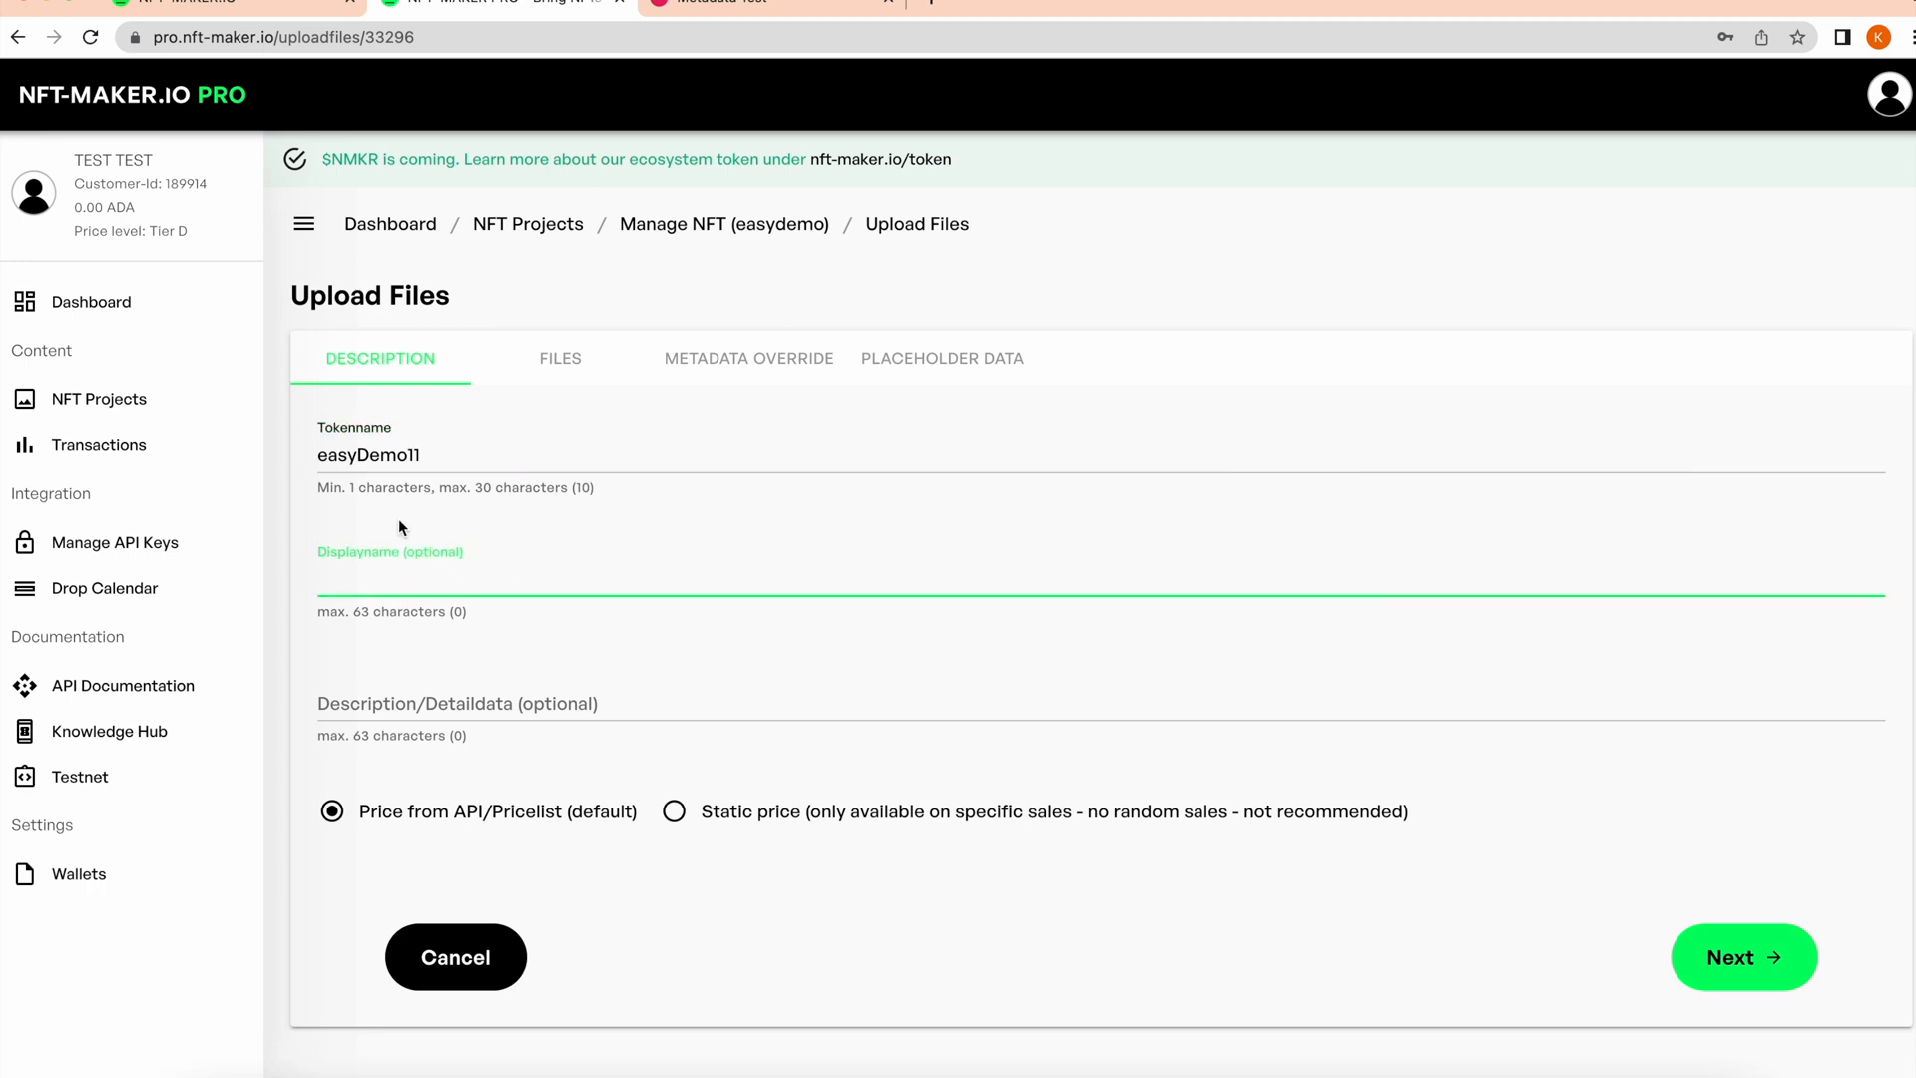
{"action": "type", "text": "easyDemo11"}
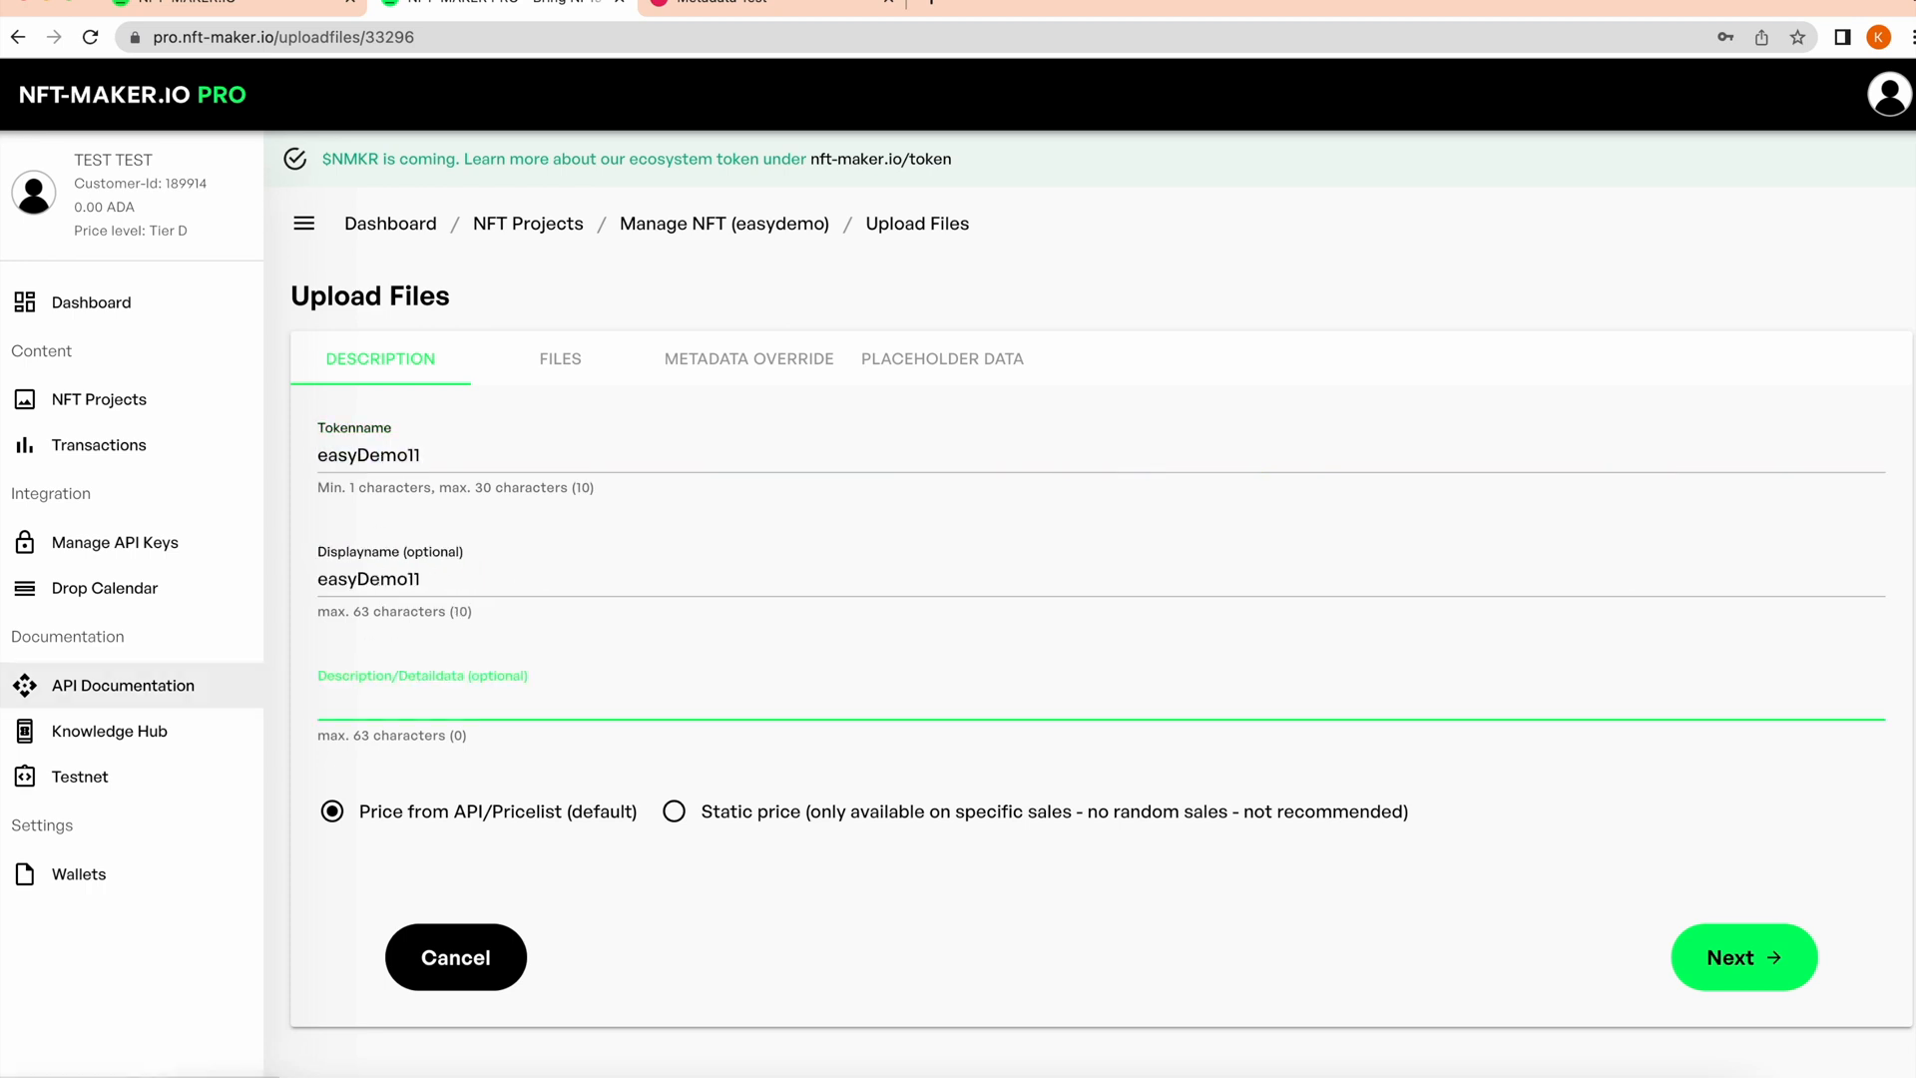
{"action": "type", "text": "Demo"}
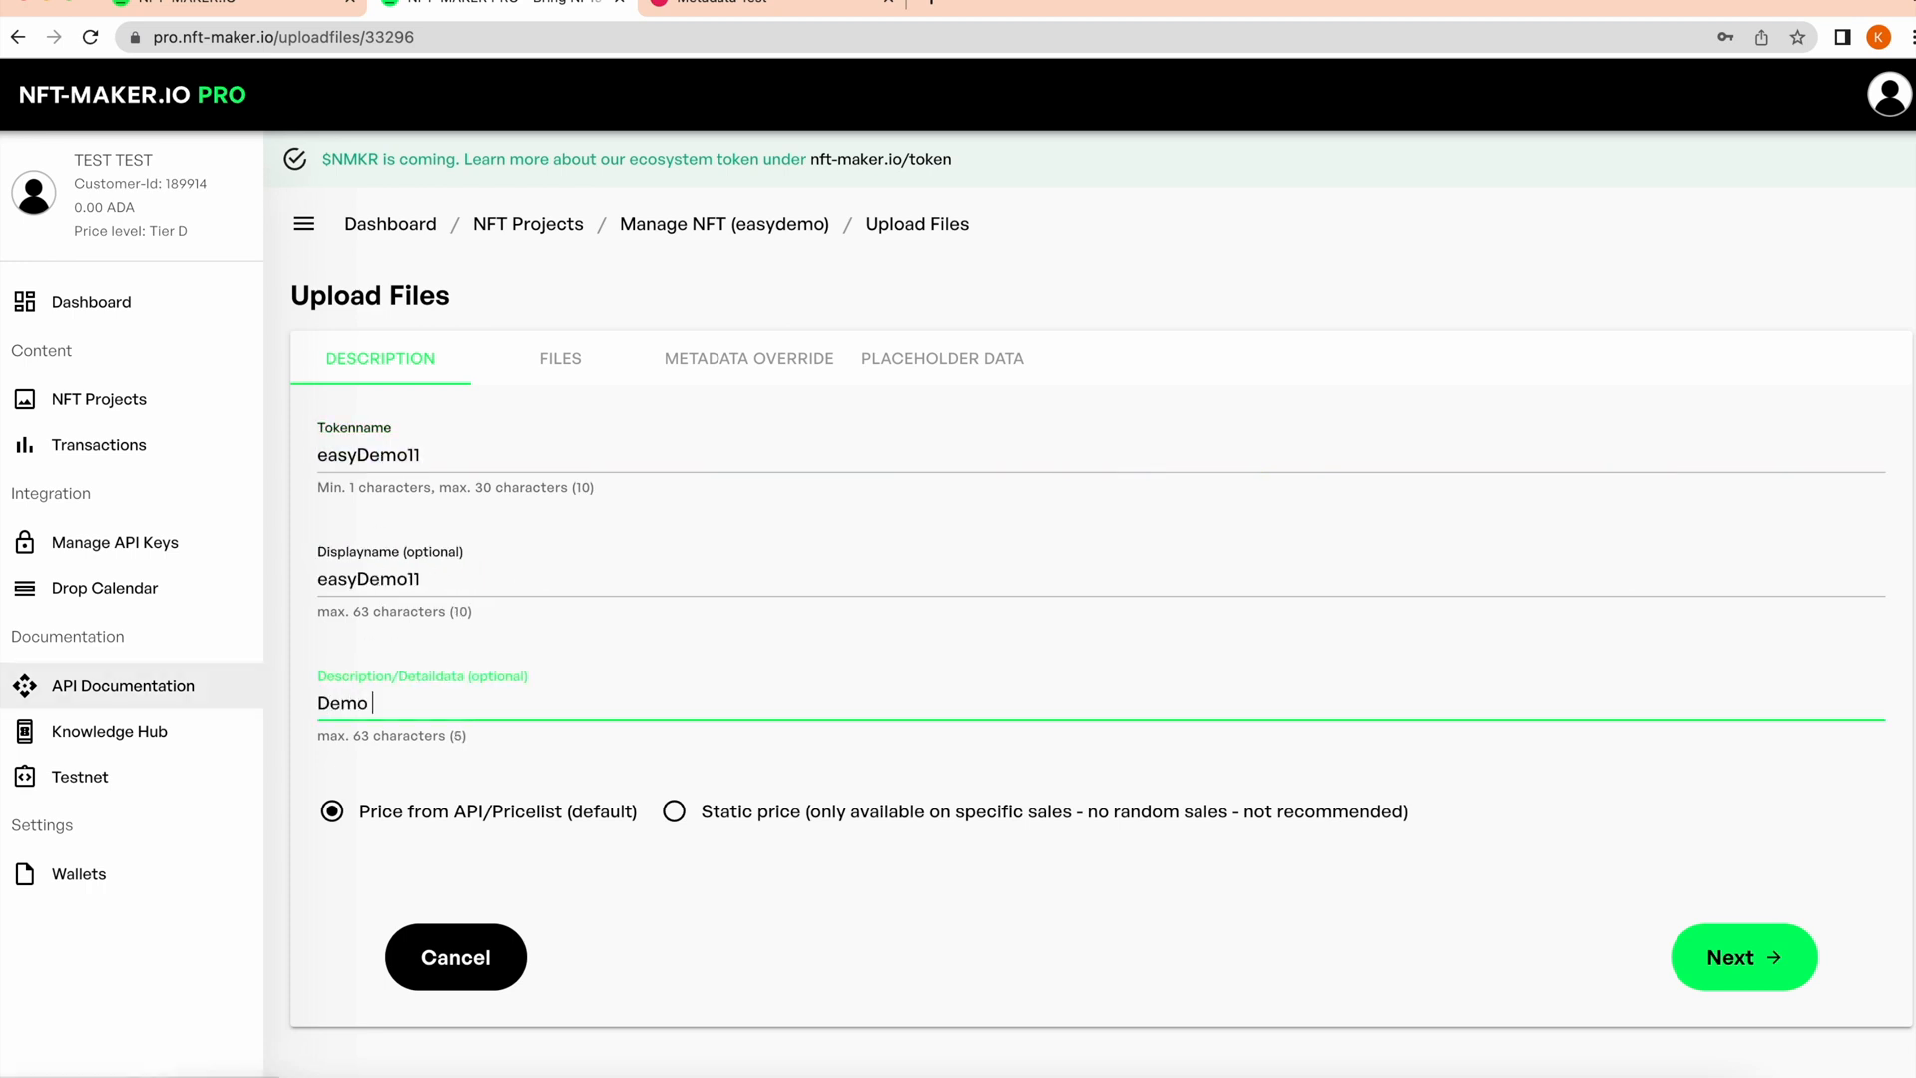
{"action": "type", "text": "for a tuto"}
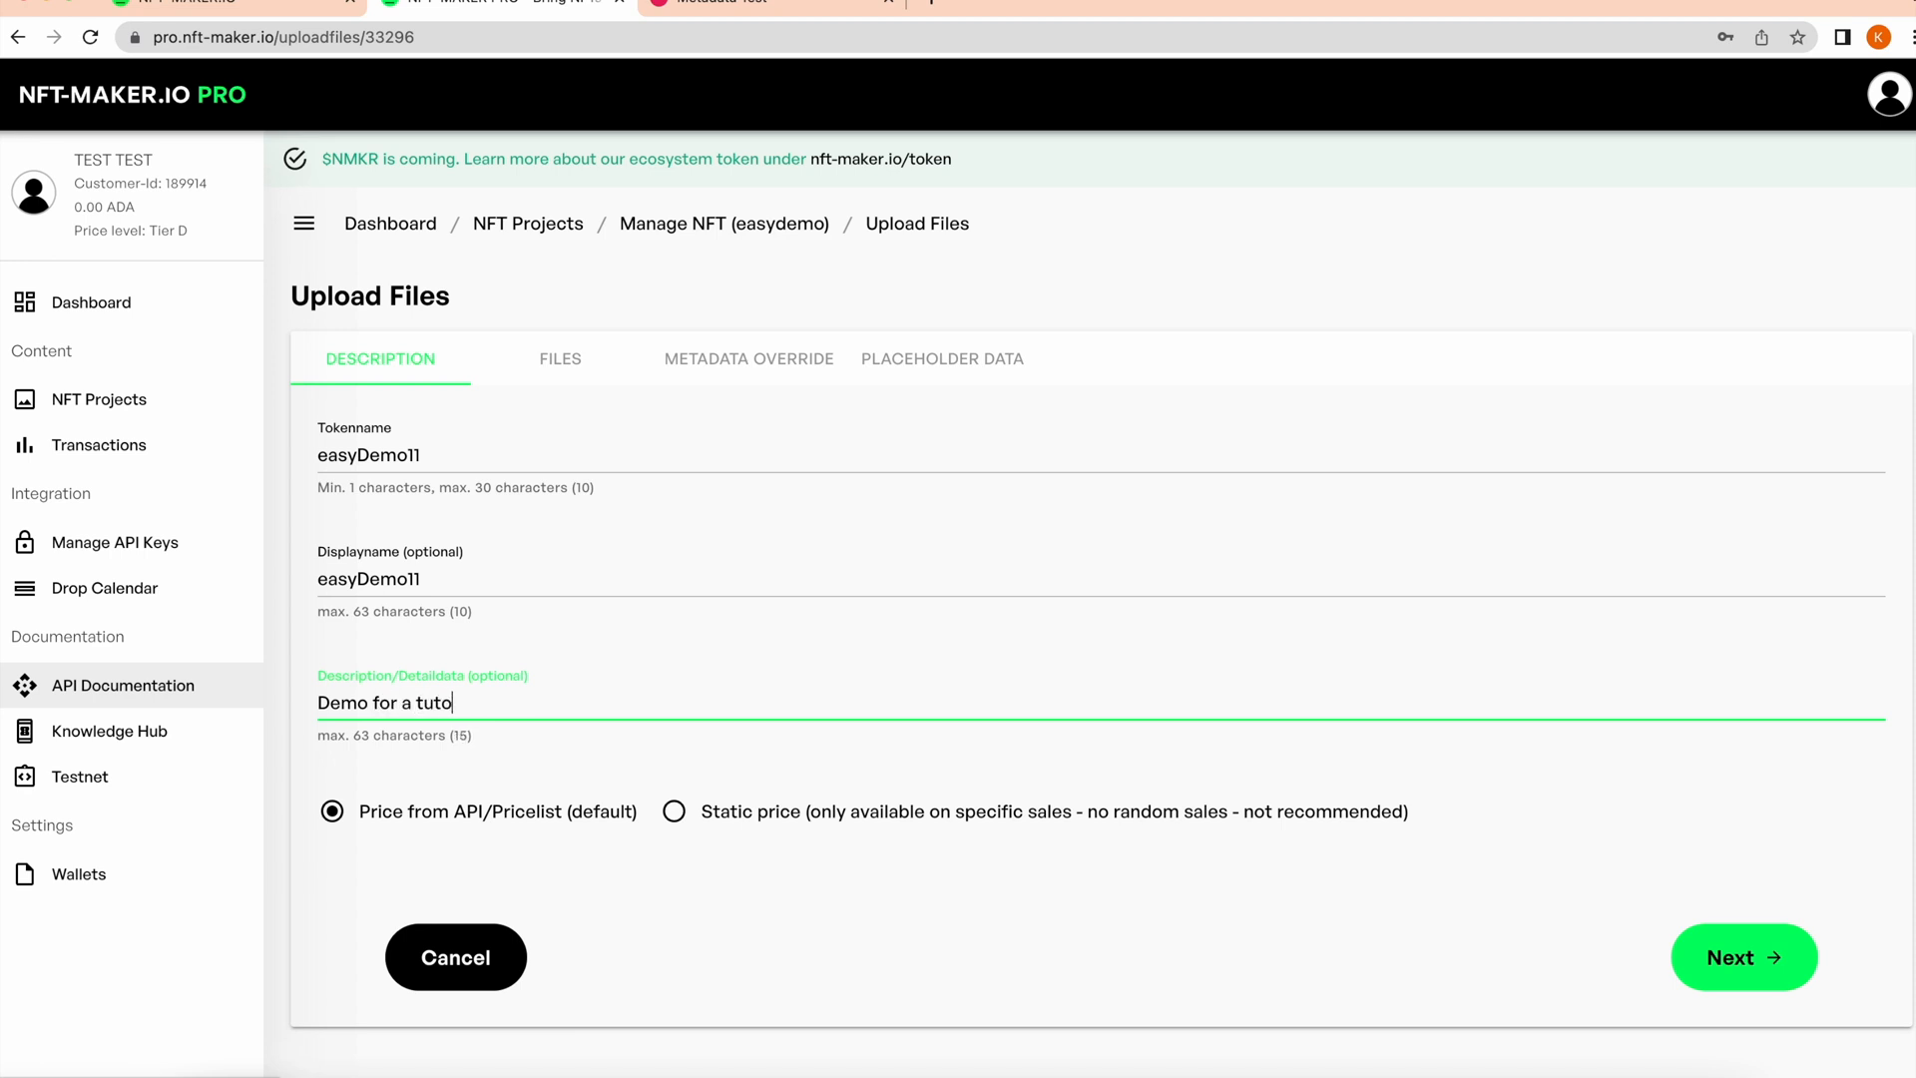
{"action": "type", "text": "rial"}
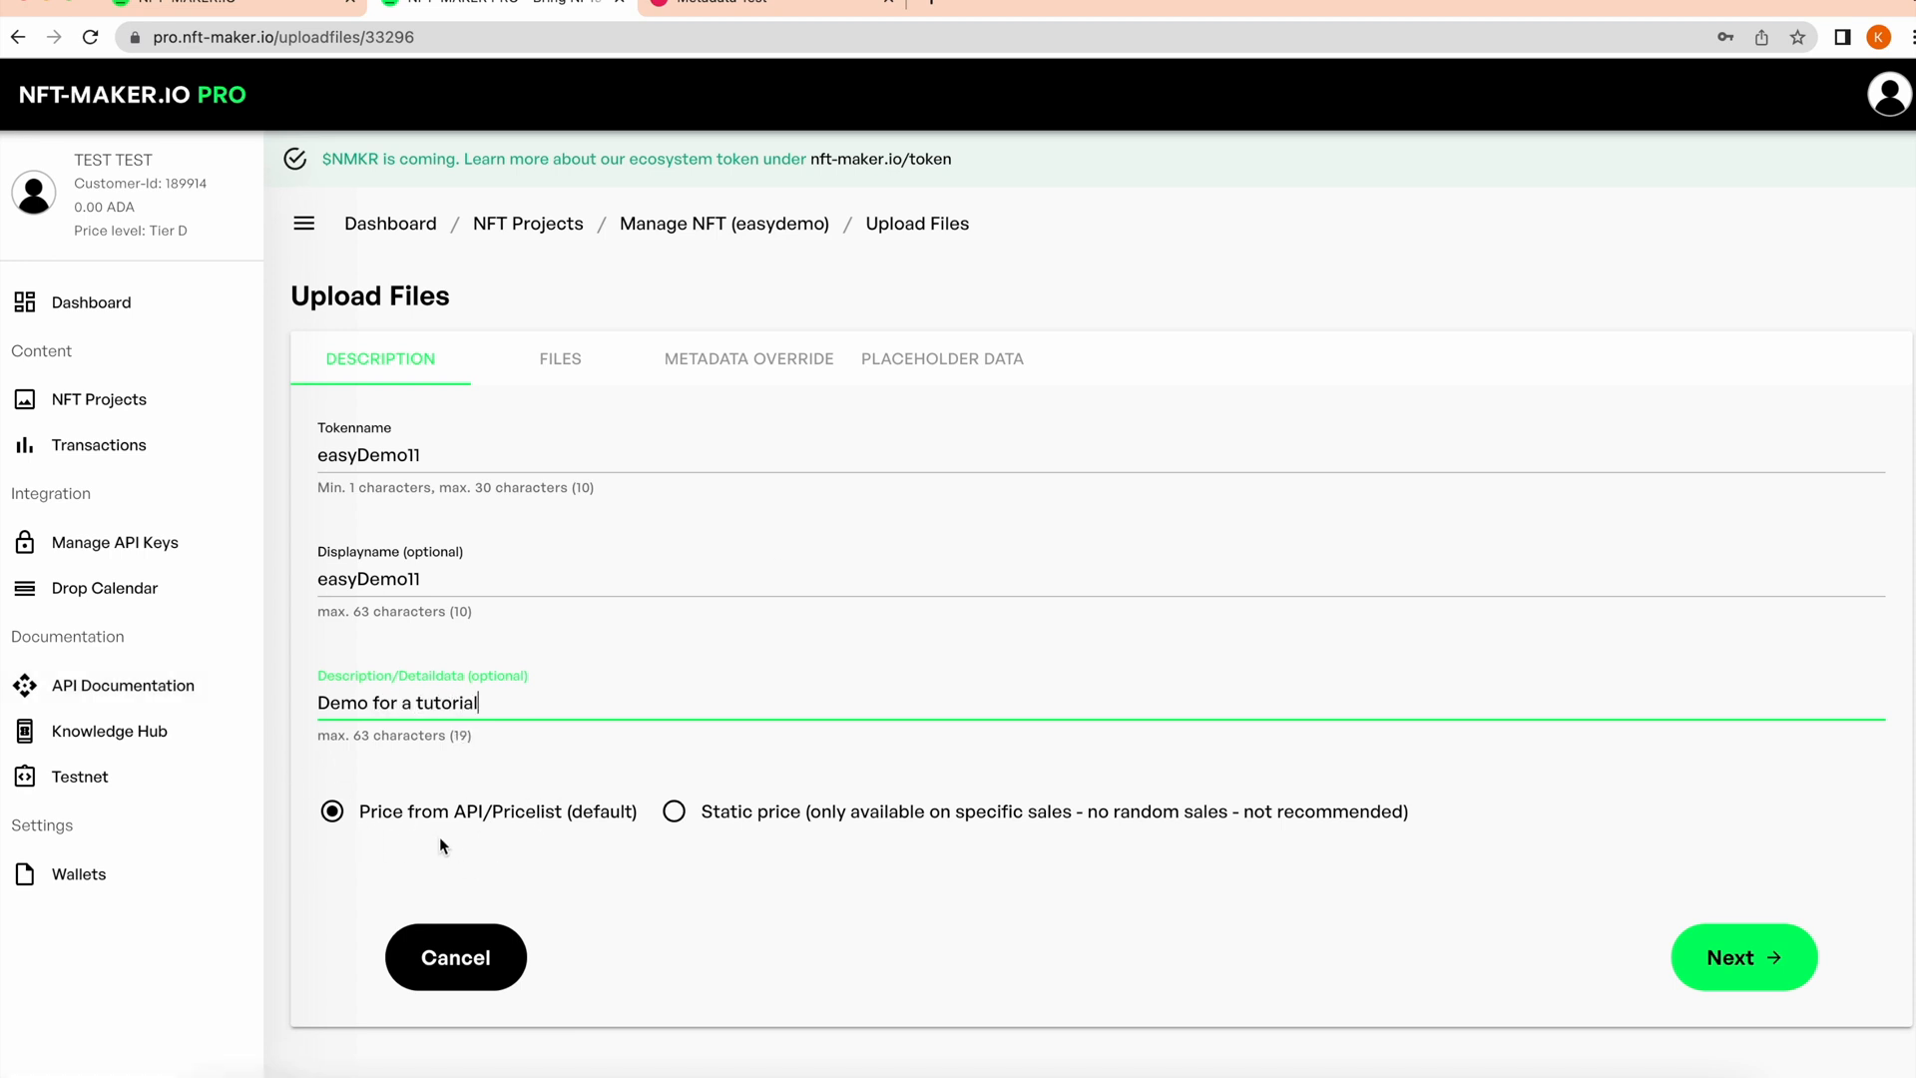
{"action": "mouse_move", "coordinate": [399, 830]}
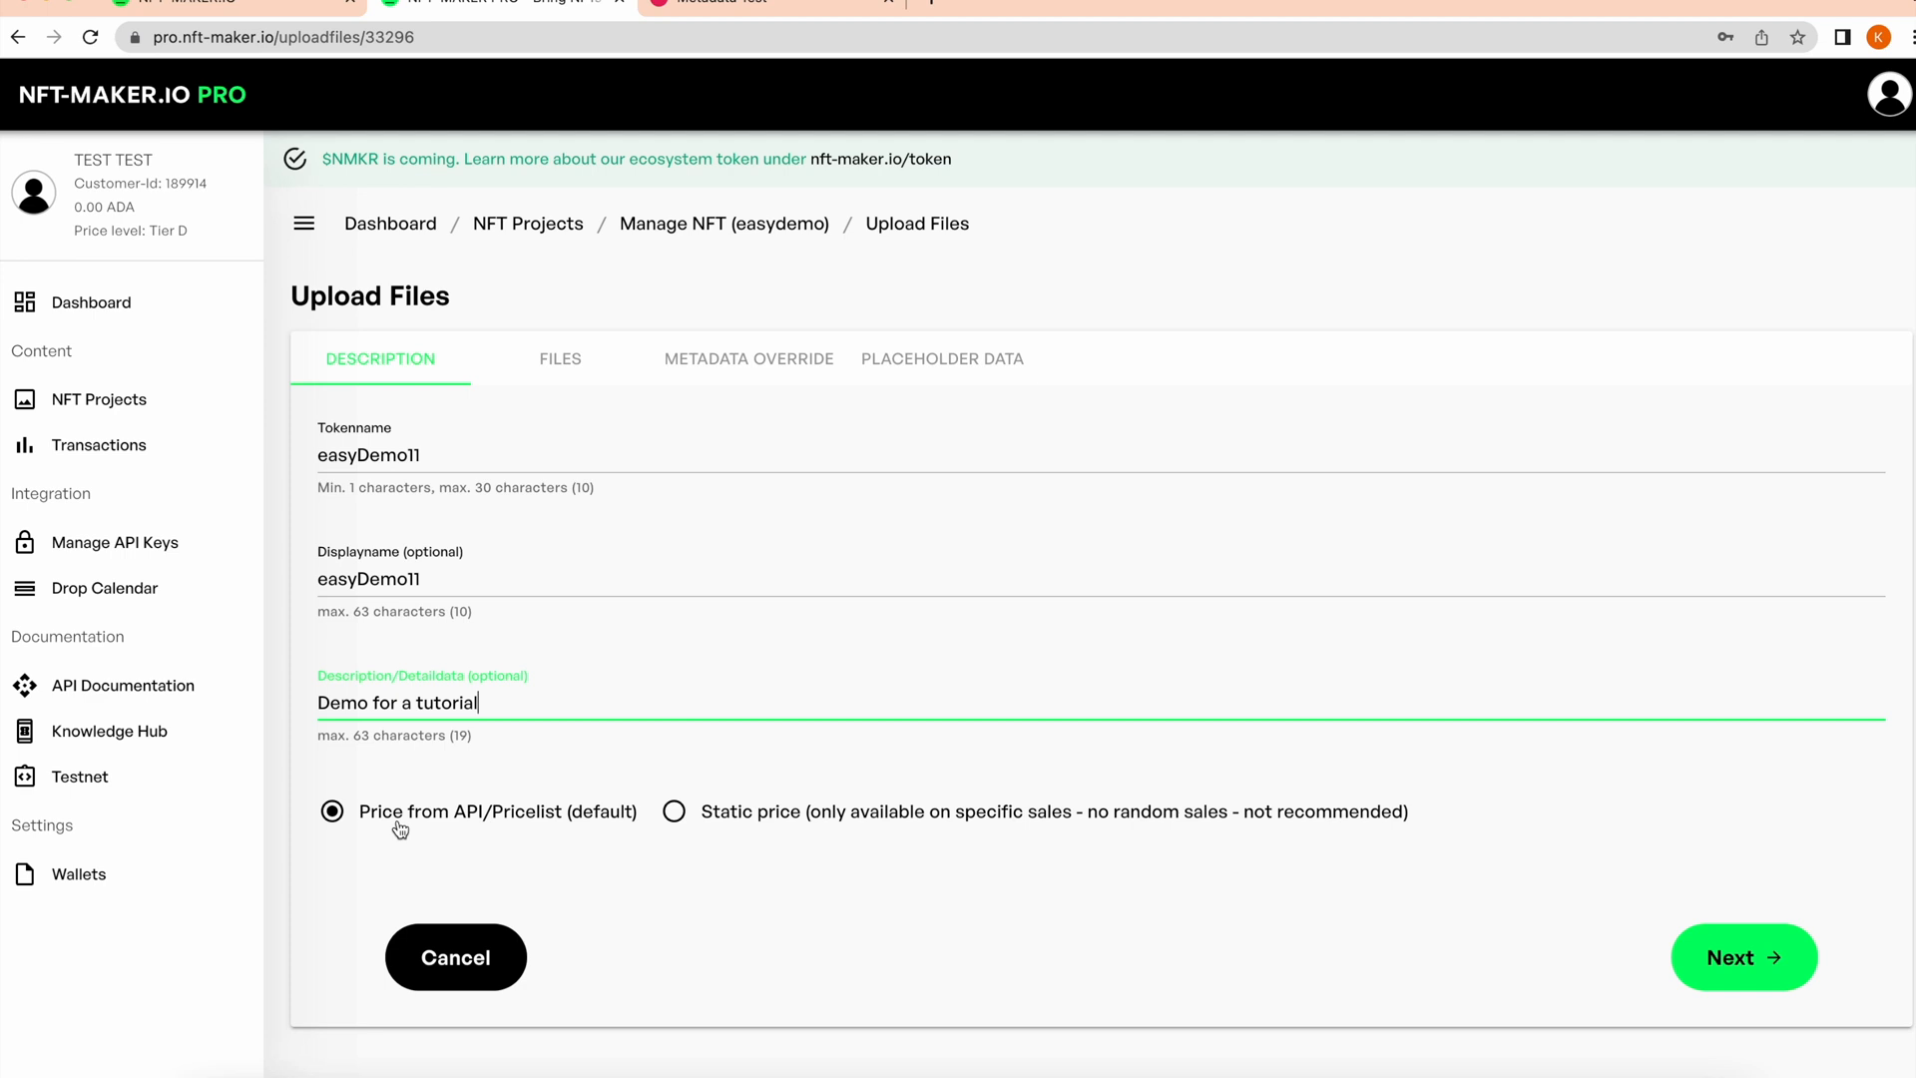
{"action": "mouse_move", "coordinate": [1671, 642]}
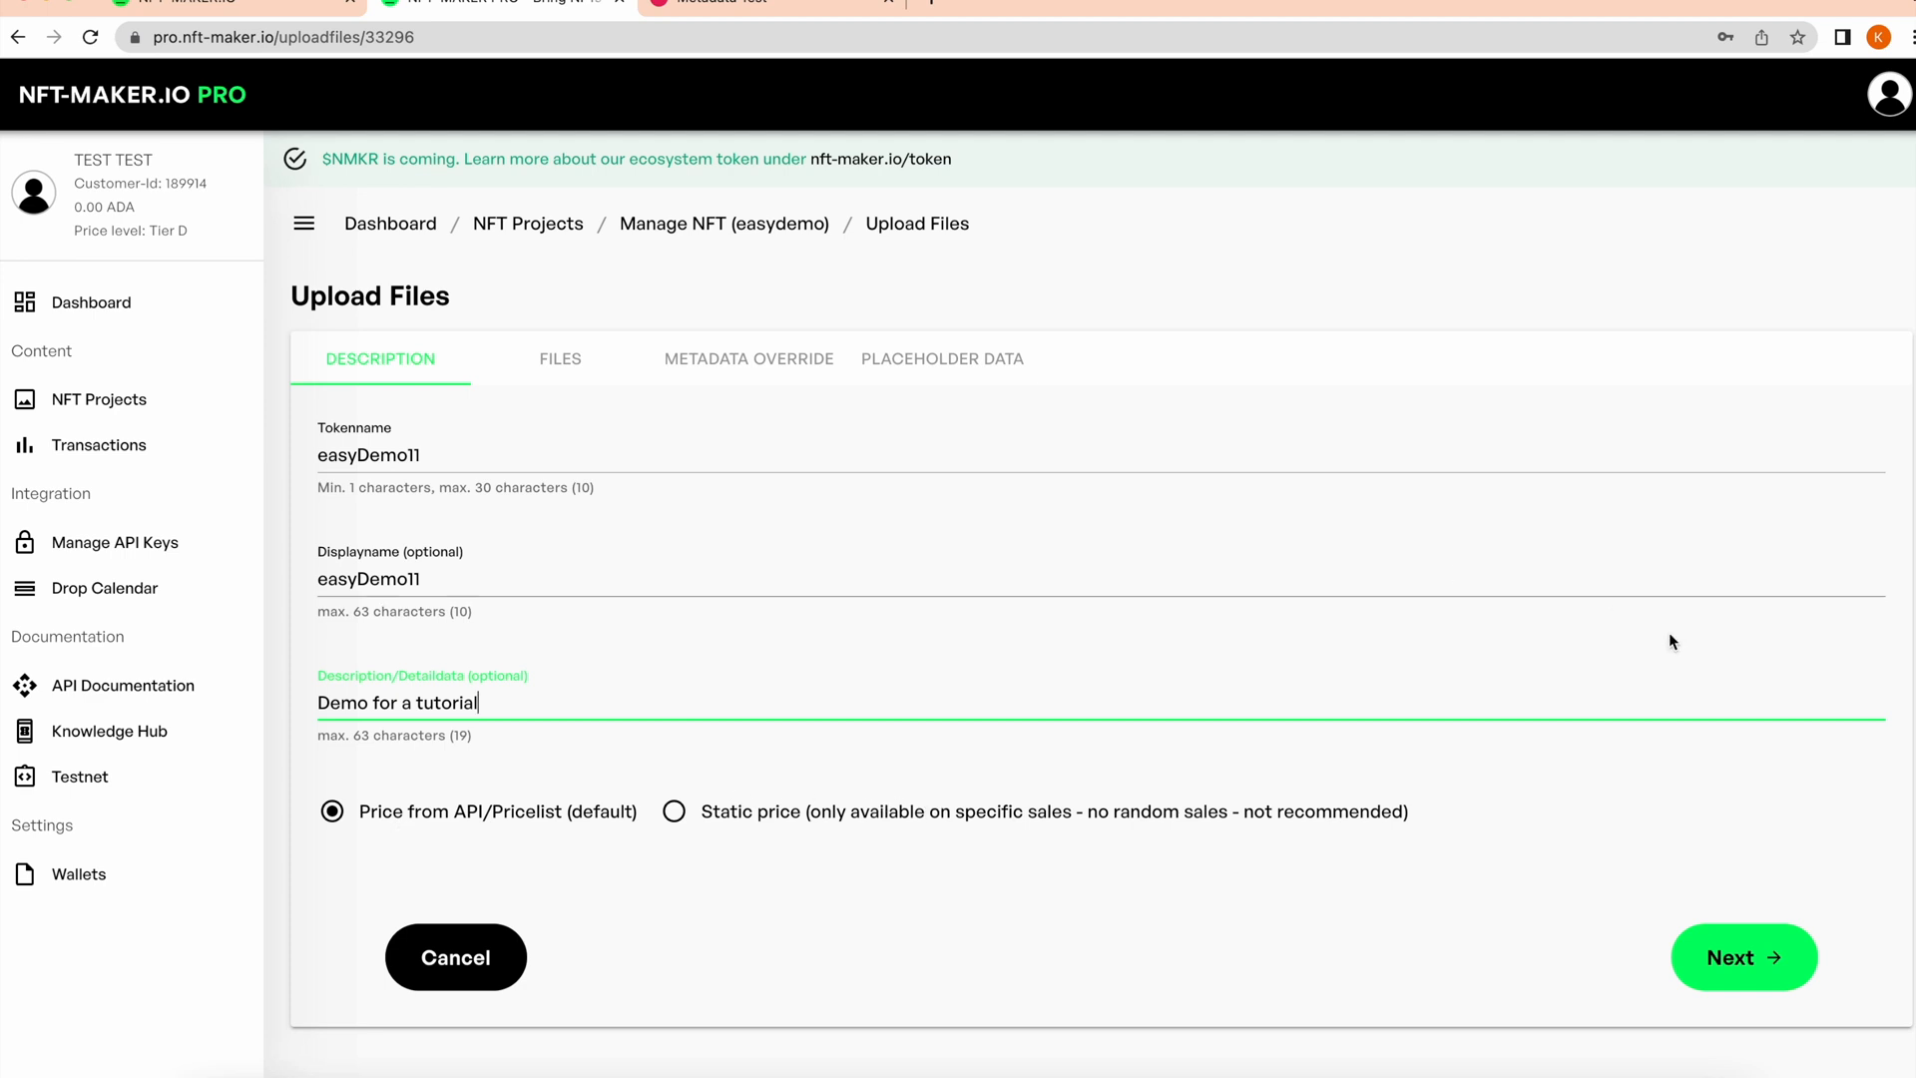
Upload and pin an image/png preview, then reach the empty Metadata Override step
{"action": "left_click", "coordinate": [1743, 957]}
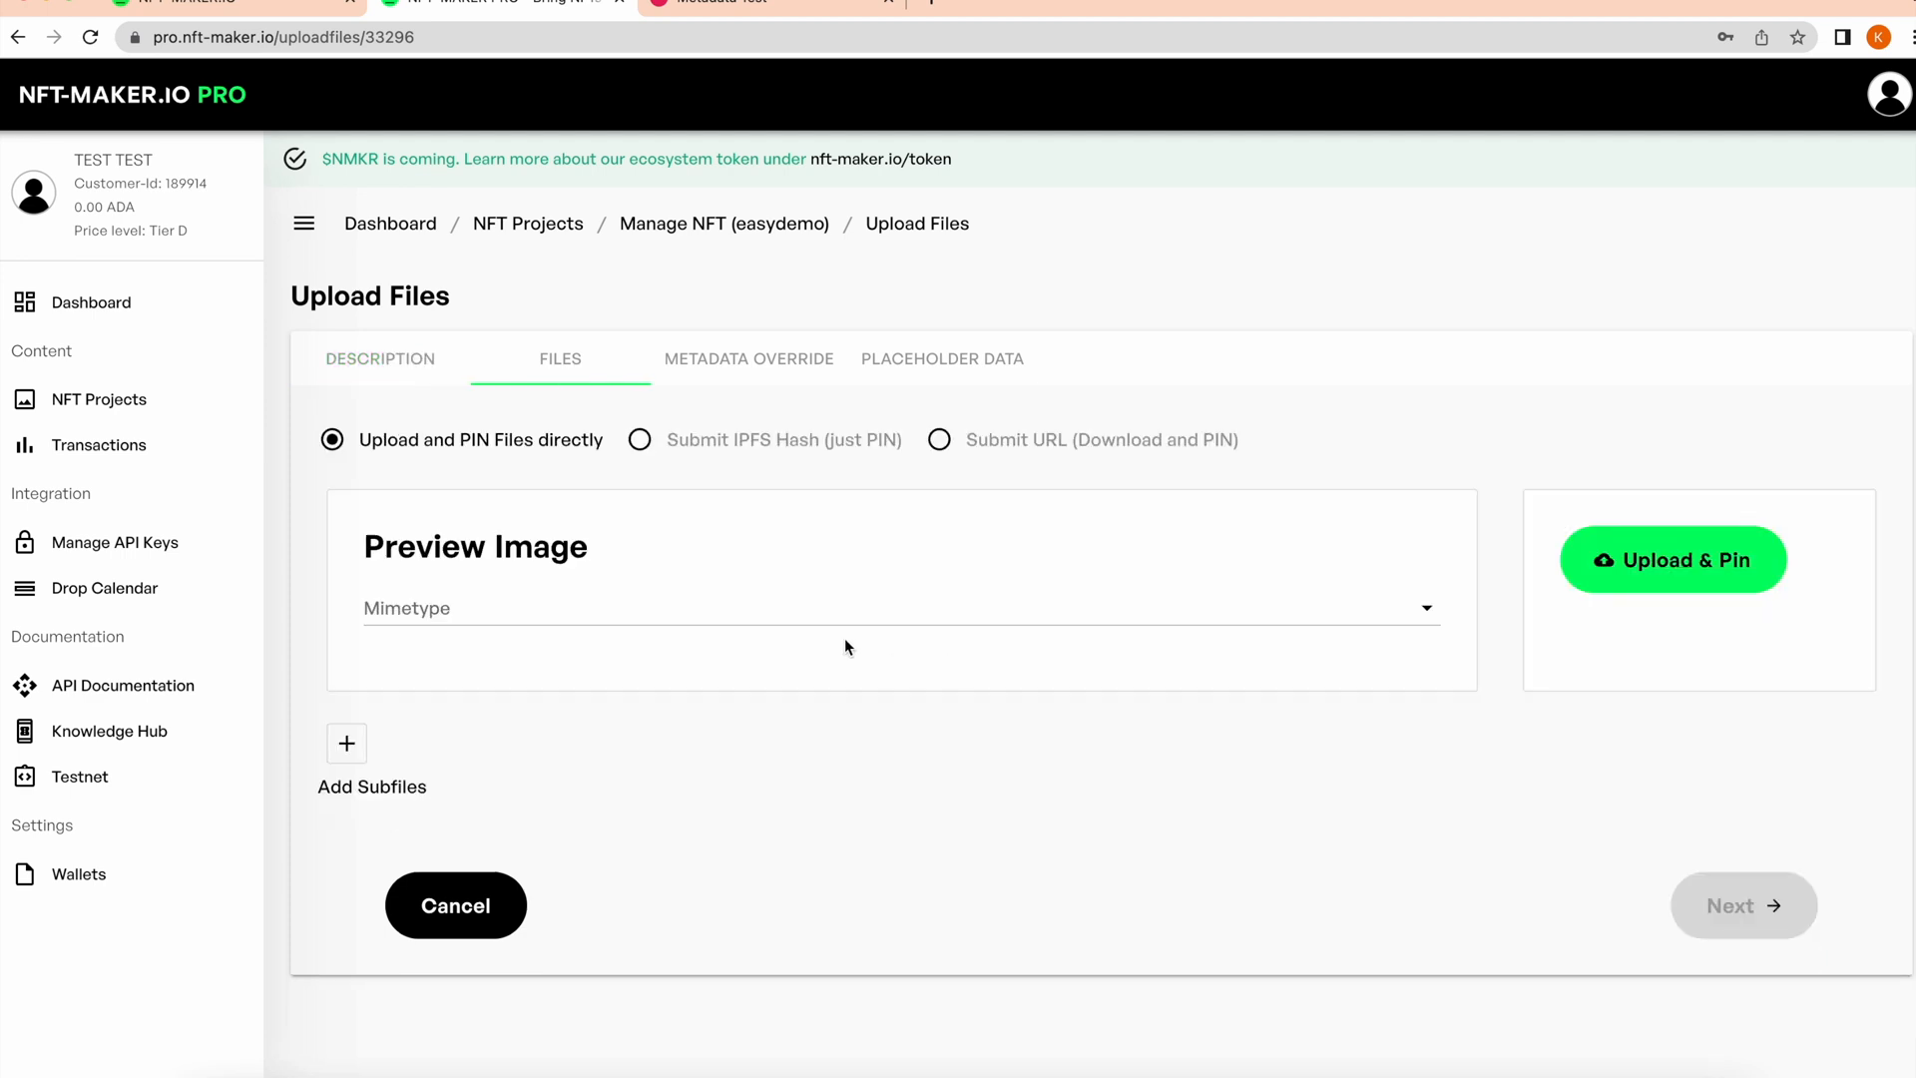
{"action": "mouse_move", "coordinate": [716, 593]}
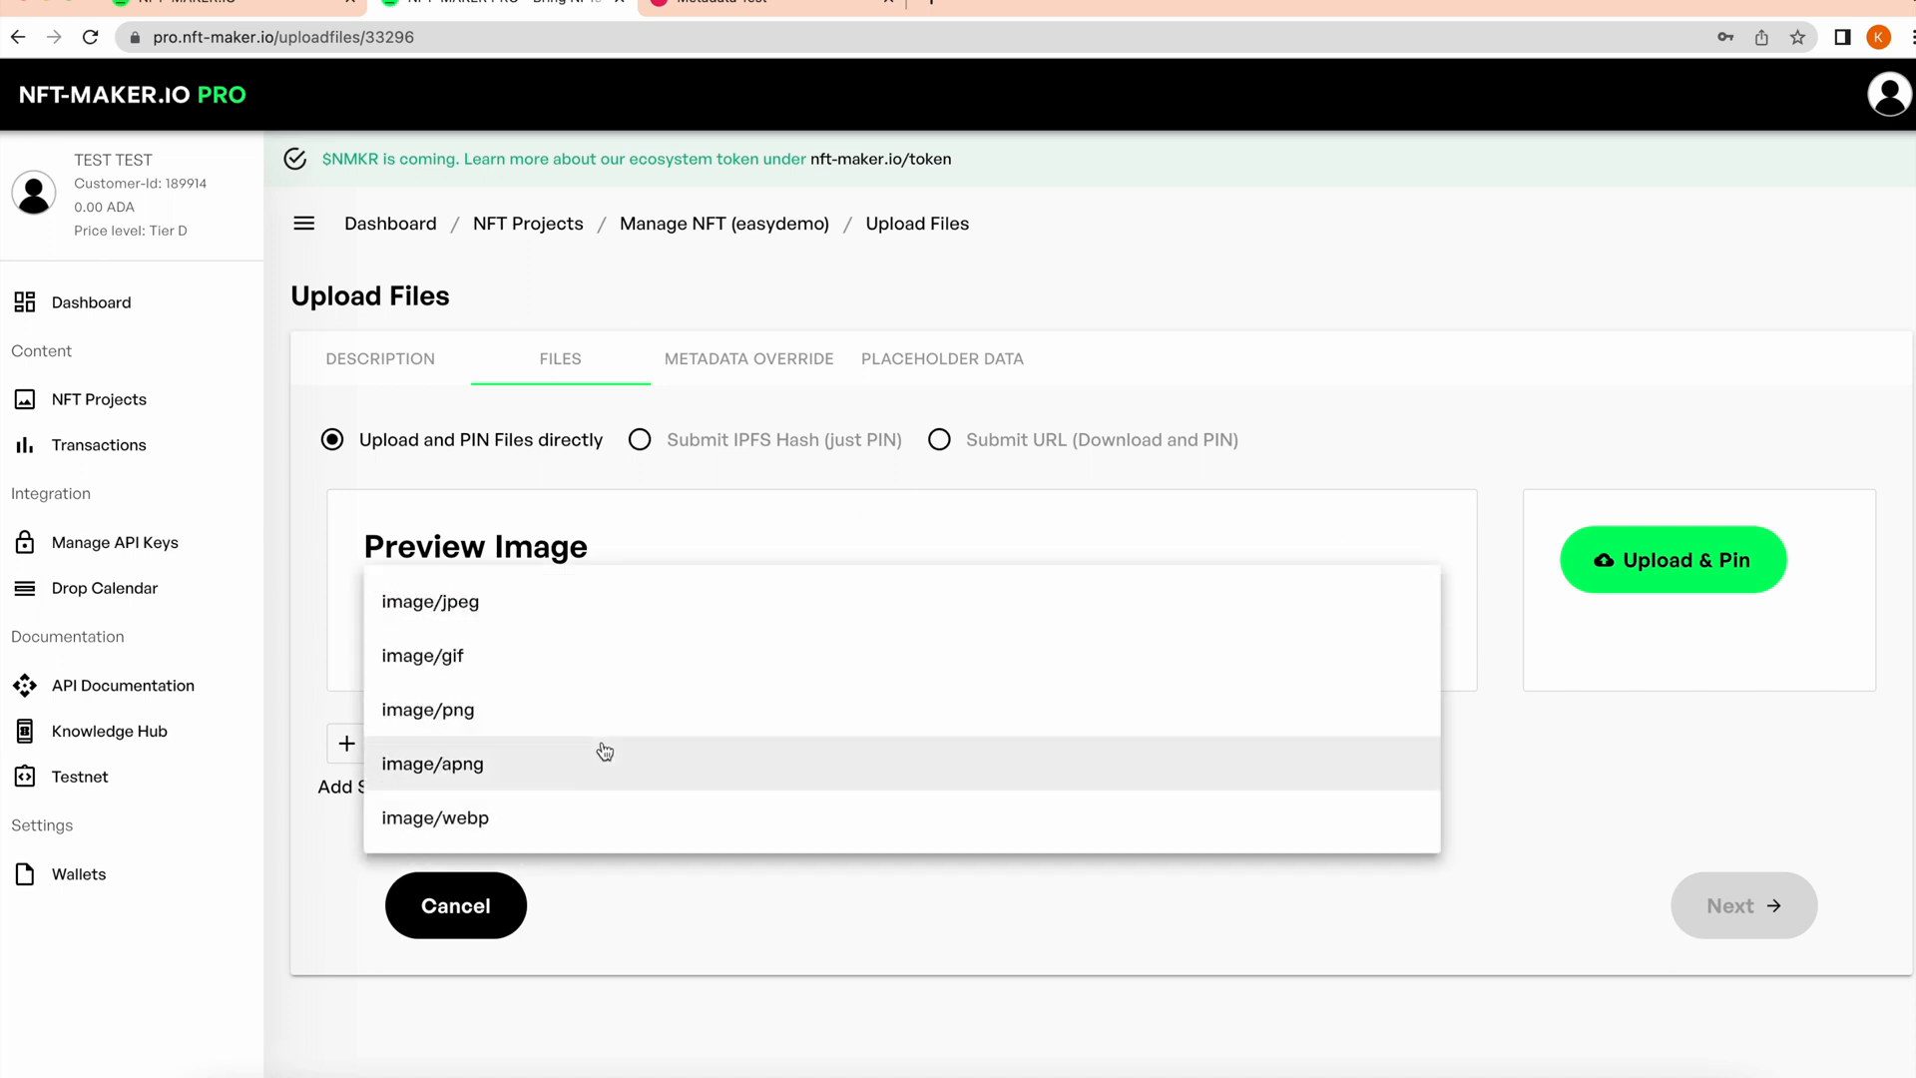
{"action": "left_click", "coordinate": [428, 709]}
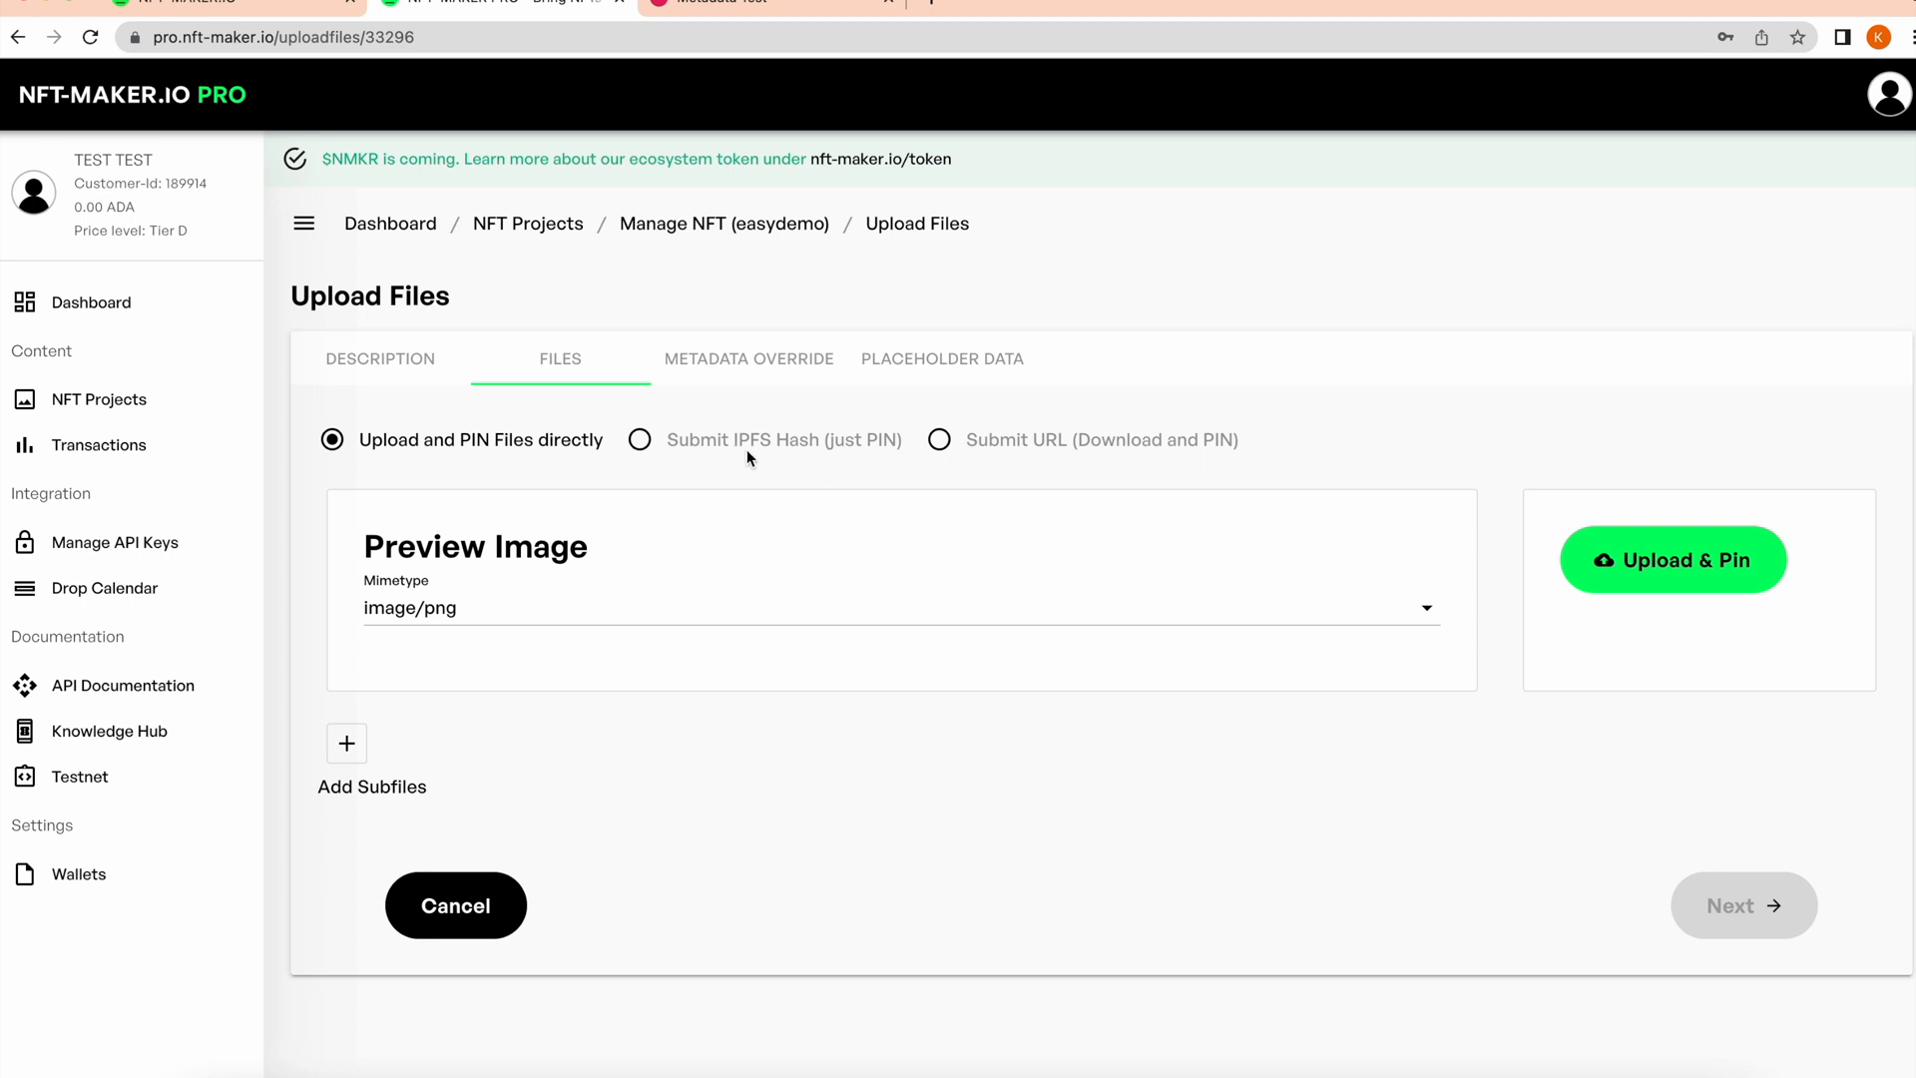
{"action": "mouse_move", "coordinate": [643, 443]}
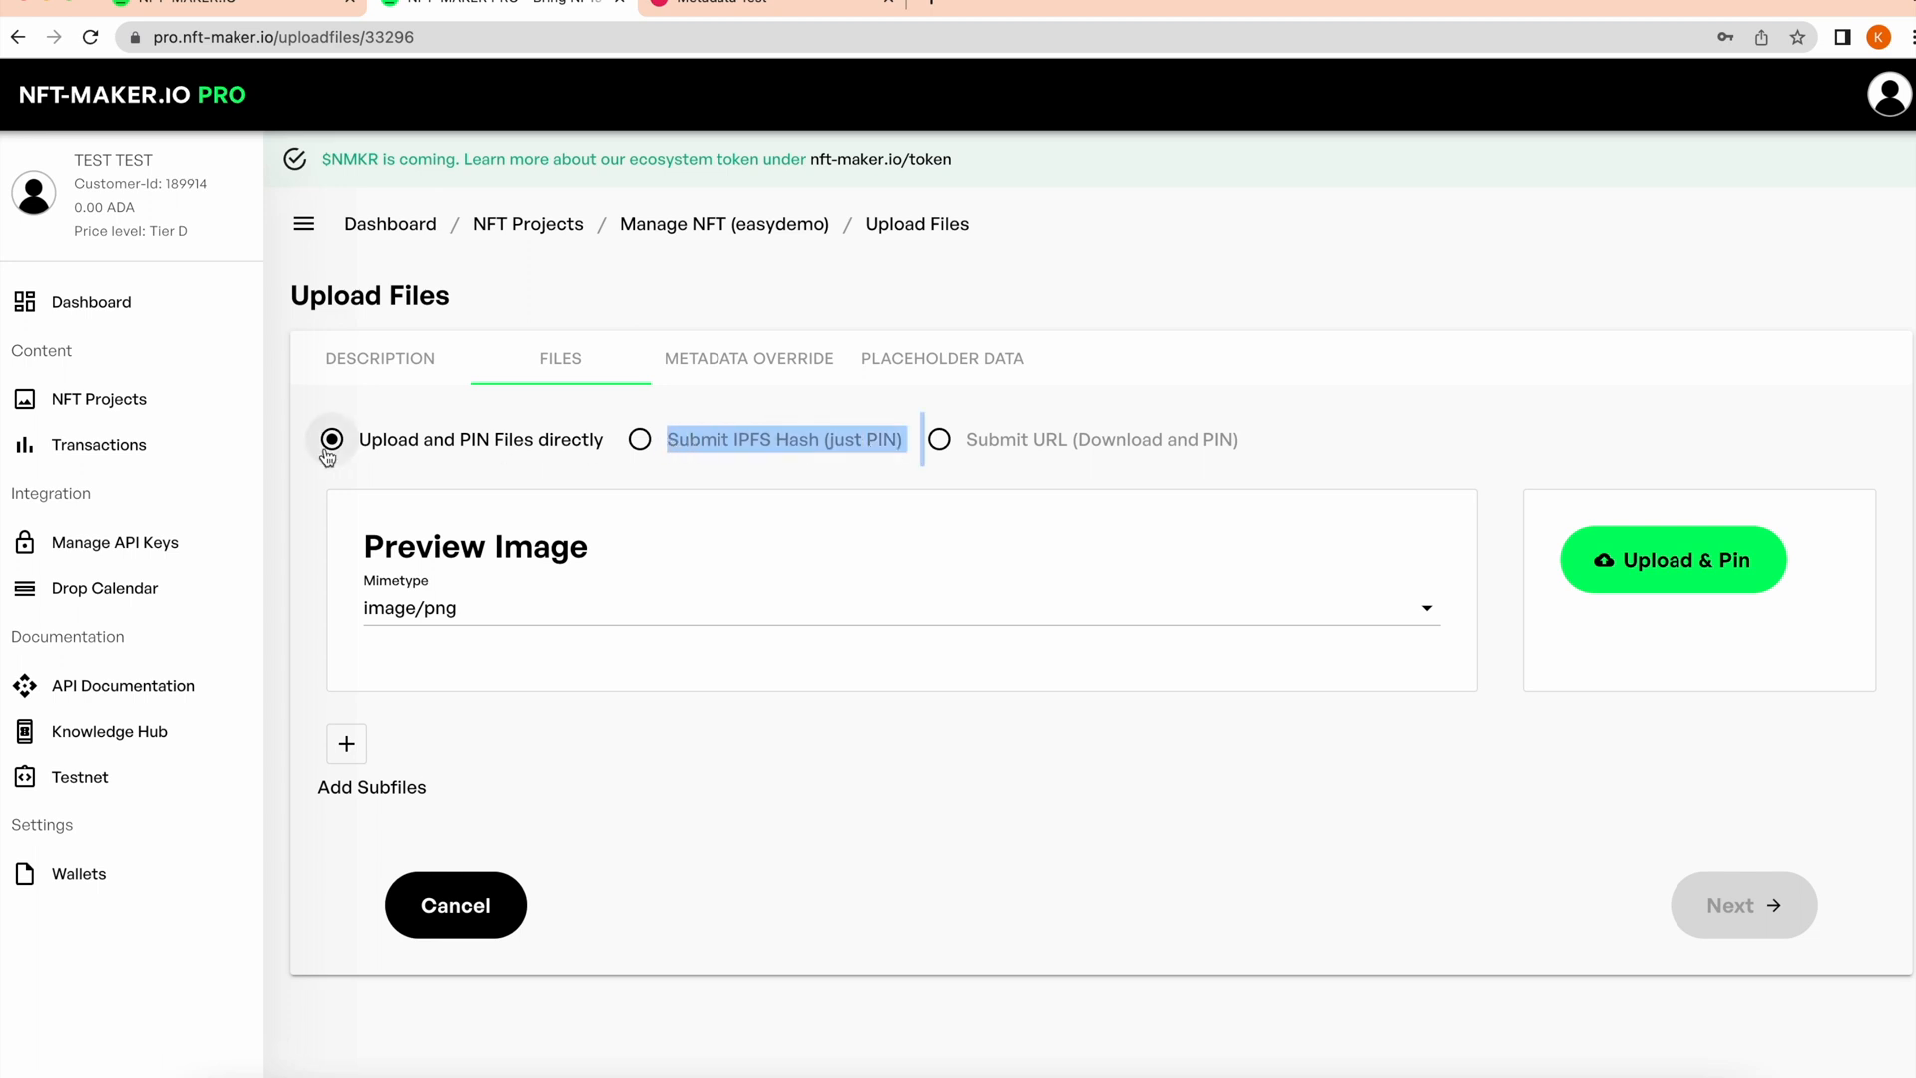
{"action": "mouse_move", "coordinate": [403, 448]}
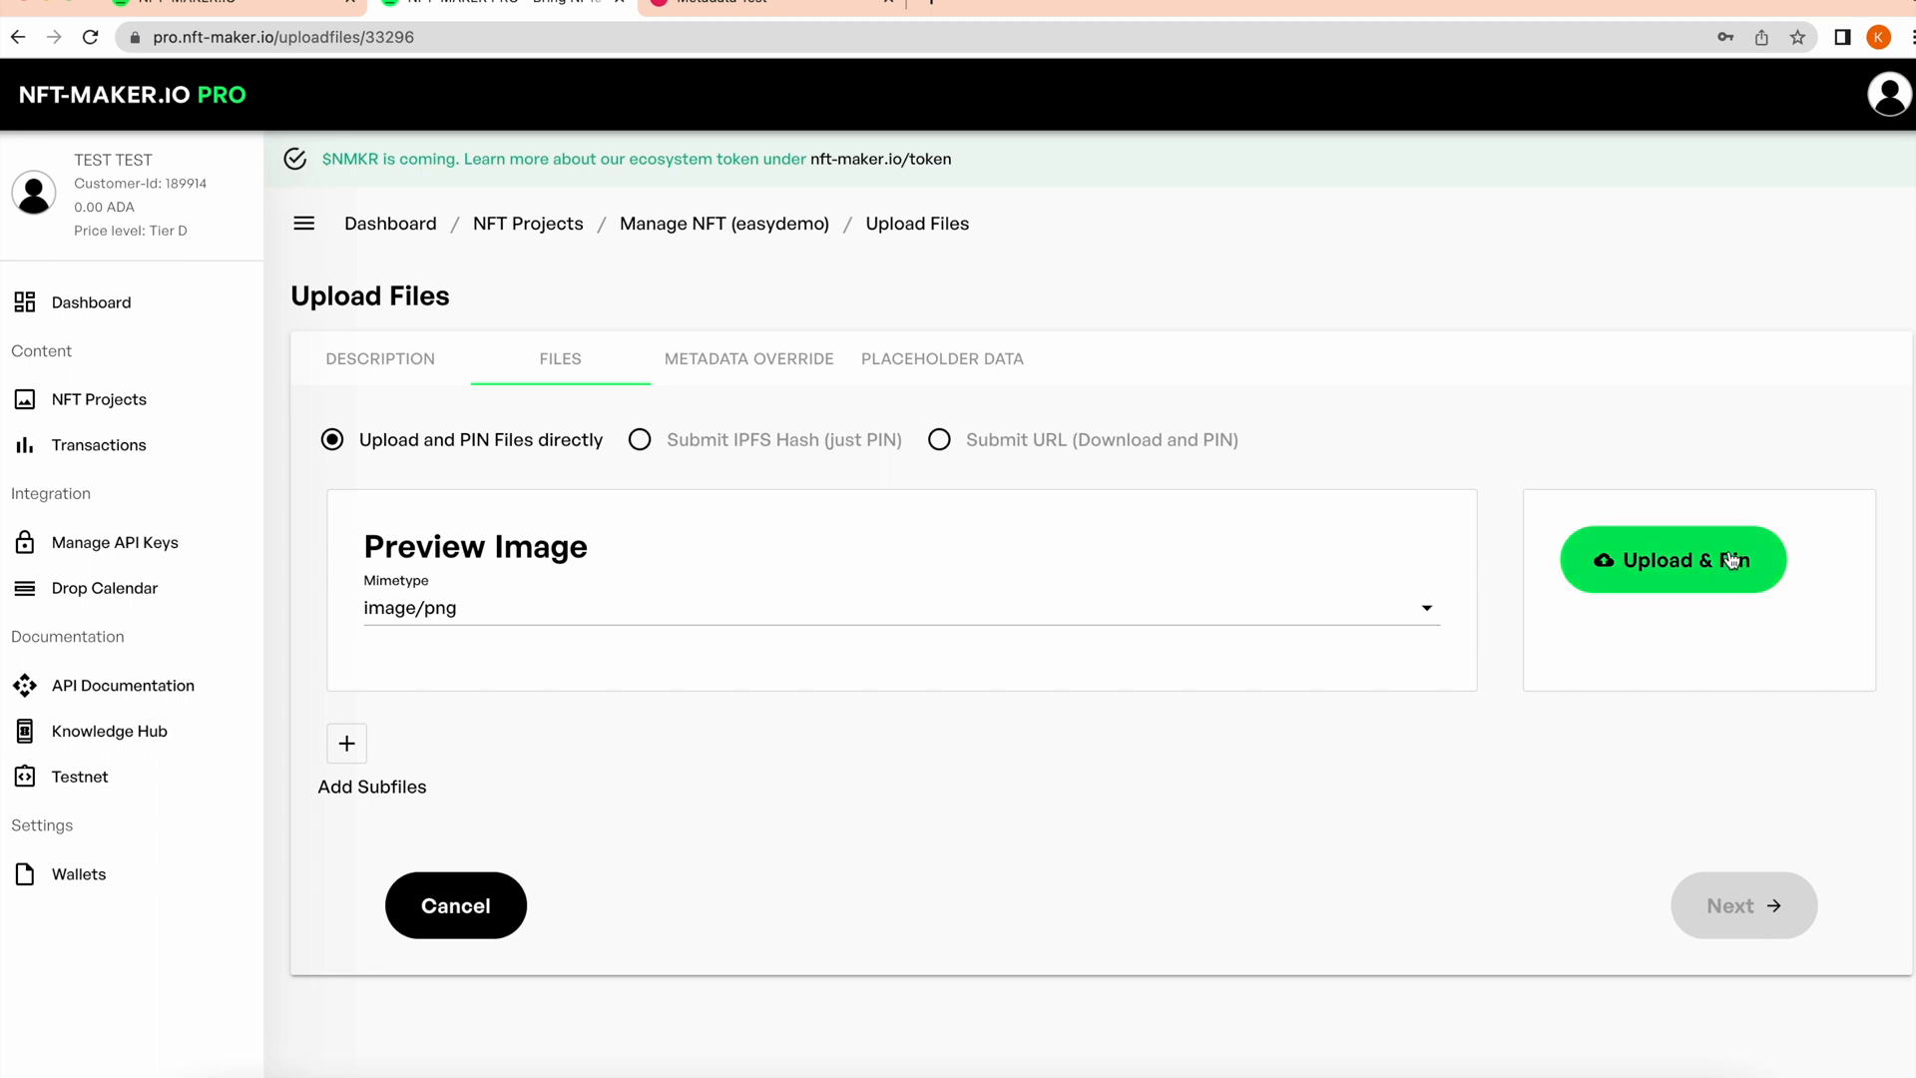
{"action": "left_click", "coordinate": [1672, 560]}
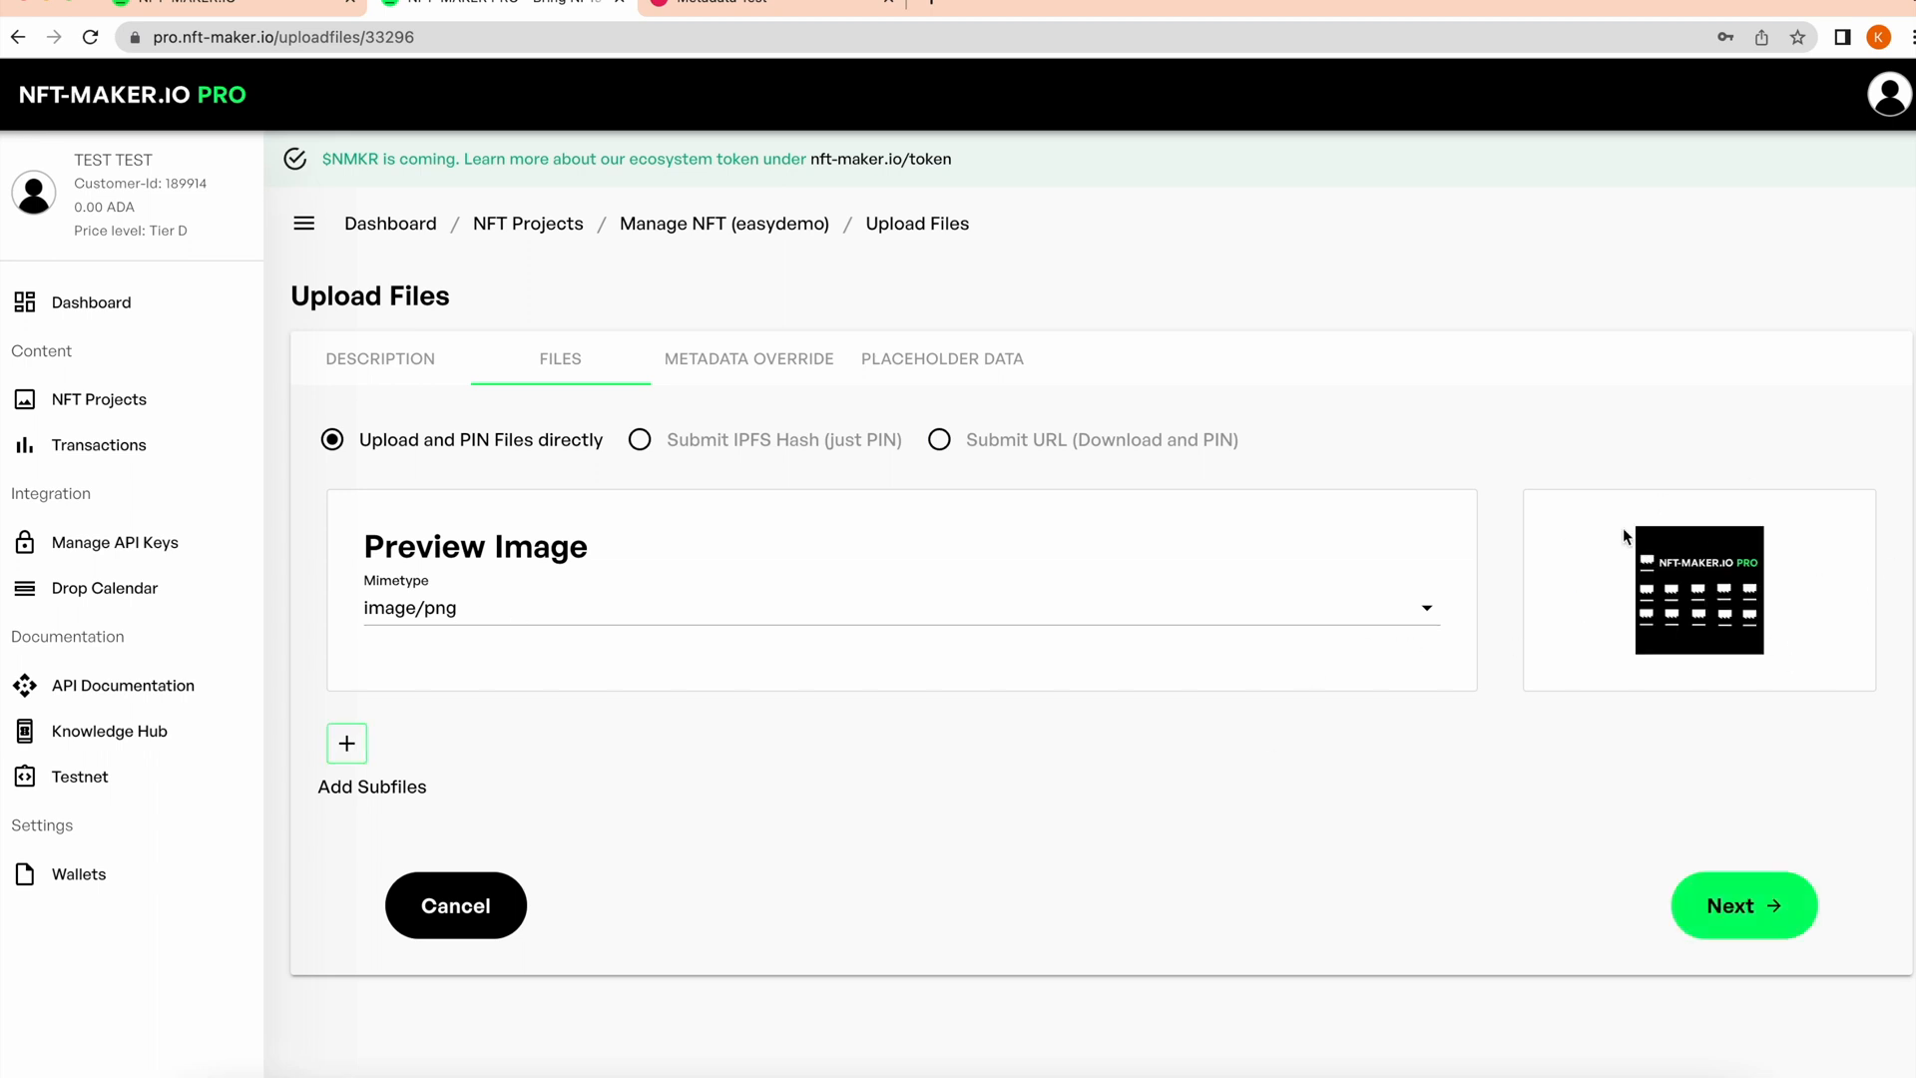
{"action": "left_click", "coordinate": [749, 358]}
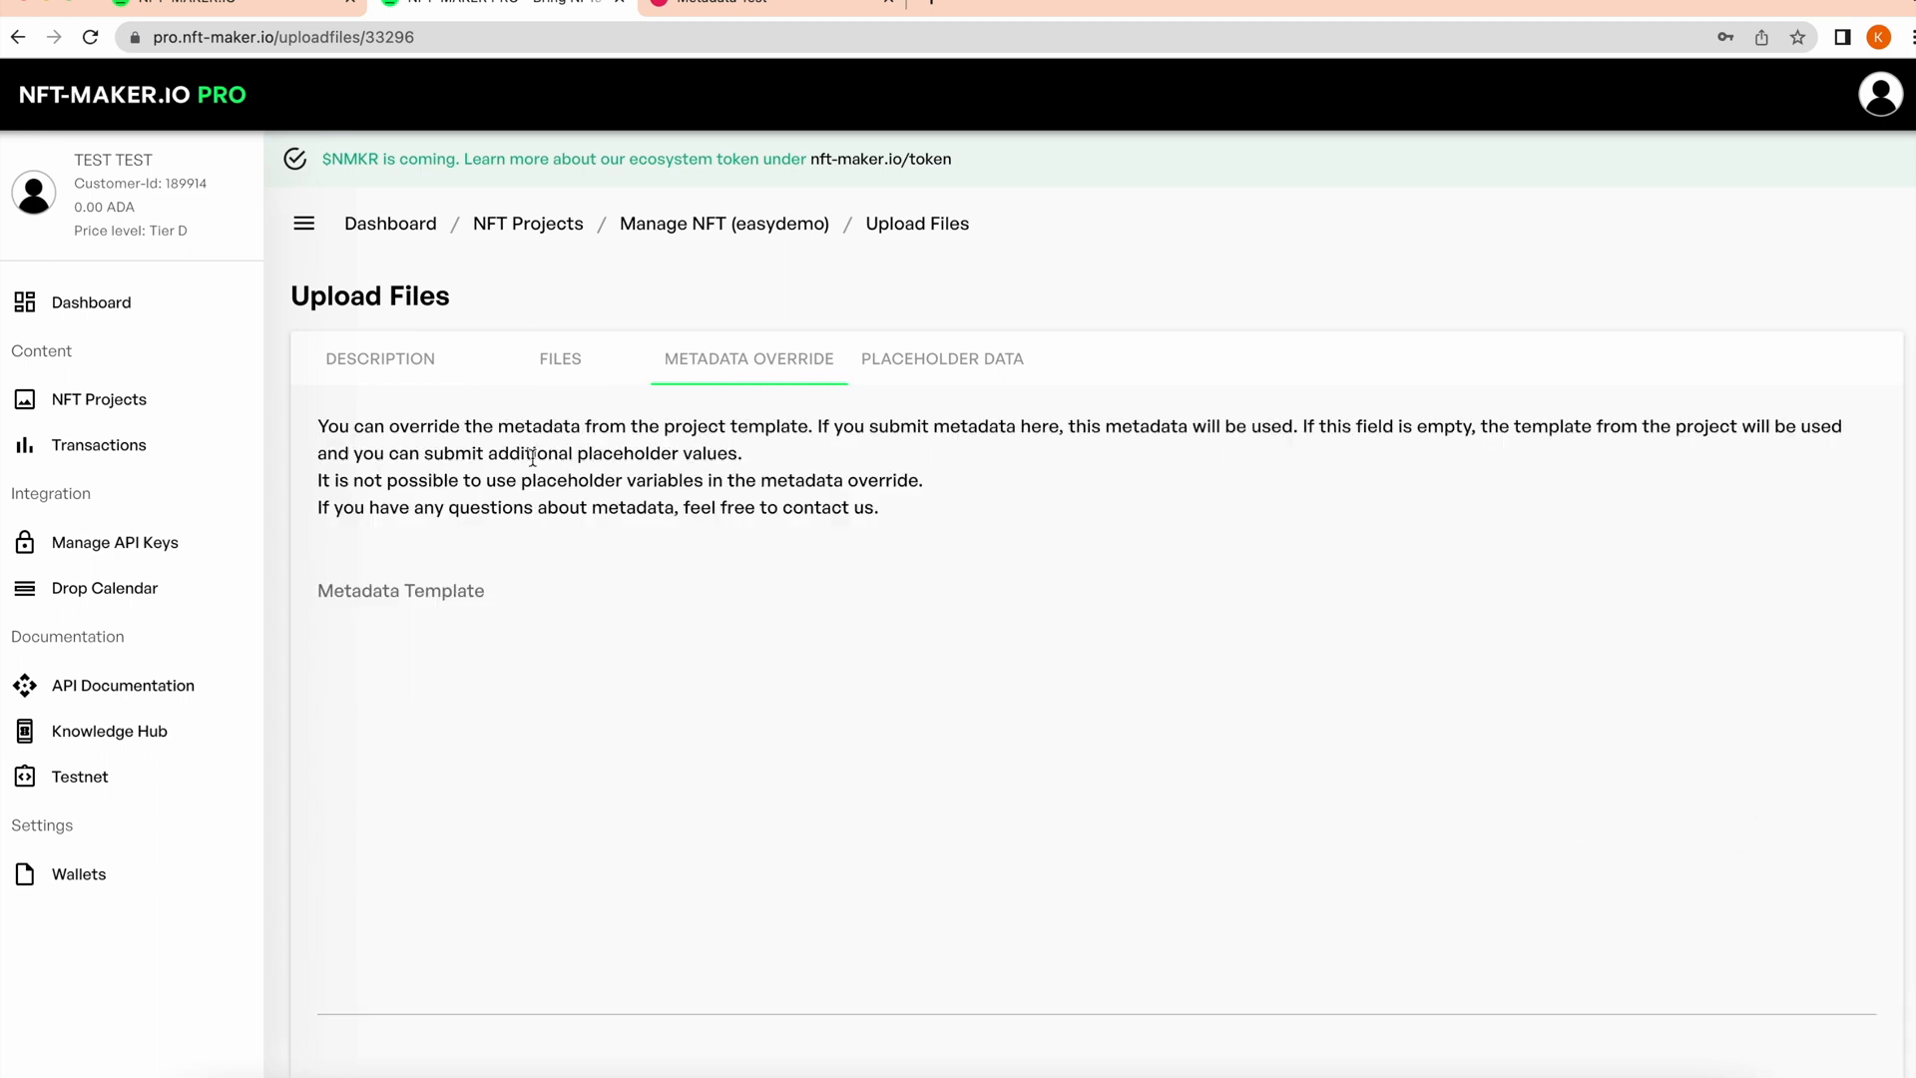
{"action": "scroll", "scroll_direction": "down", "scroll_amount": 3}
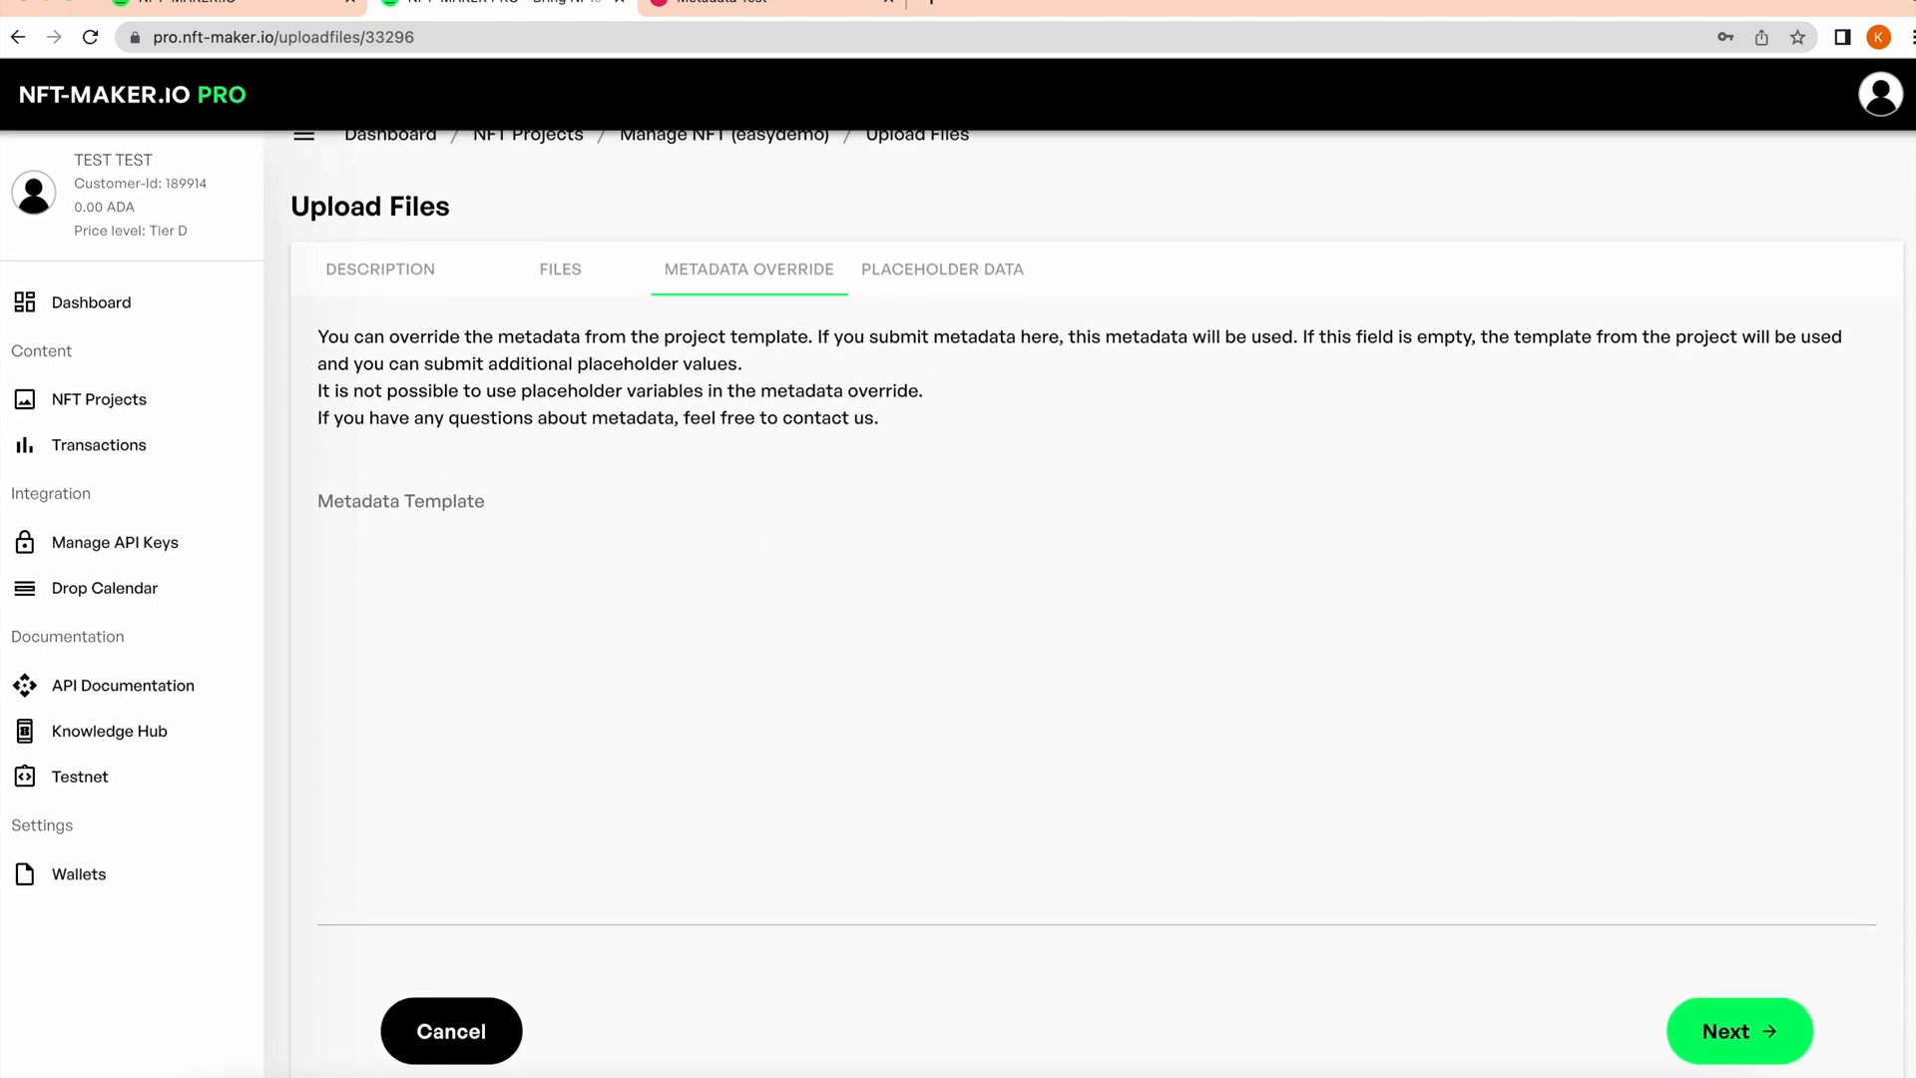
Save easyDemo11 with placeholders serial_num 11, colour Green, website and twitter nft-maker
{"action": "left_click", "coordinate": [941, 269]}
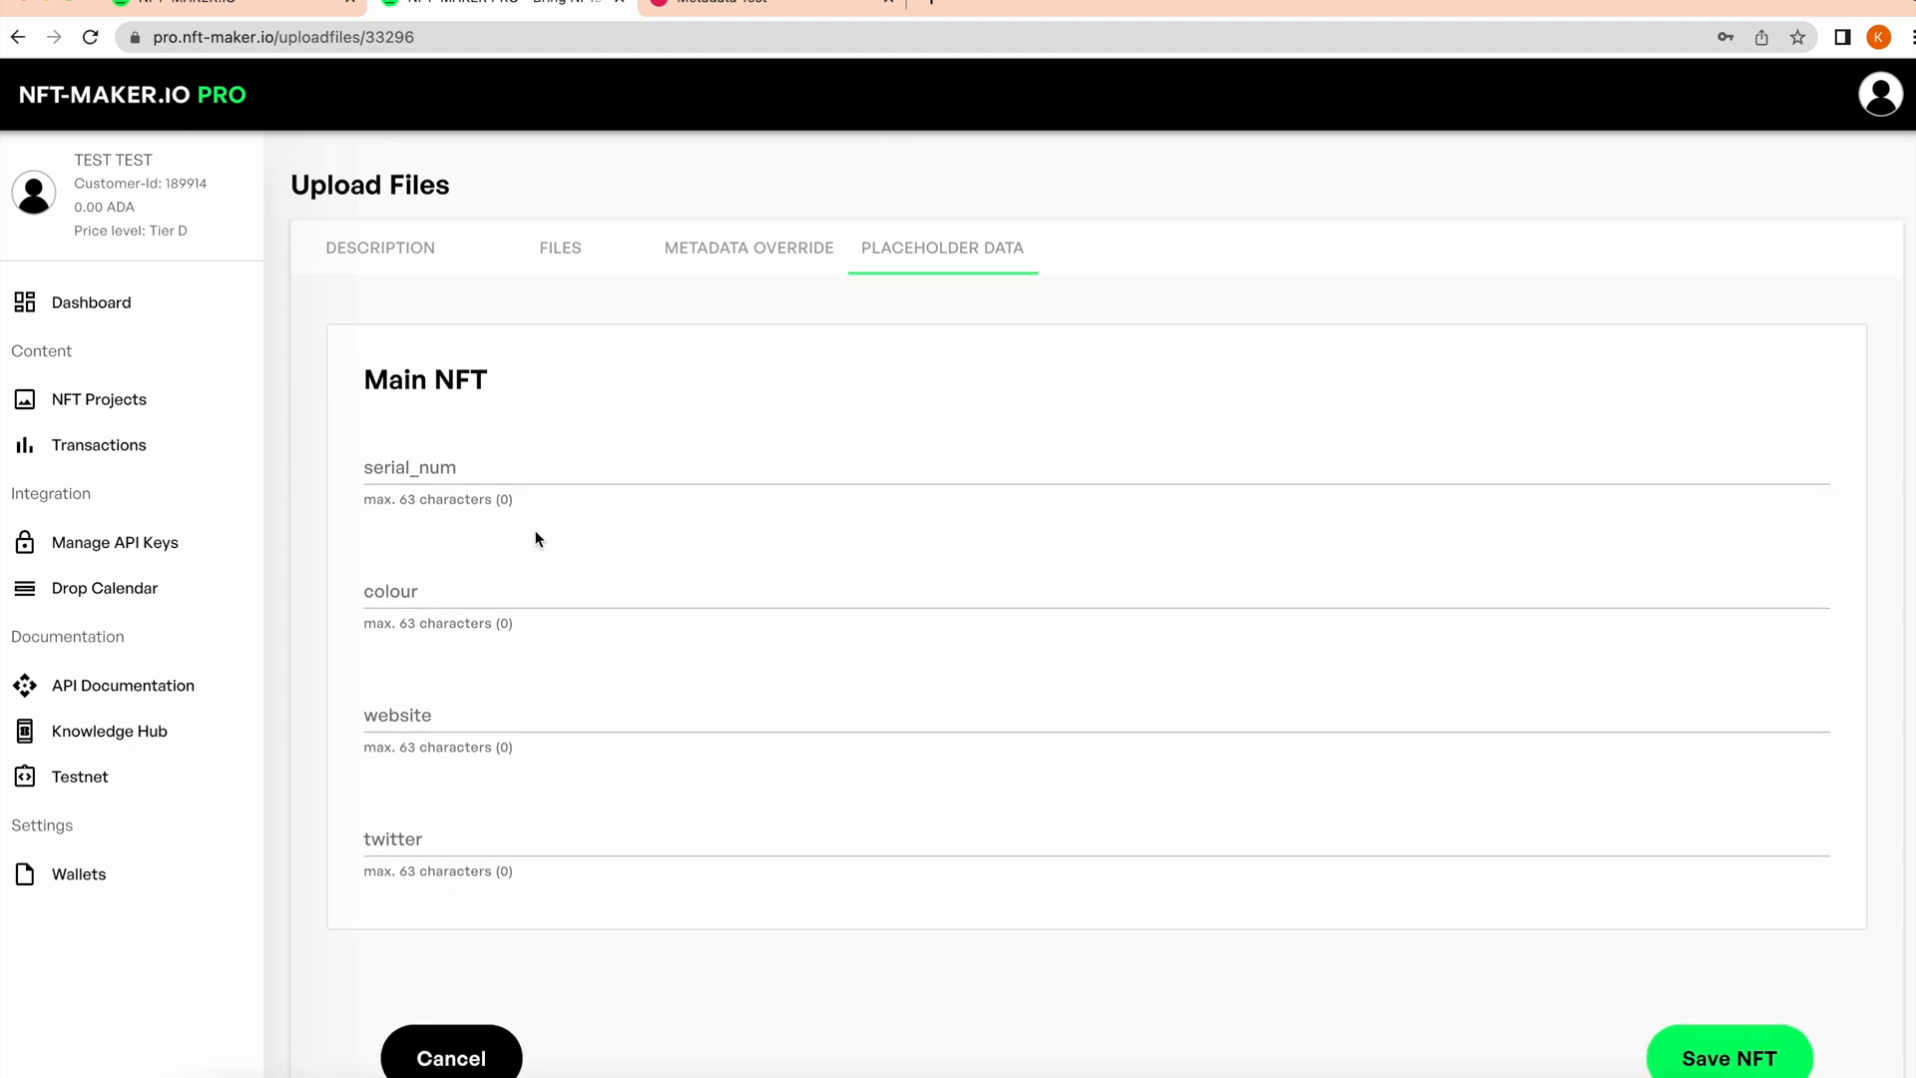
{"action": "scroll", "scroll_direction": "up", "scroll_amount": 3}
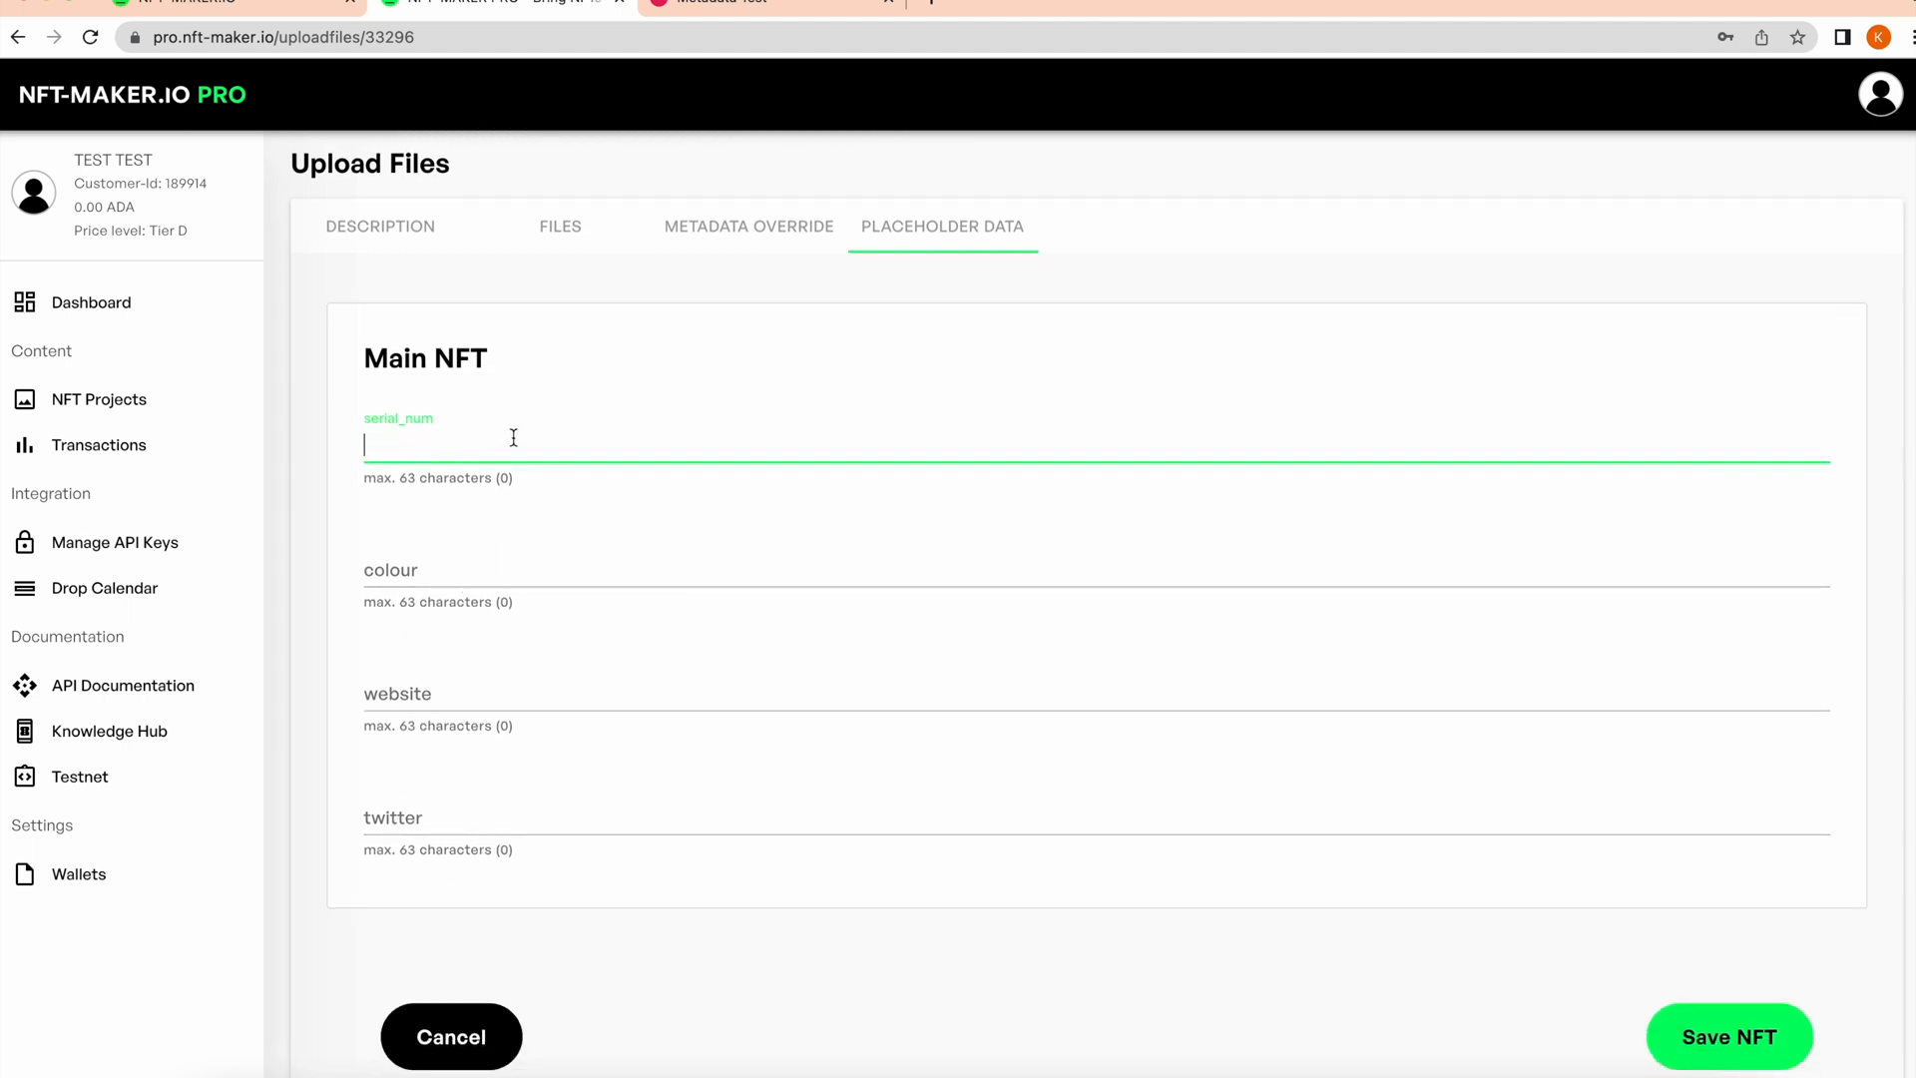
{"action": "mouse_move", "coordinate": [594, 430]}
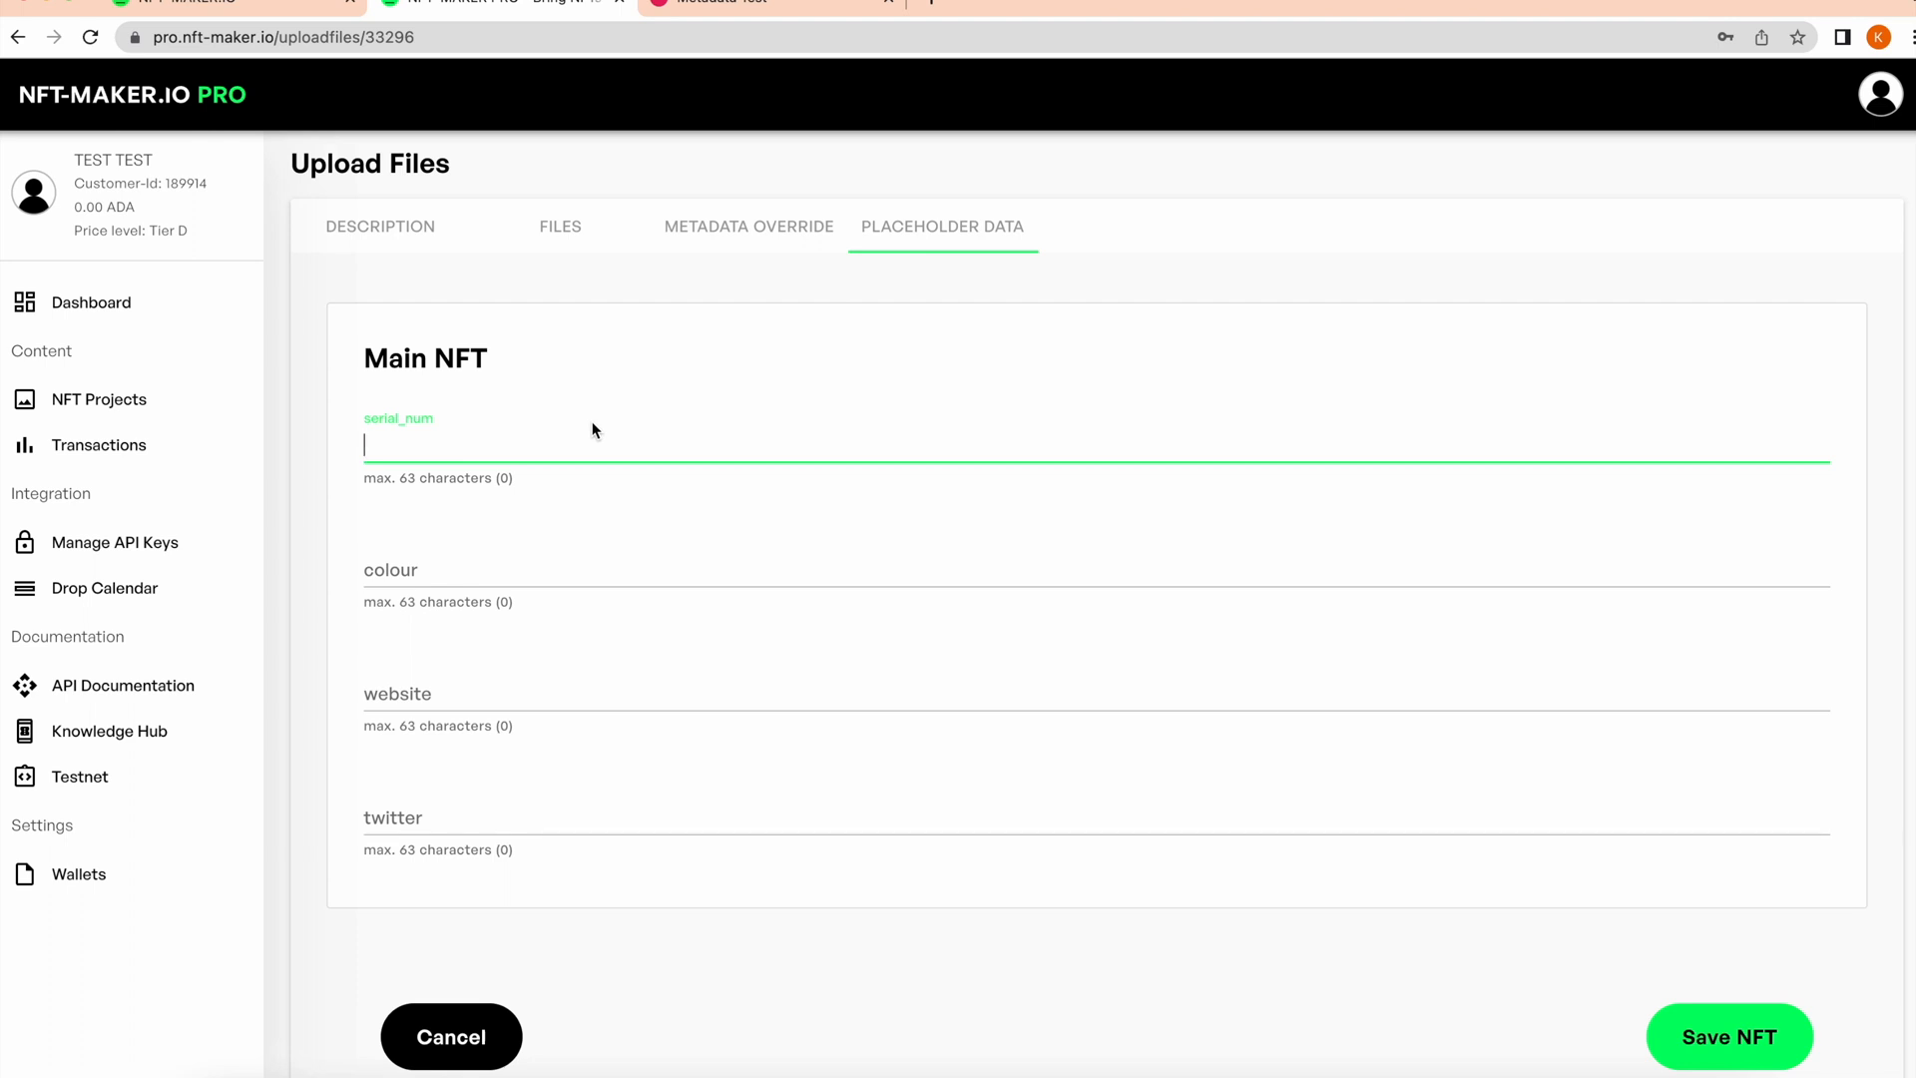
{"action": "type", "text": "Green"}
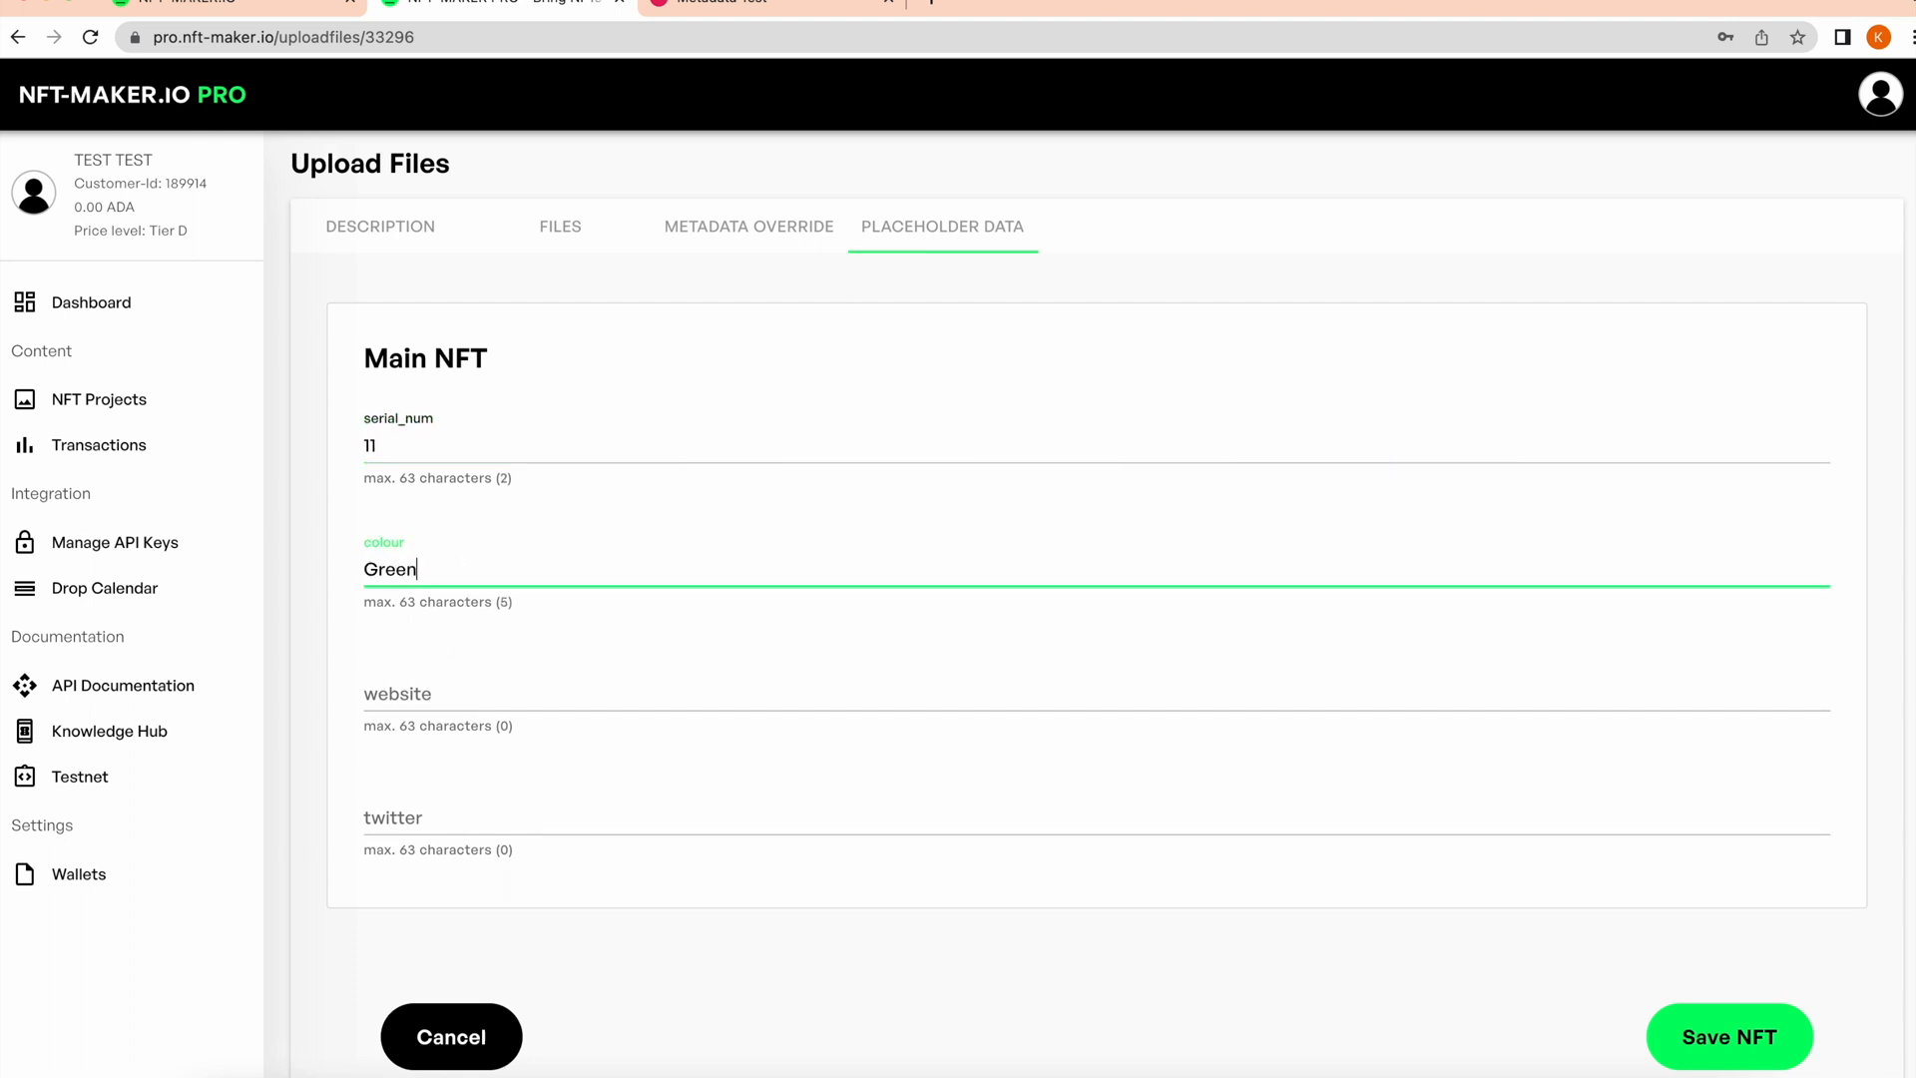
{"action": "type", "text": "nft-"}
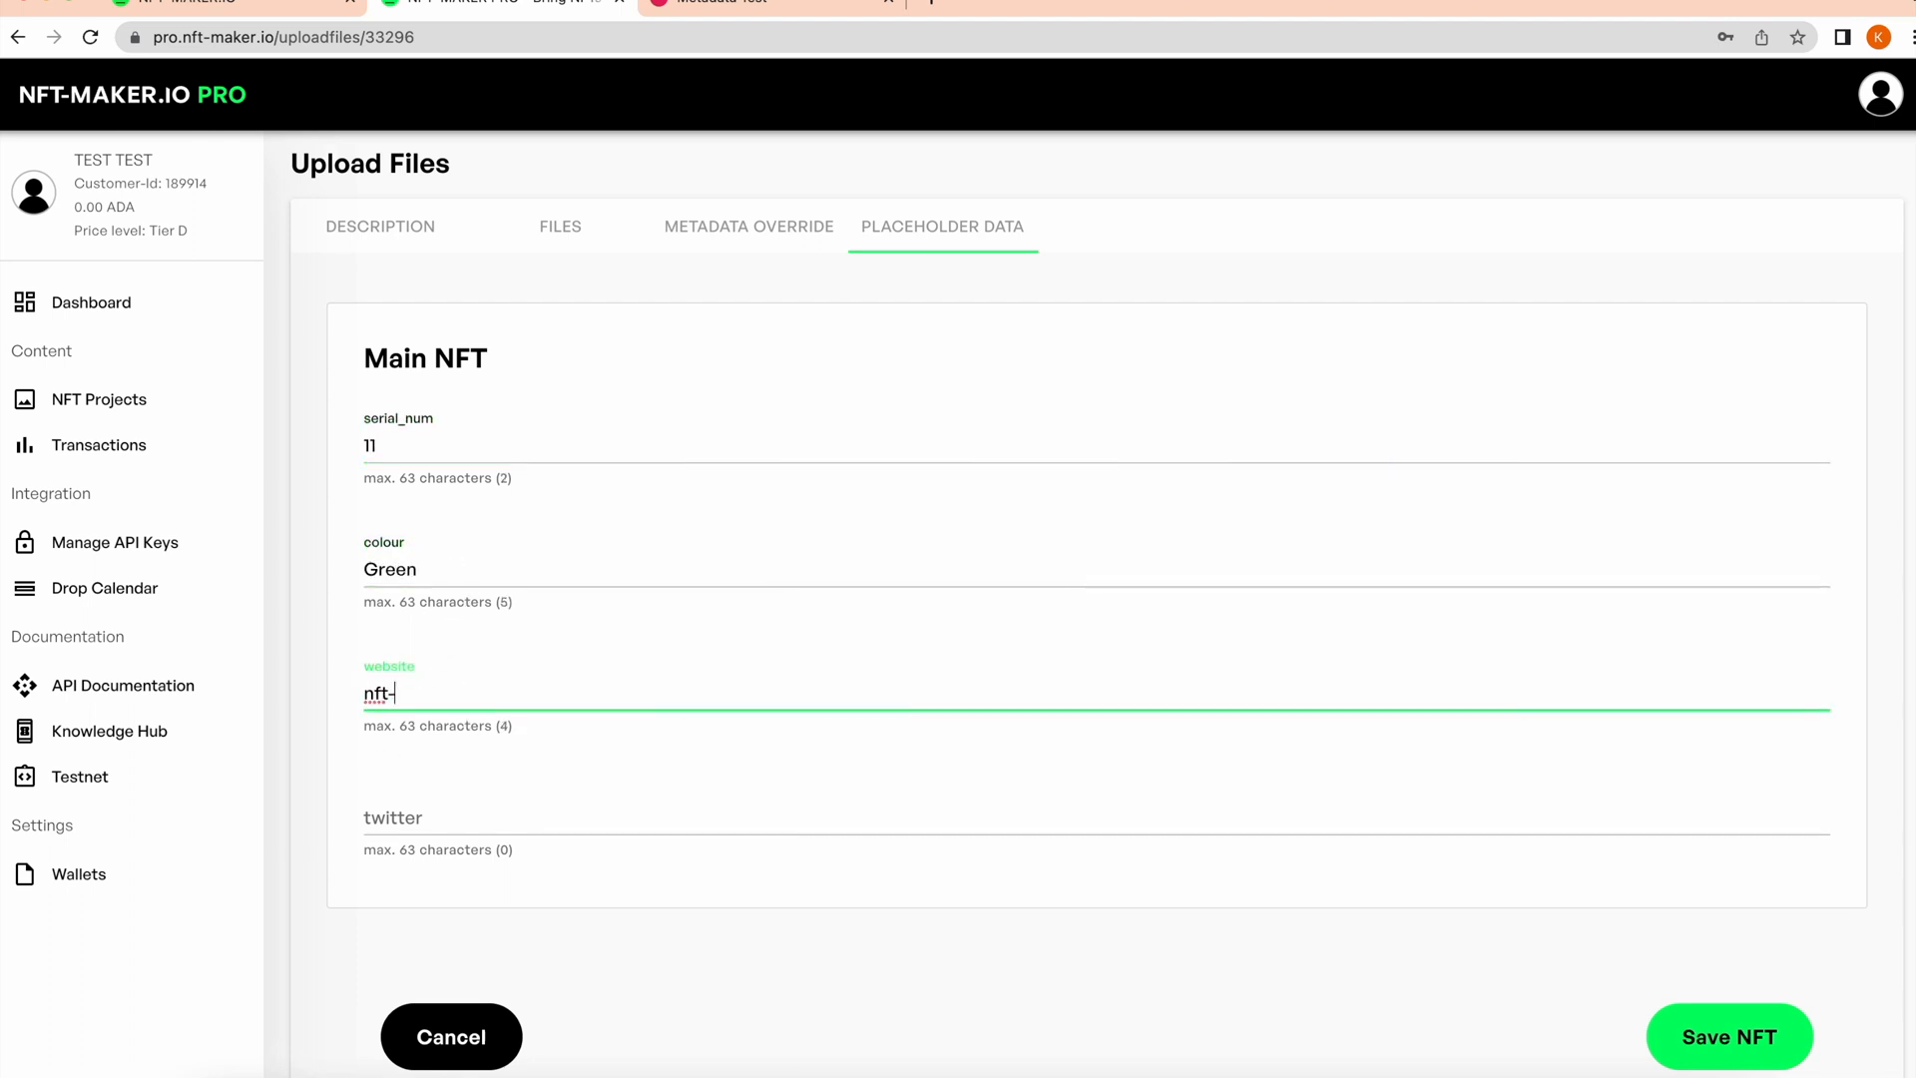
{"action": "type", "text": "nft-maker"}
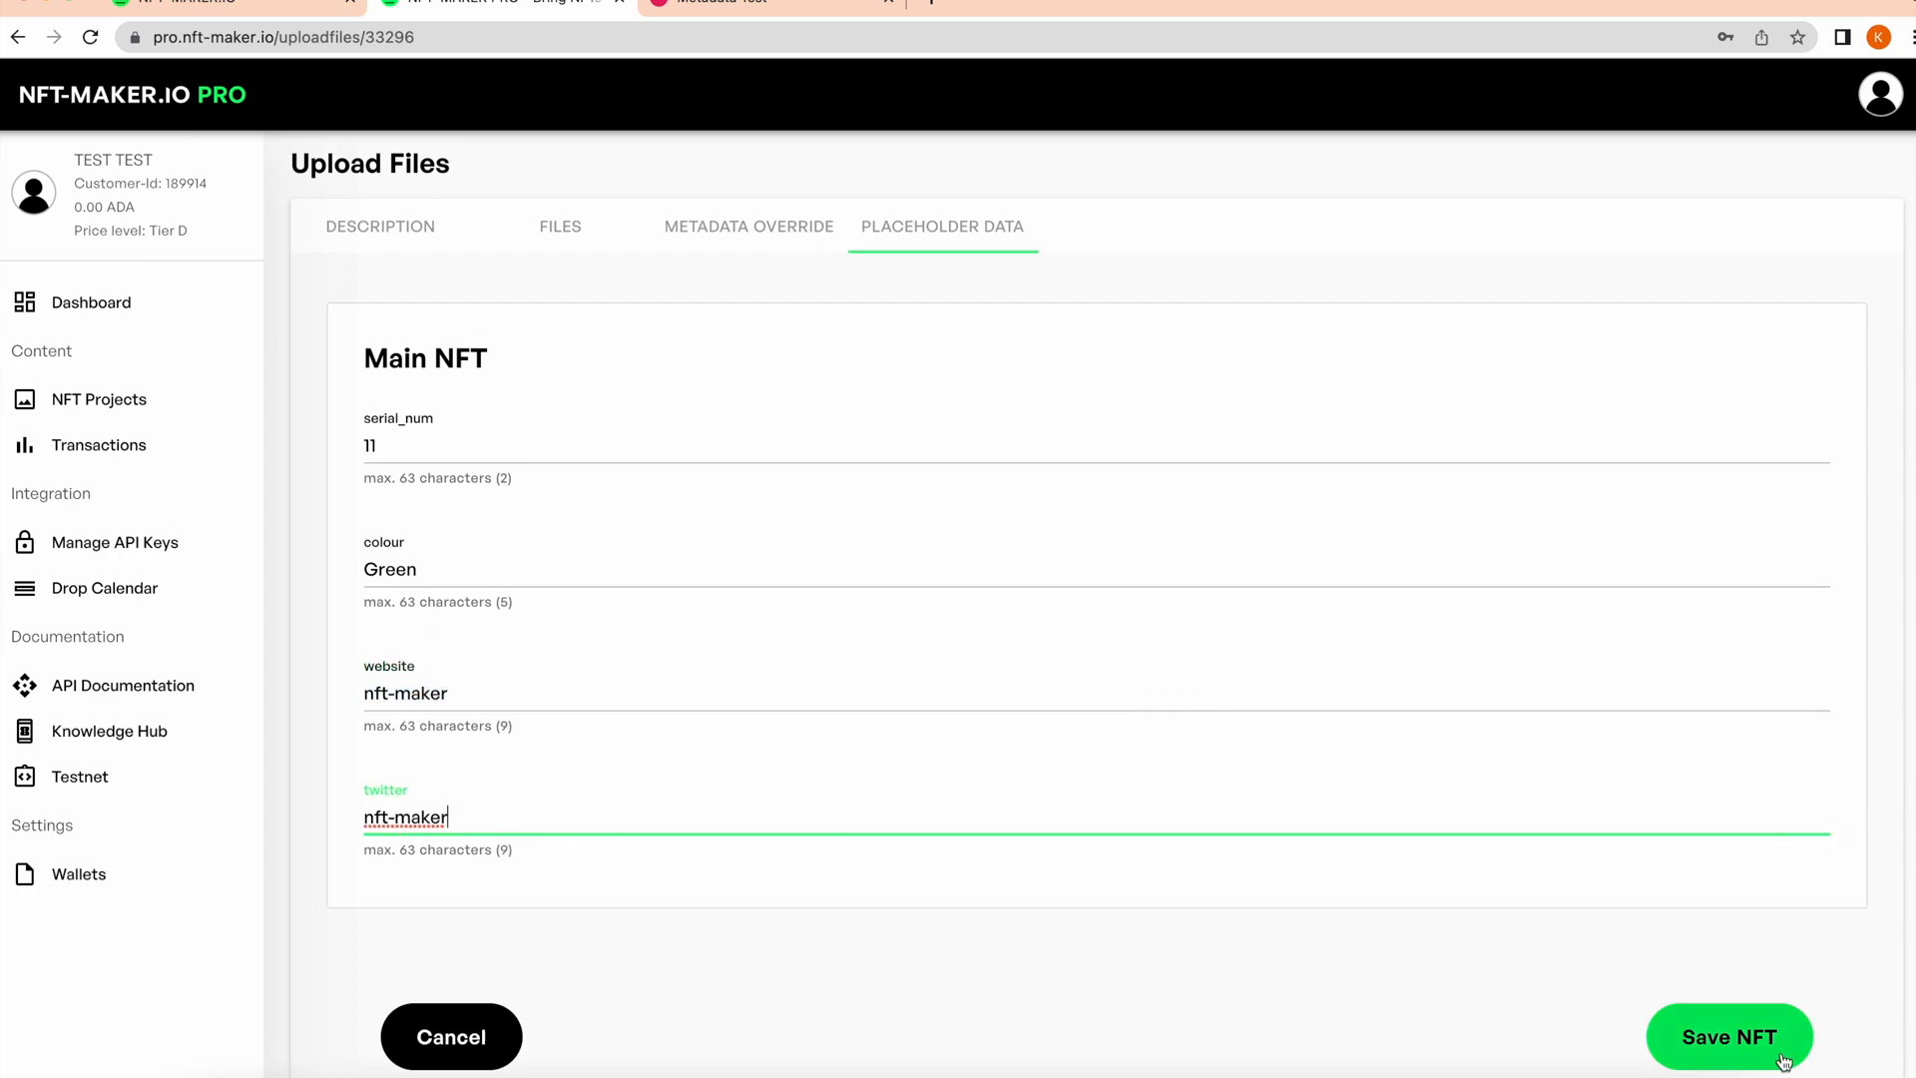
{"action": "left_click", "coordinate": [1728, 1036]}
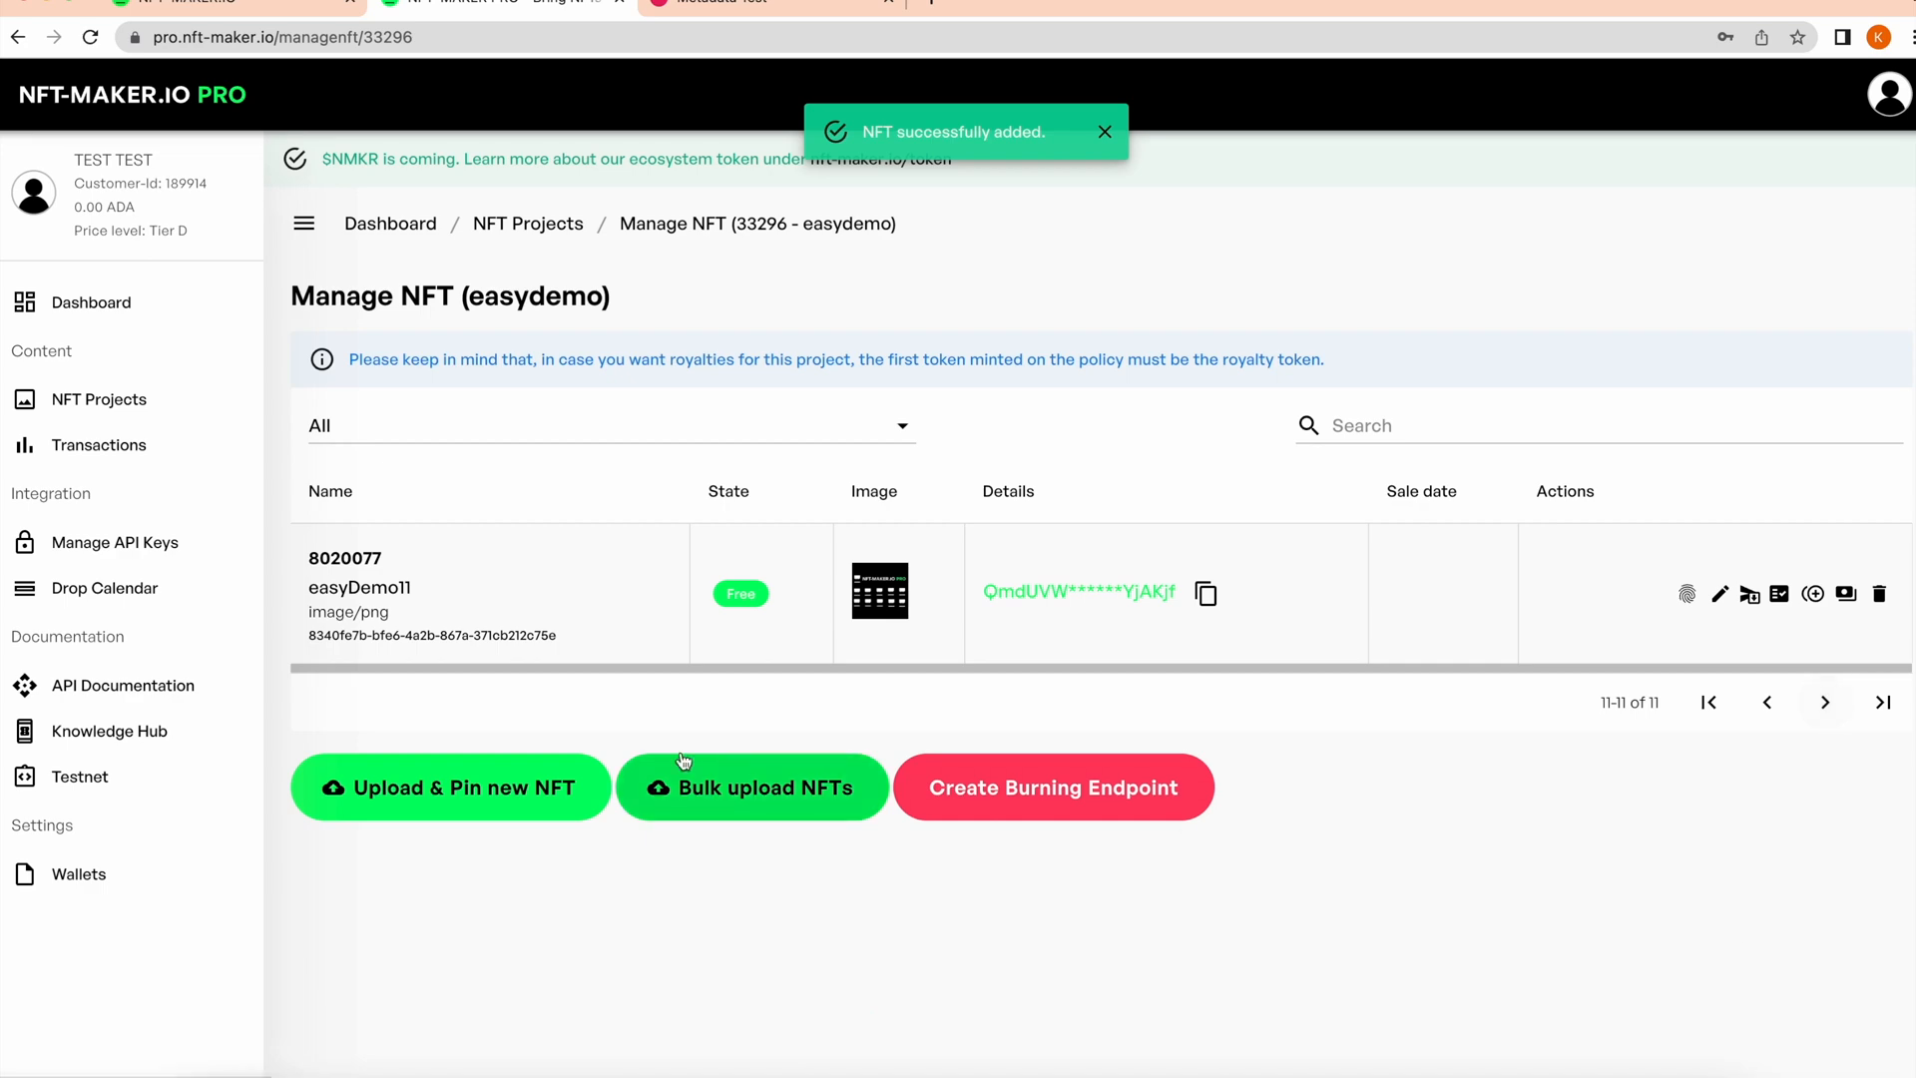
{"action": "mouse_move", "coordinate": [428, 599]}
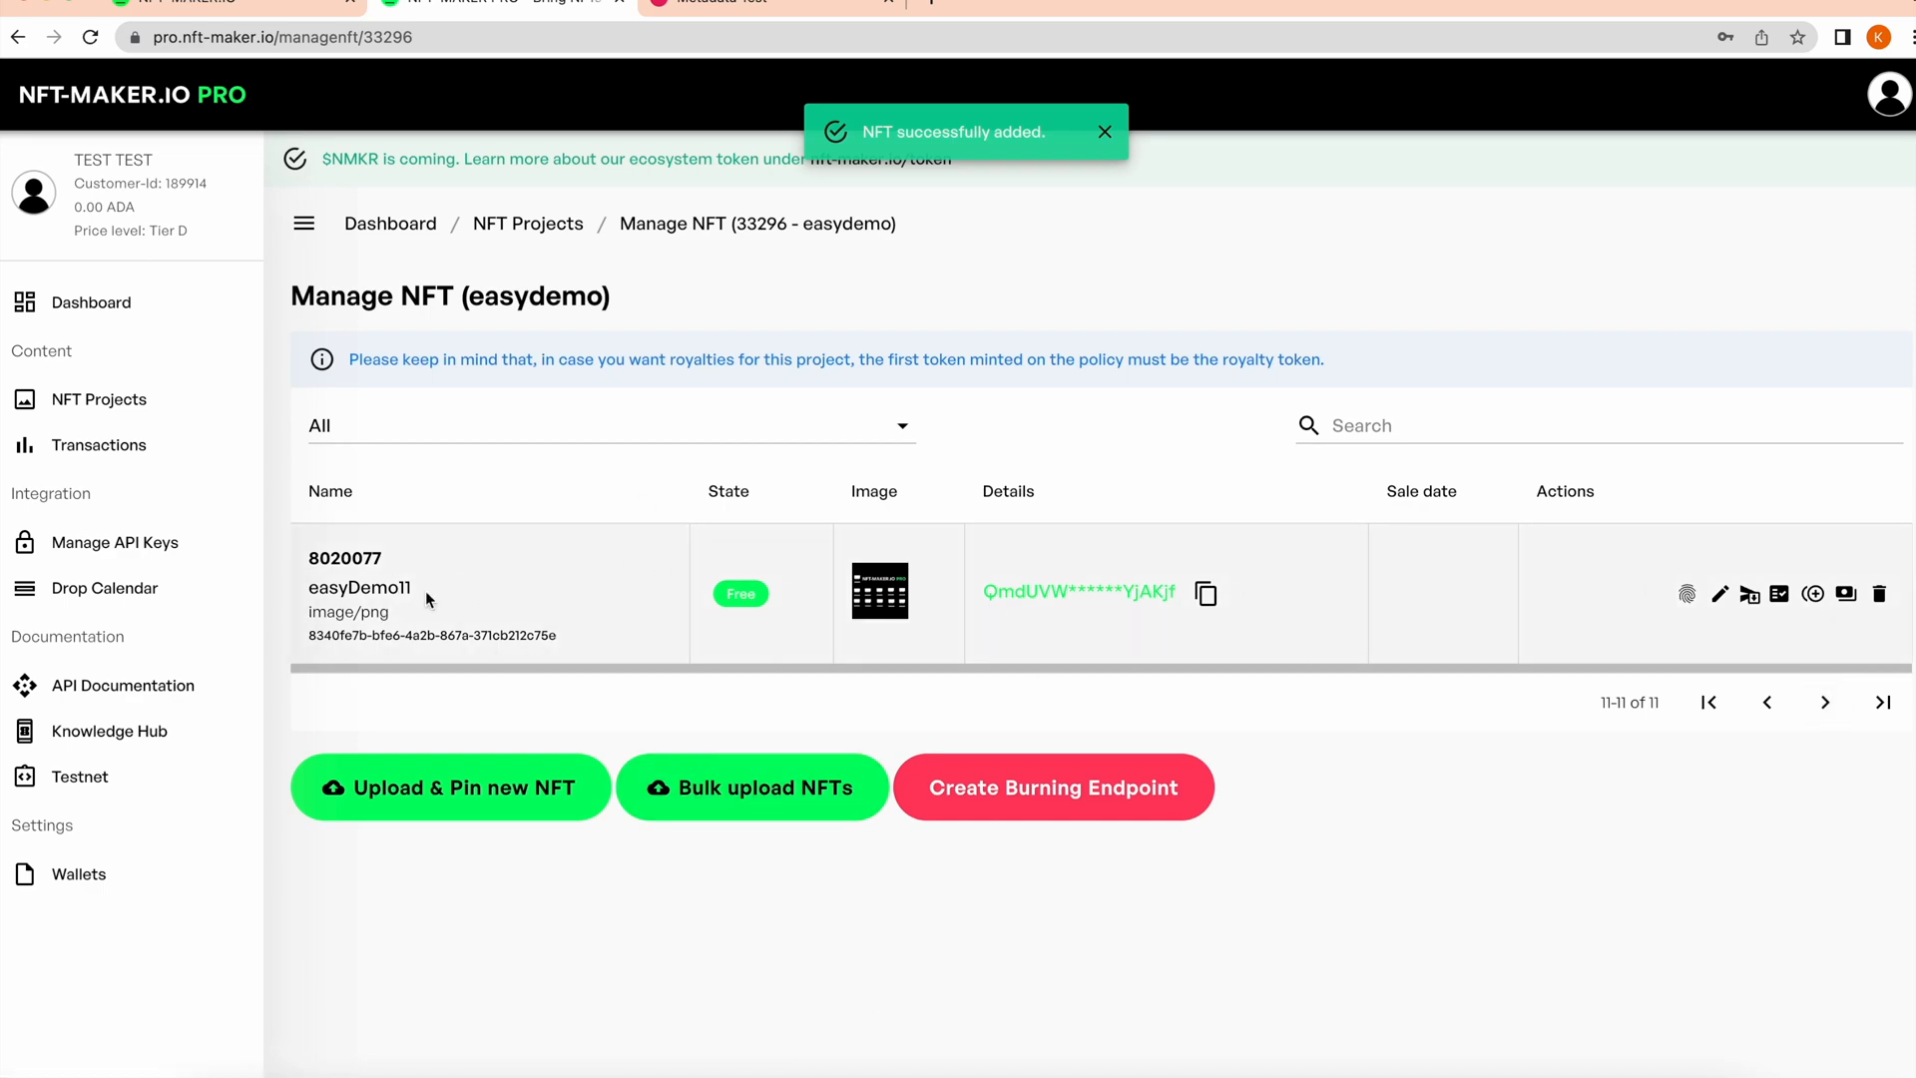
{"action": "left_click", "coordinate": [1687, 593]}
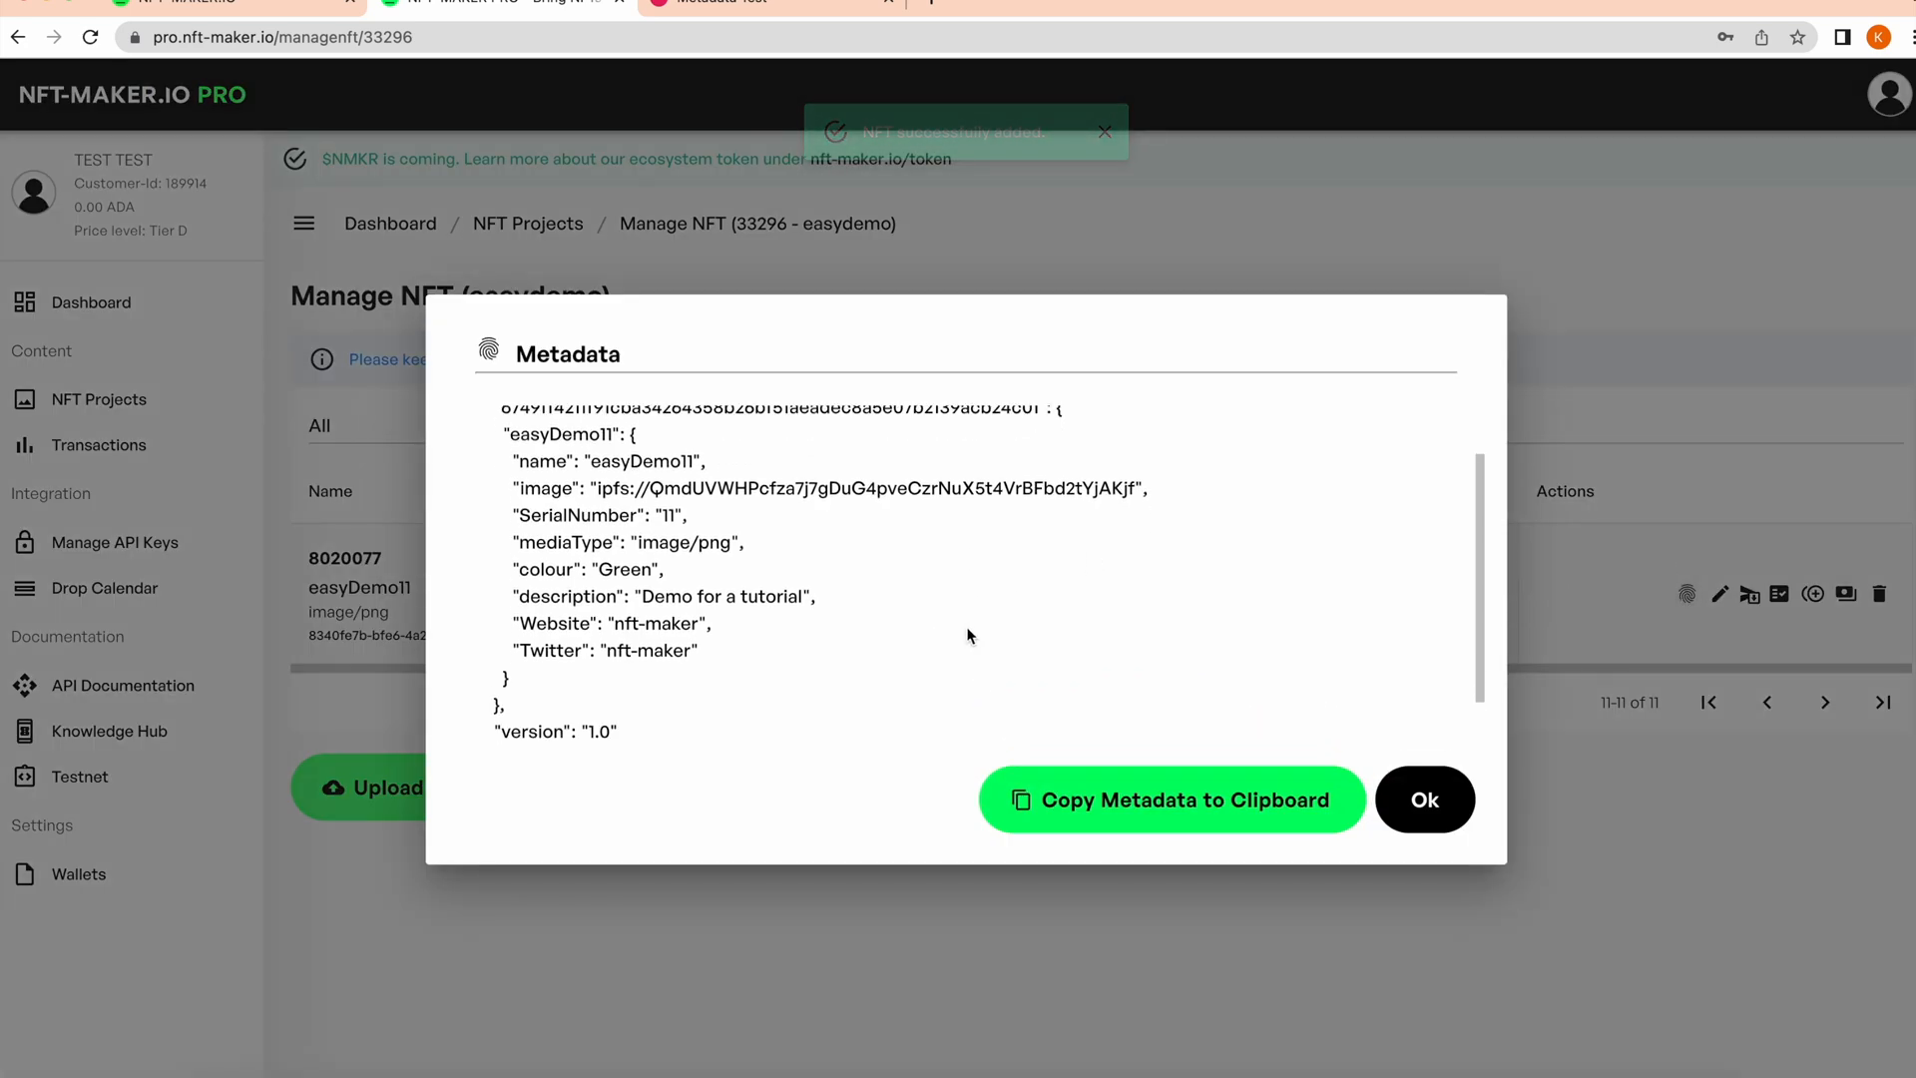
{"action": "scroll", "scroll_direction": "up", "scroll_amount": 3}
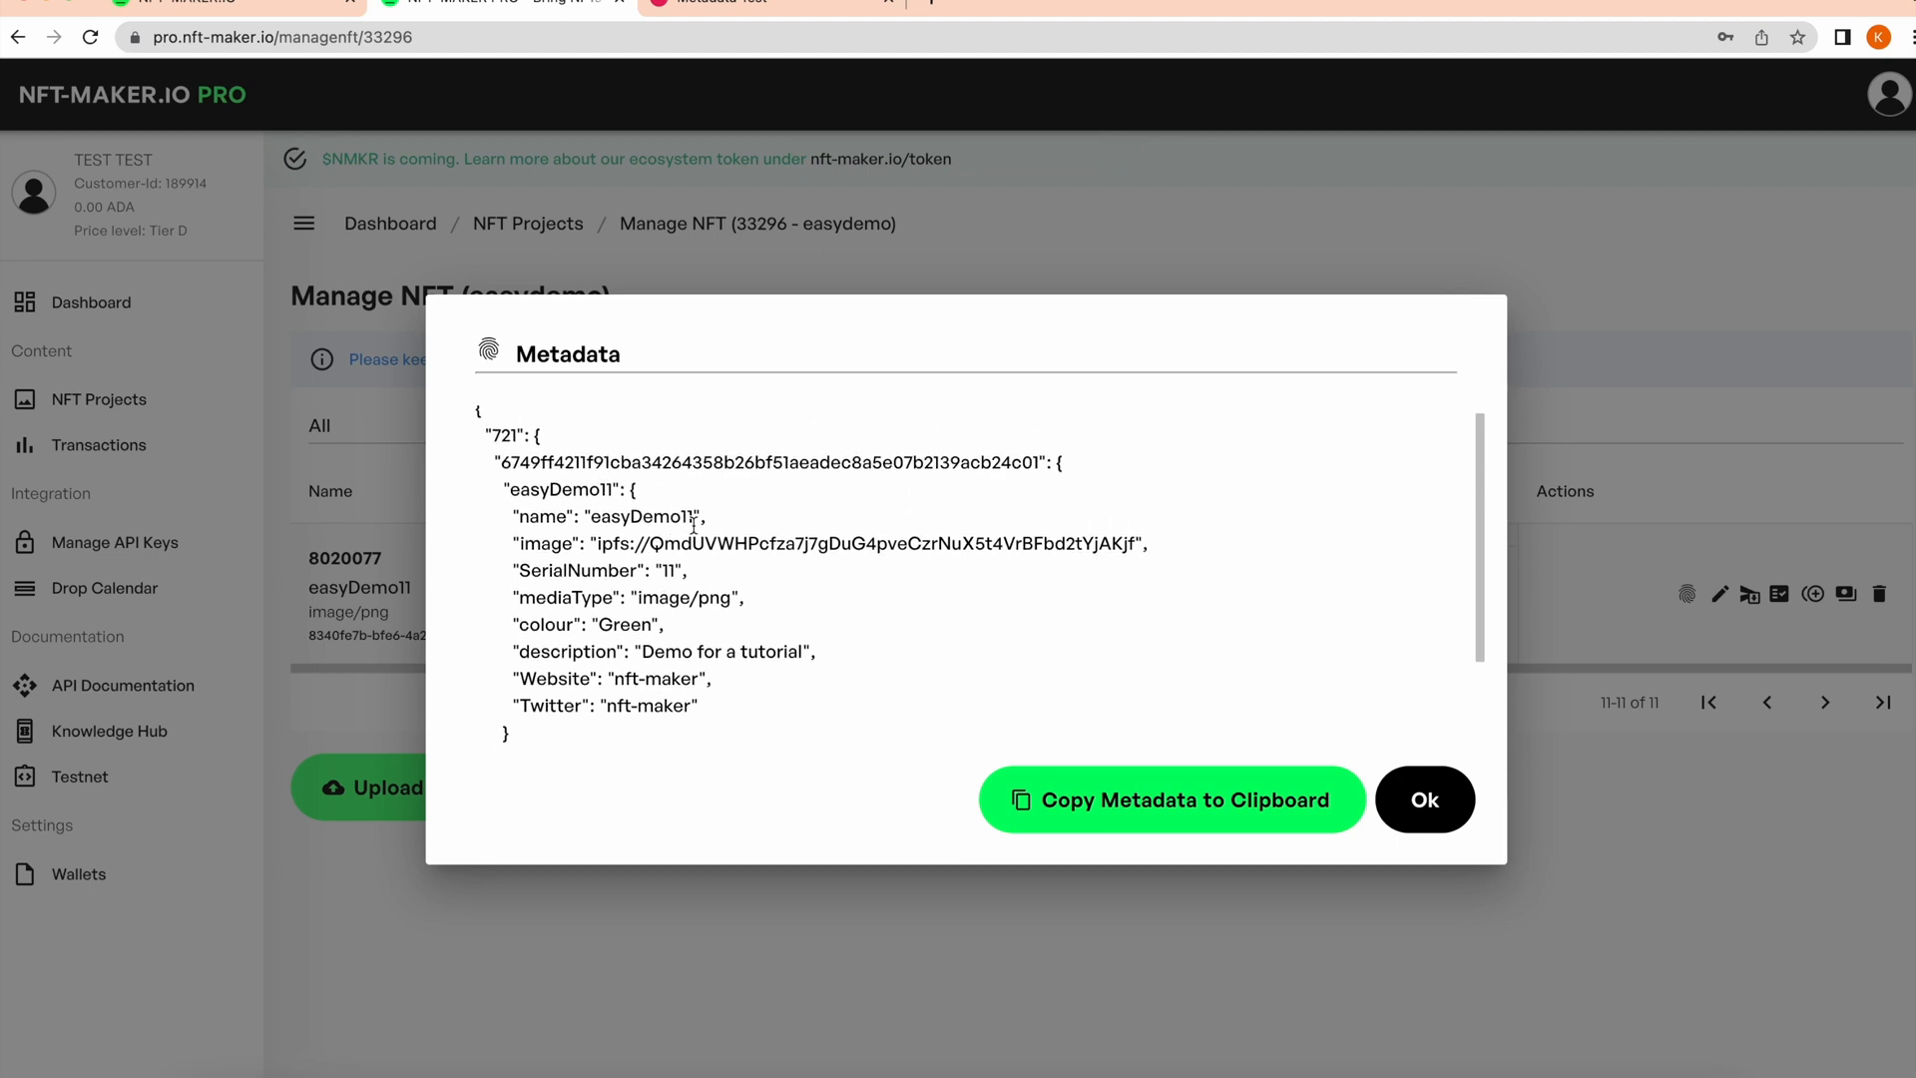
{"action": "mouse_move", "coordinate": [582, 626]}
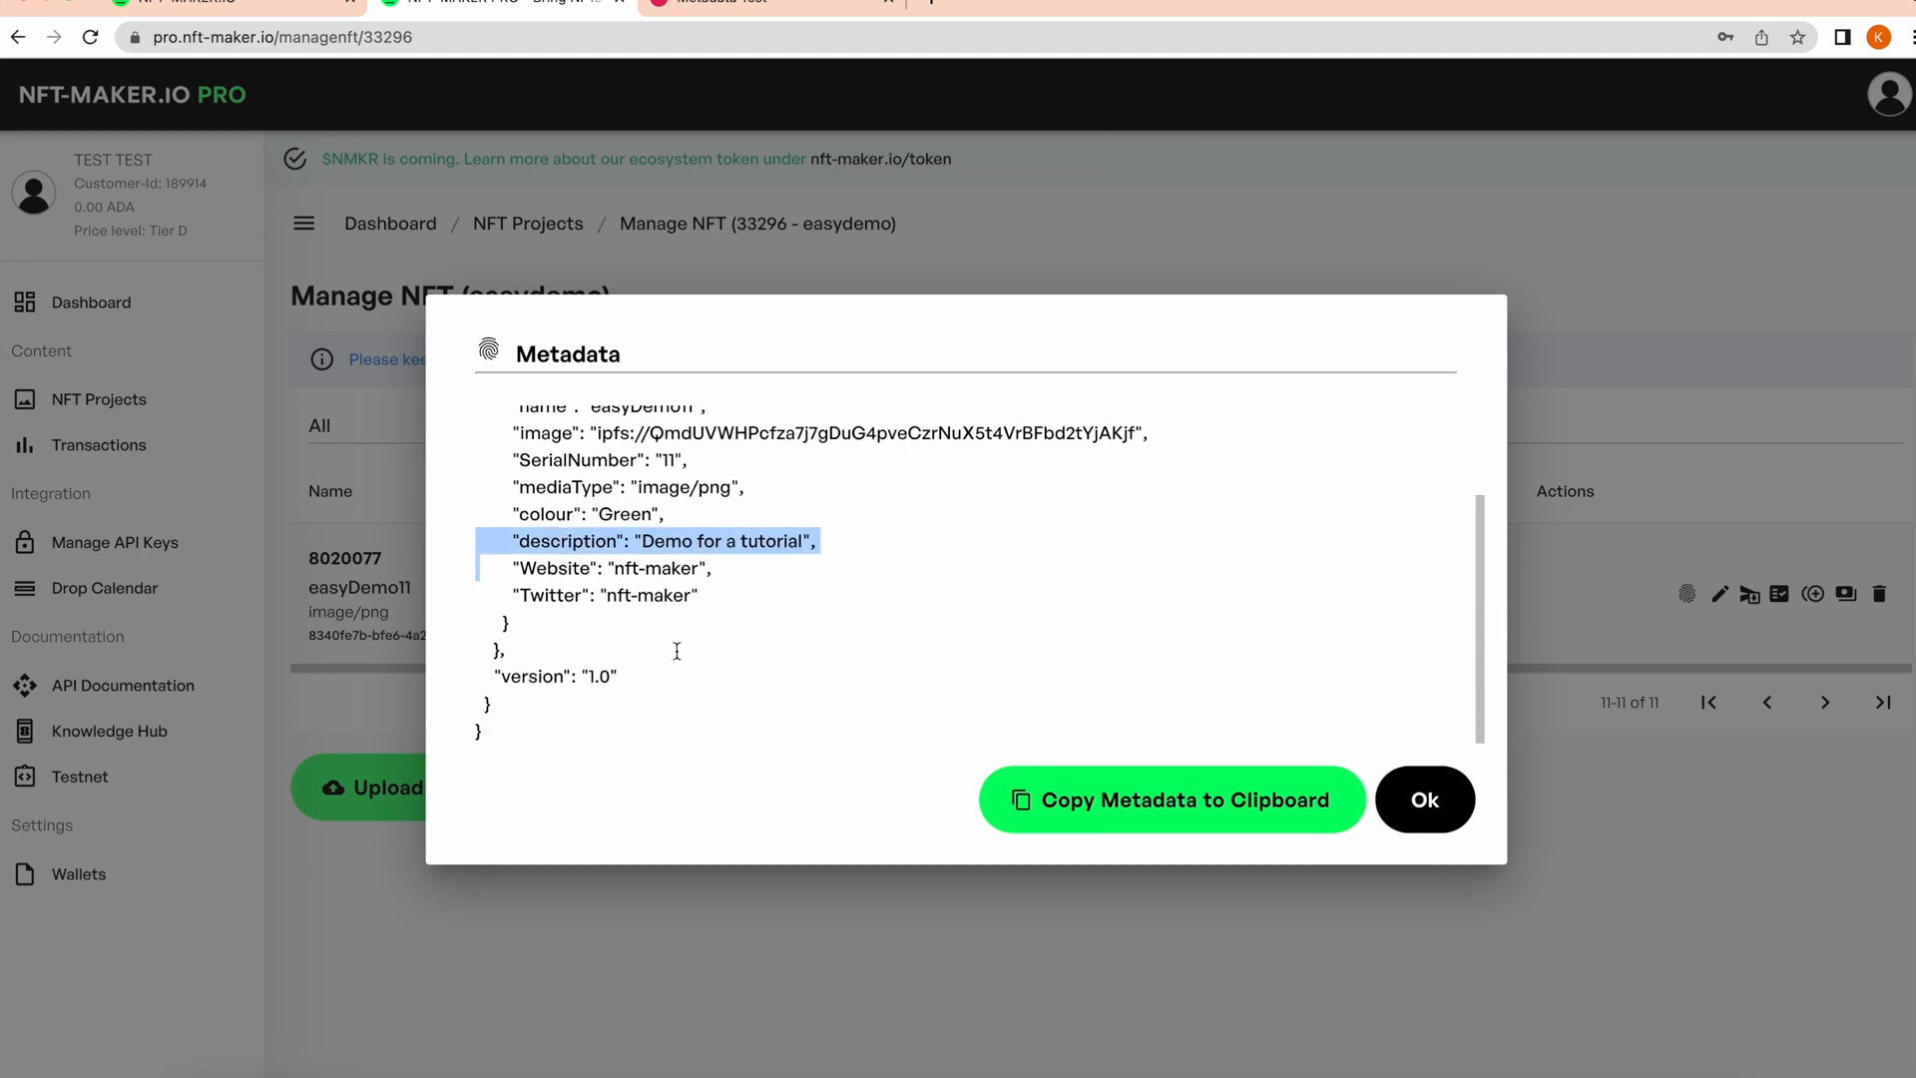
{"action": "left_click", "coordinate": [1424, 799]}
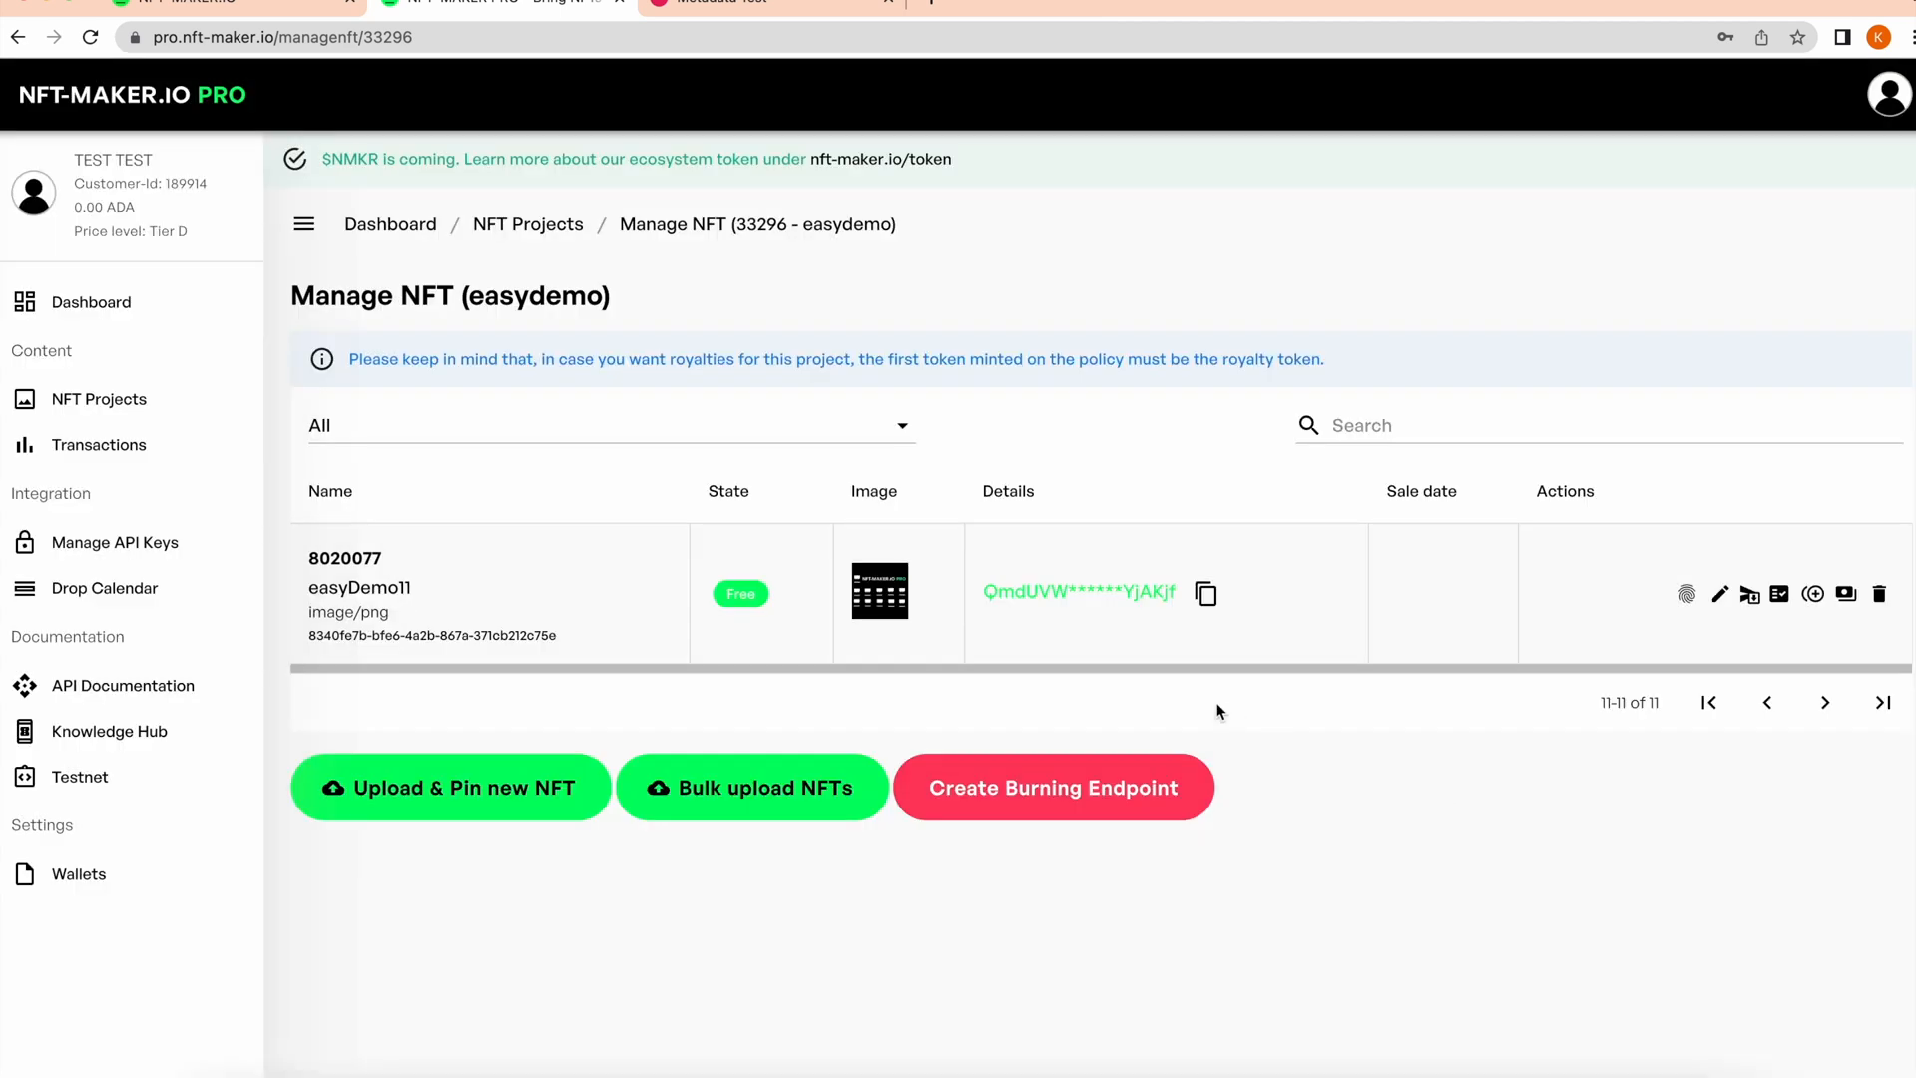
{"action": "mouse_move", "coordinate": [1750, 594]}
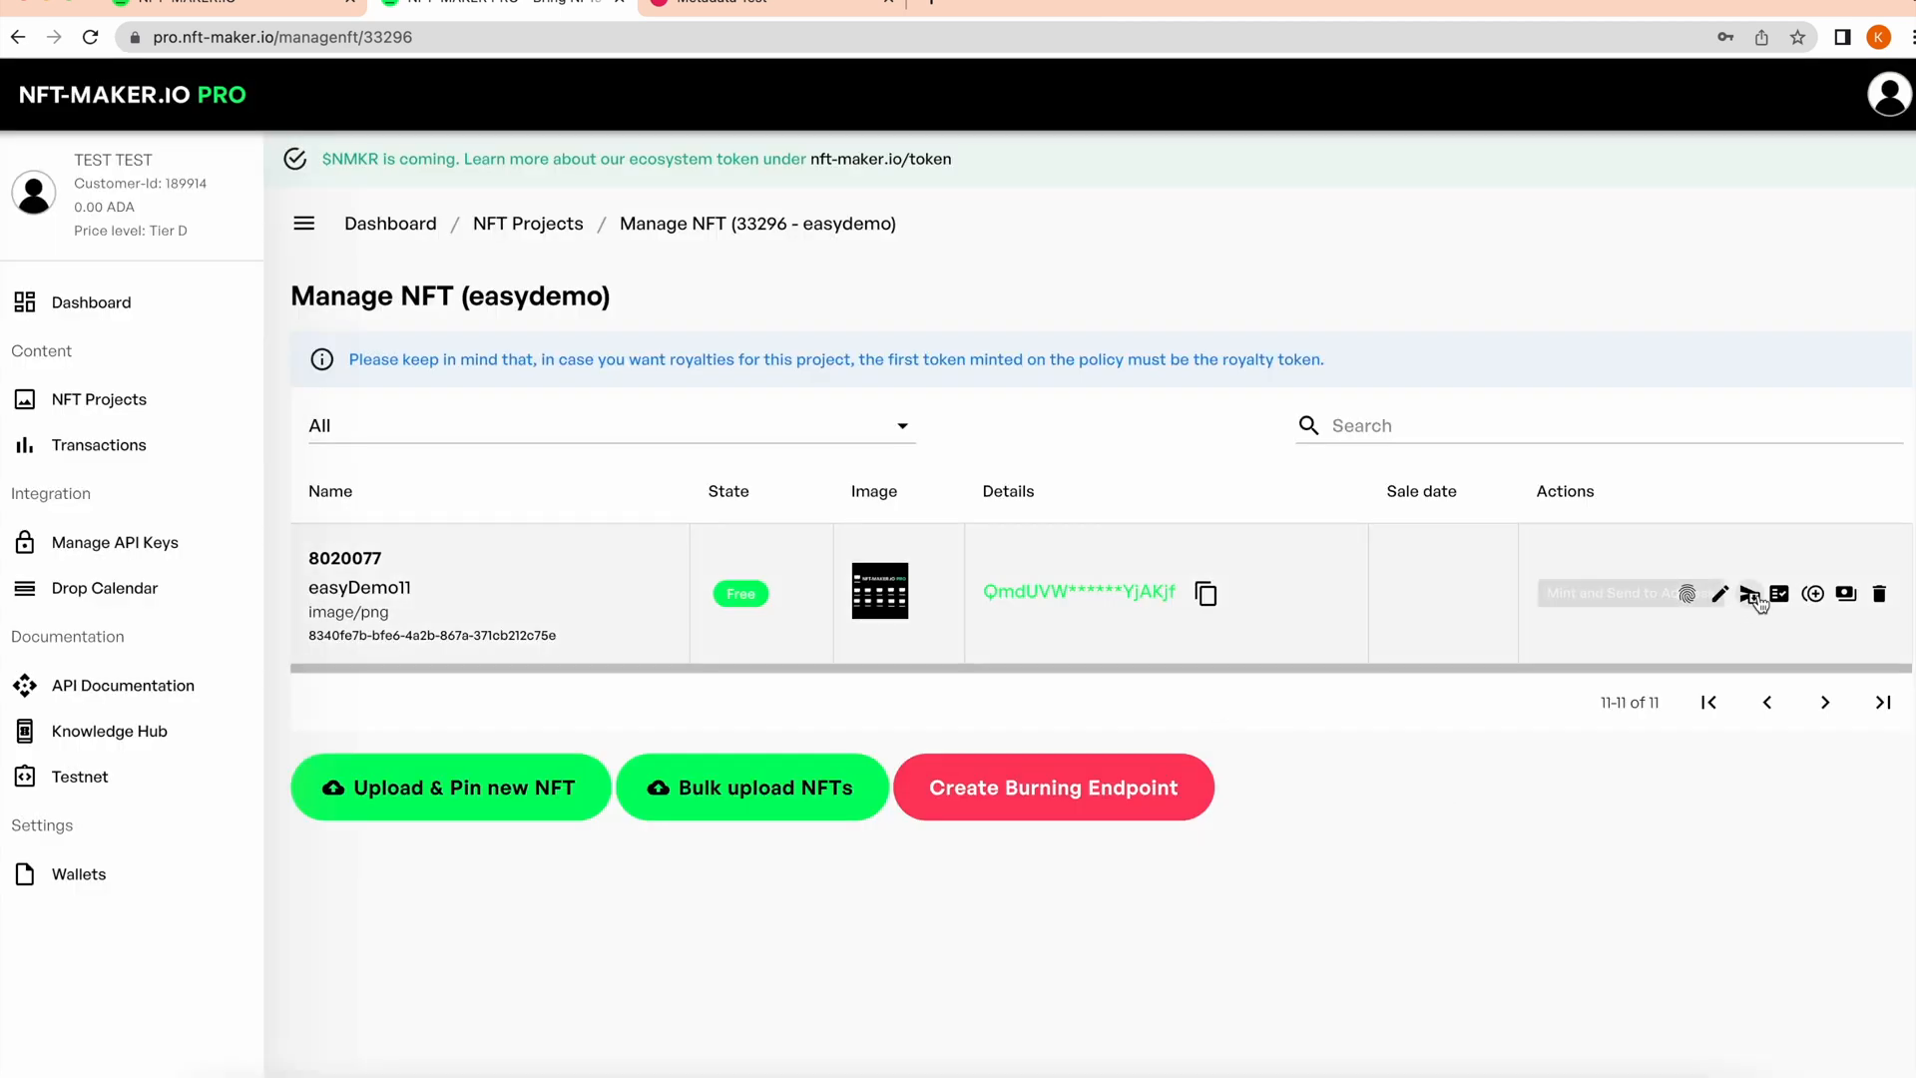
{"action": "mouse_move", "coordinate": [1750, 594]}
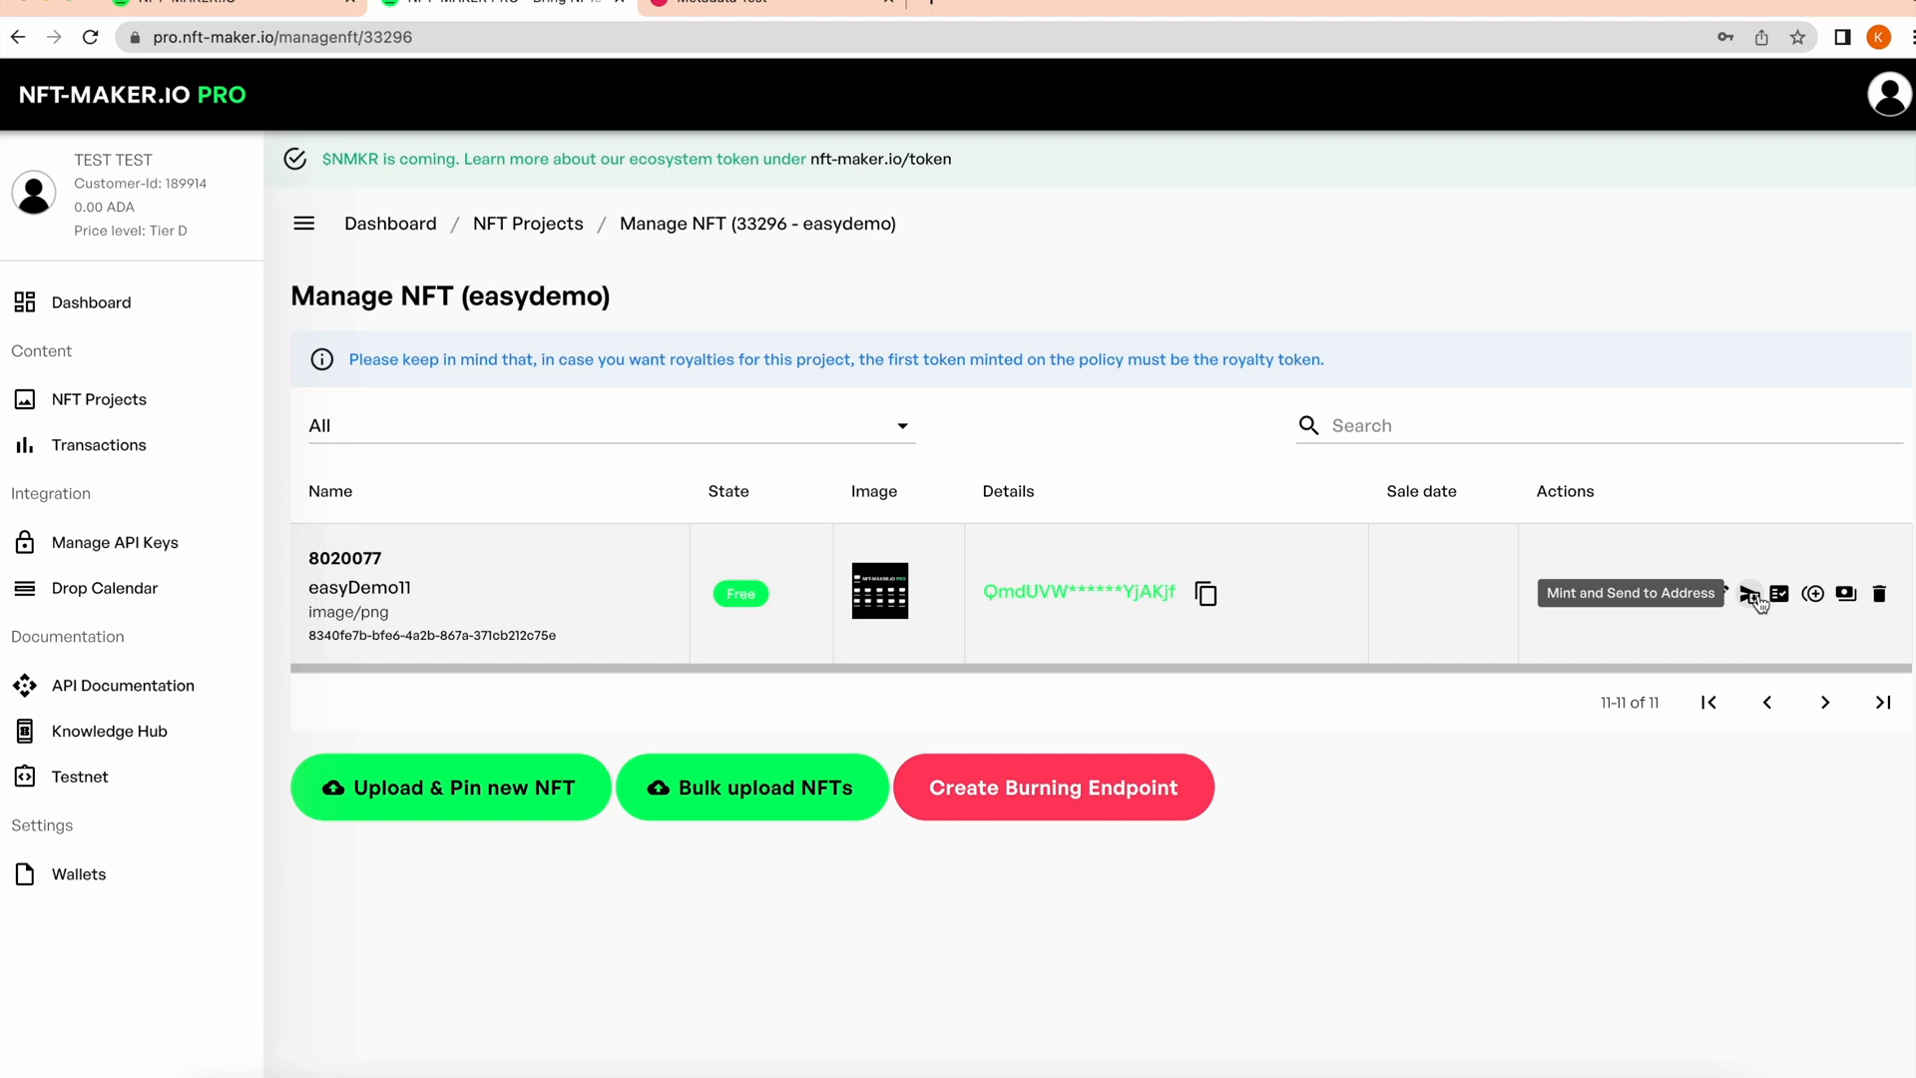
{"action": "mouse_move", "coordinate": [1803, 604]}
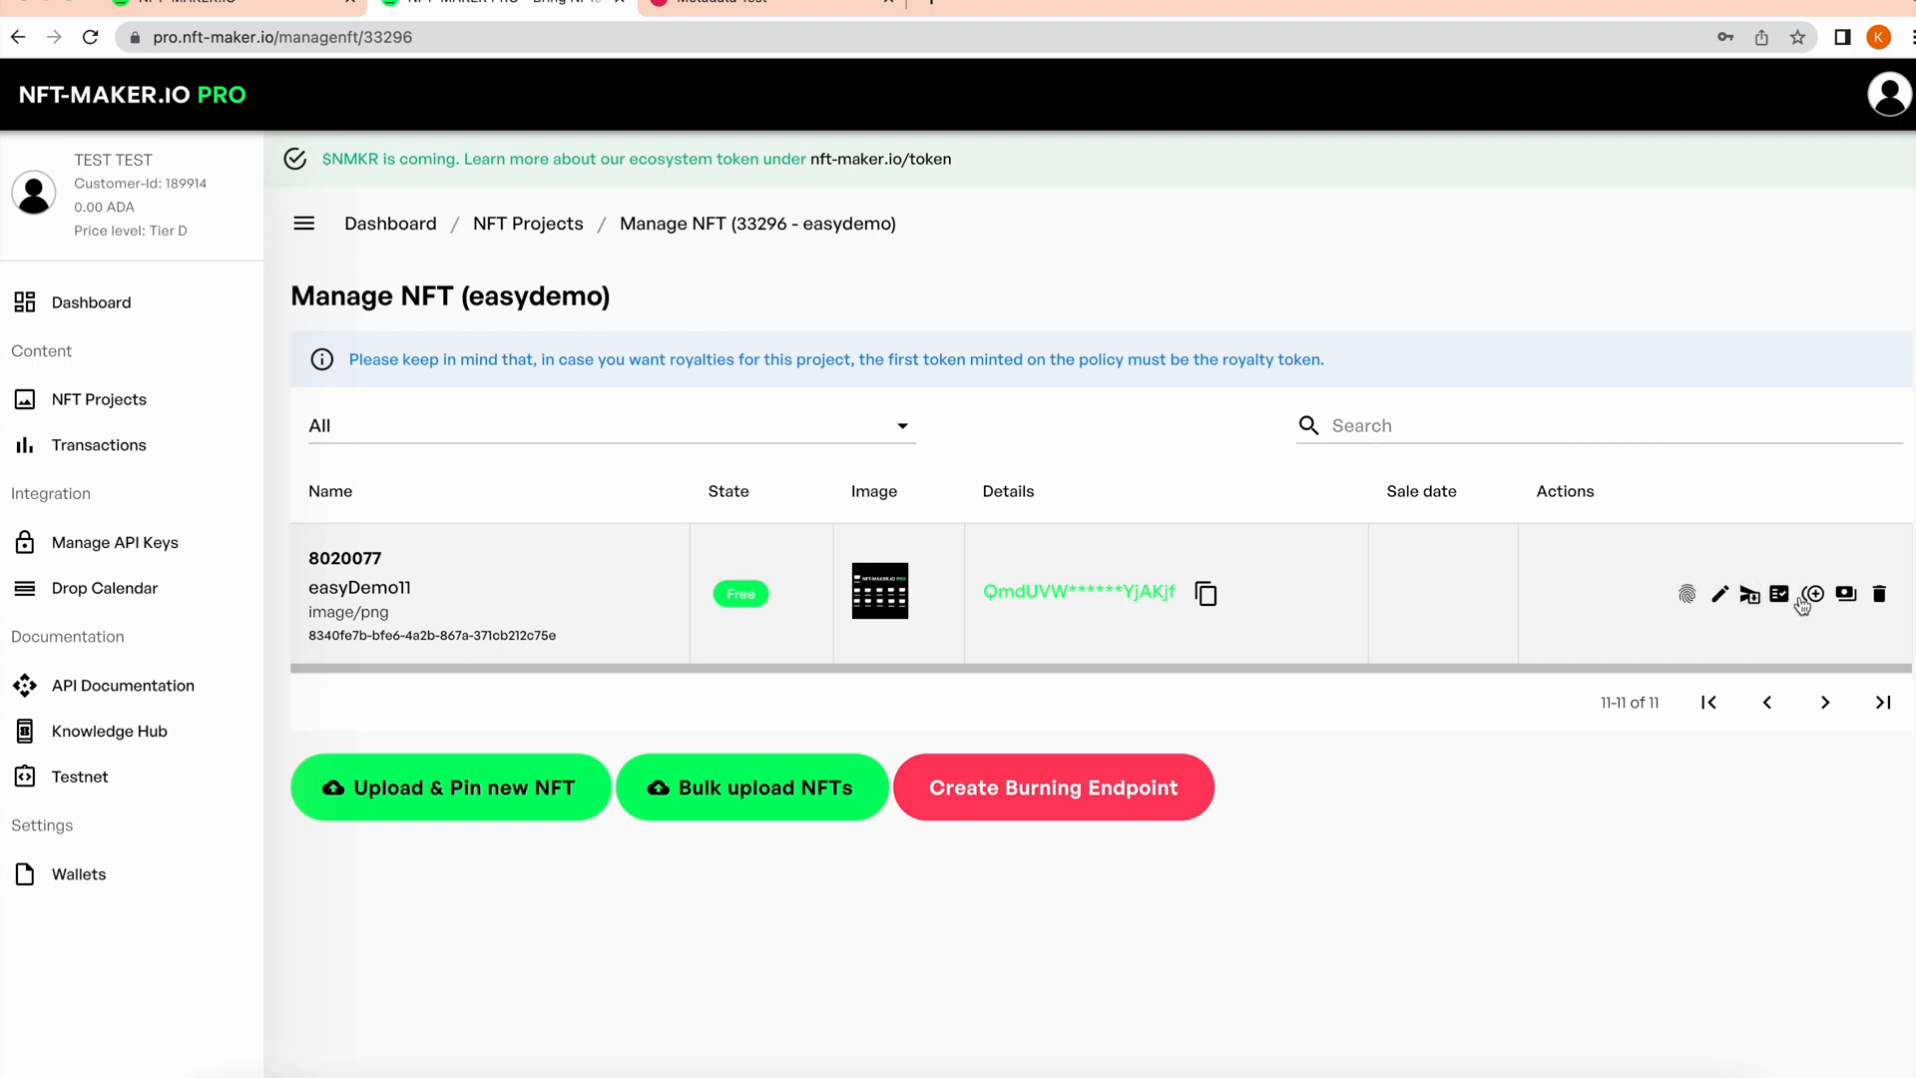
{"action": "mouse_move", "coordinate": [1813, 593]}
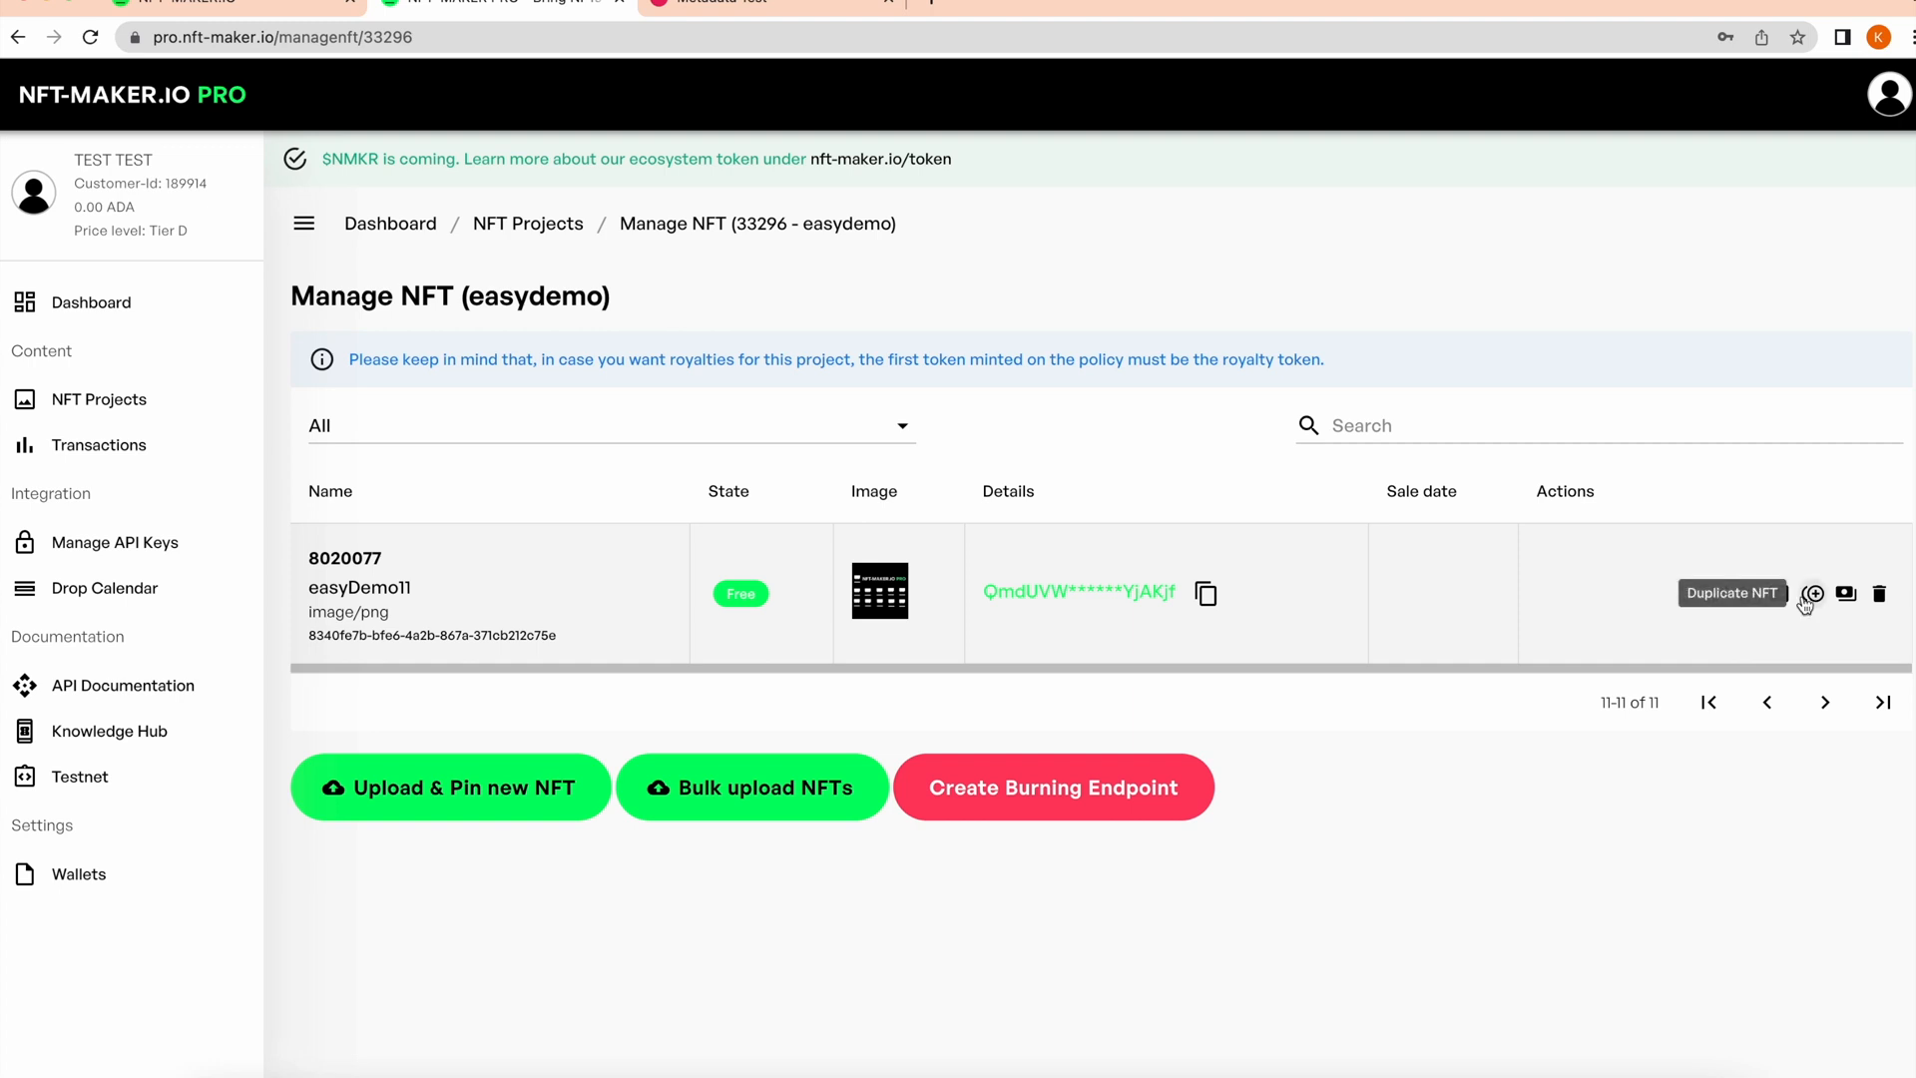